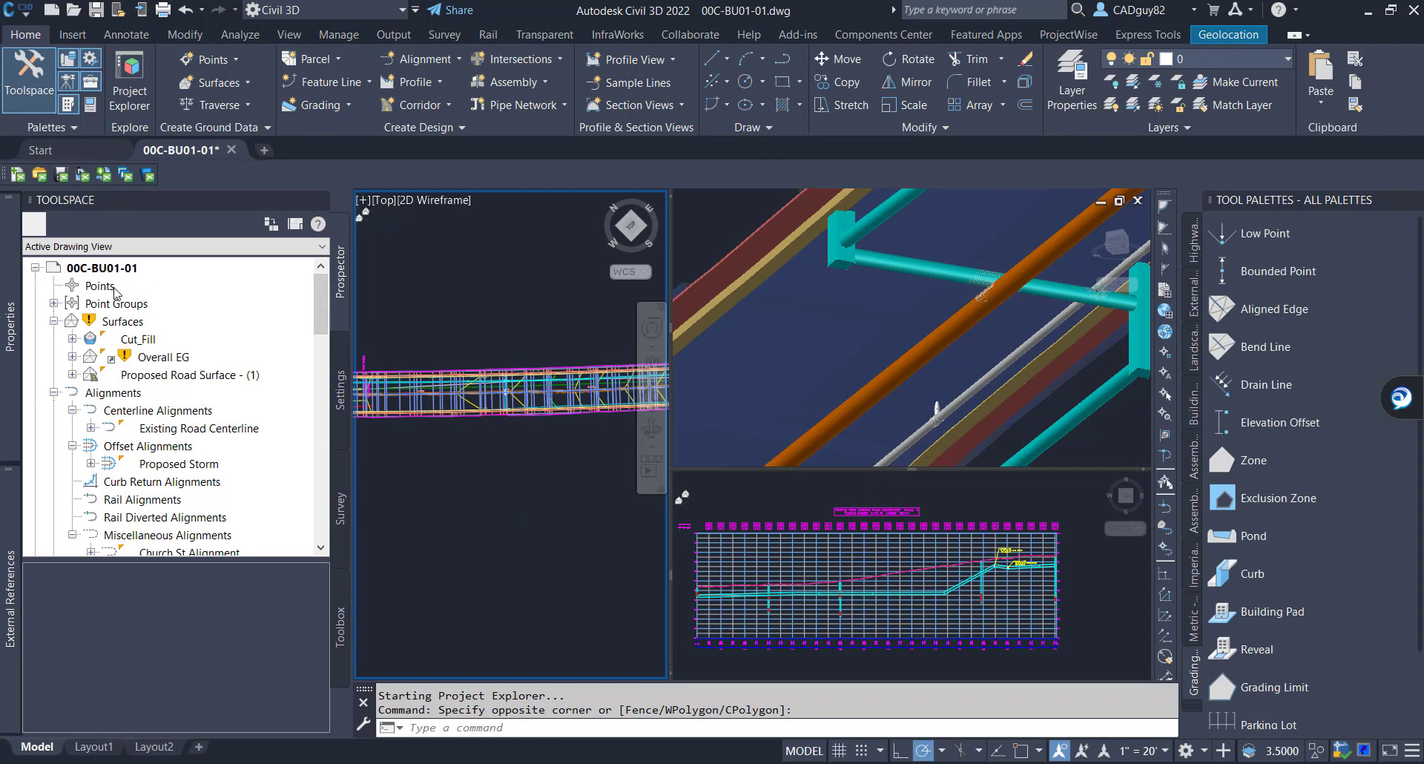
mouse_move(141, 334)
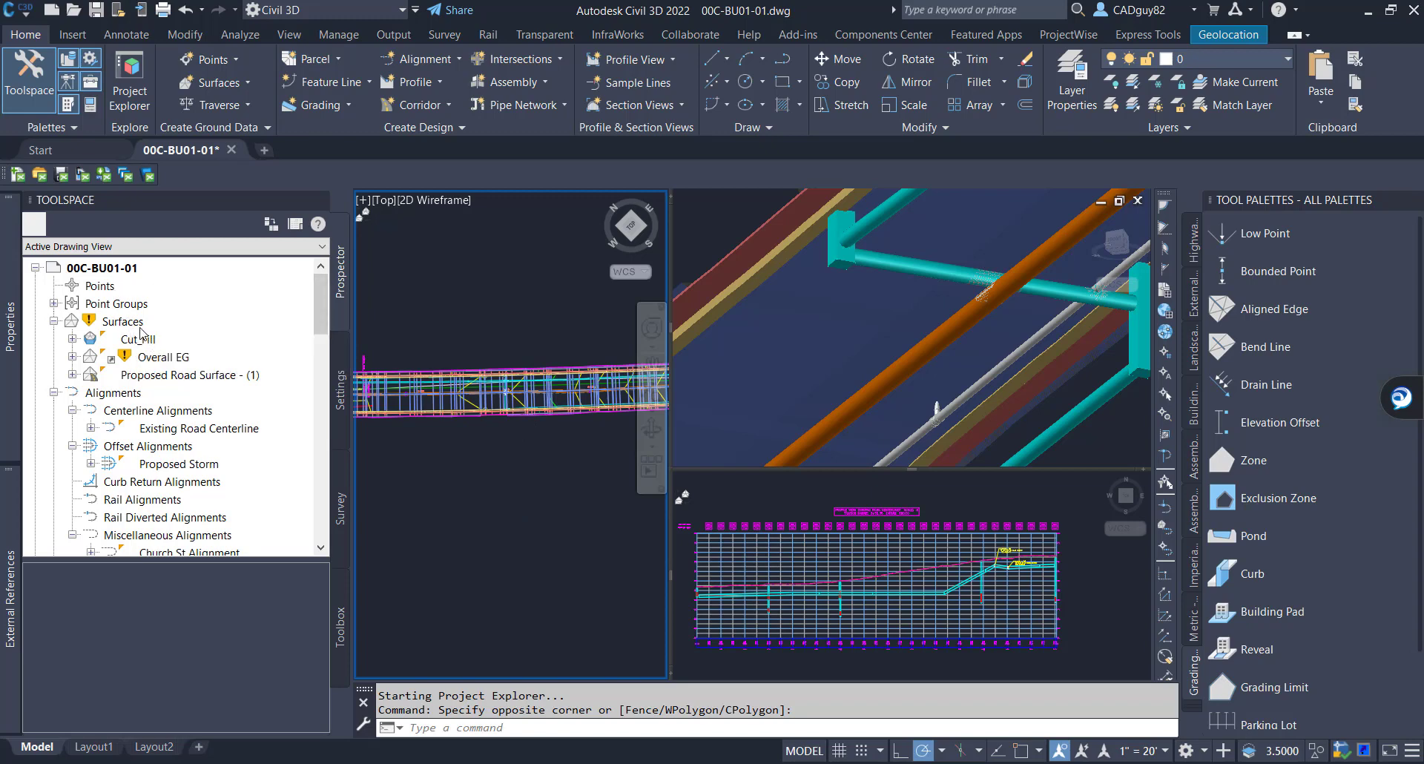
Step: Browse the drawing's alignments, pipe networks, pressure networks and assemblies collections
left_click(123, 320)
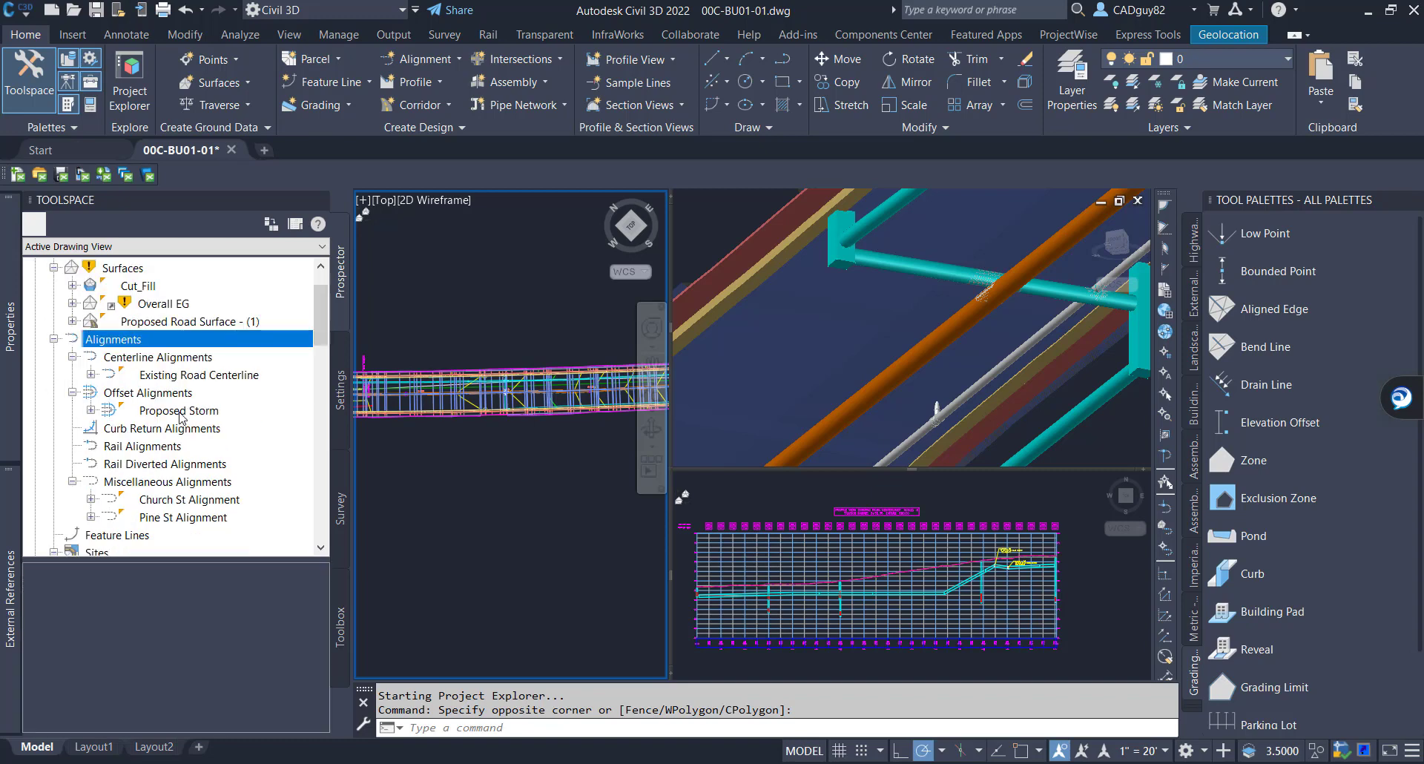
scroll("down", 3)
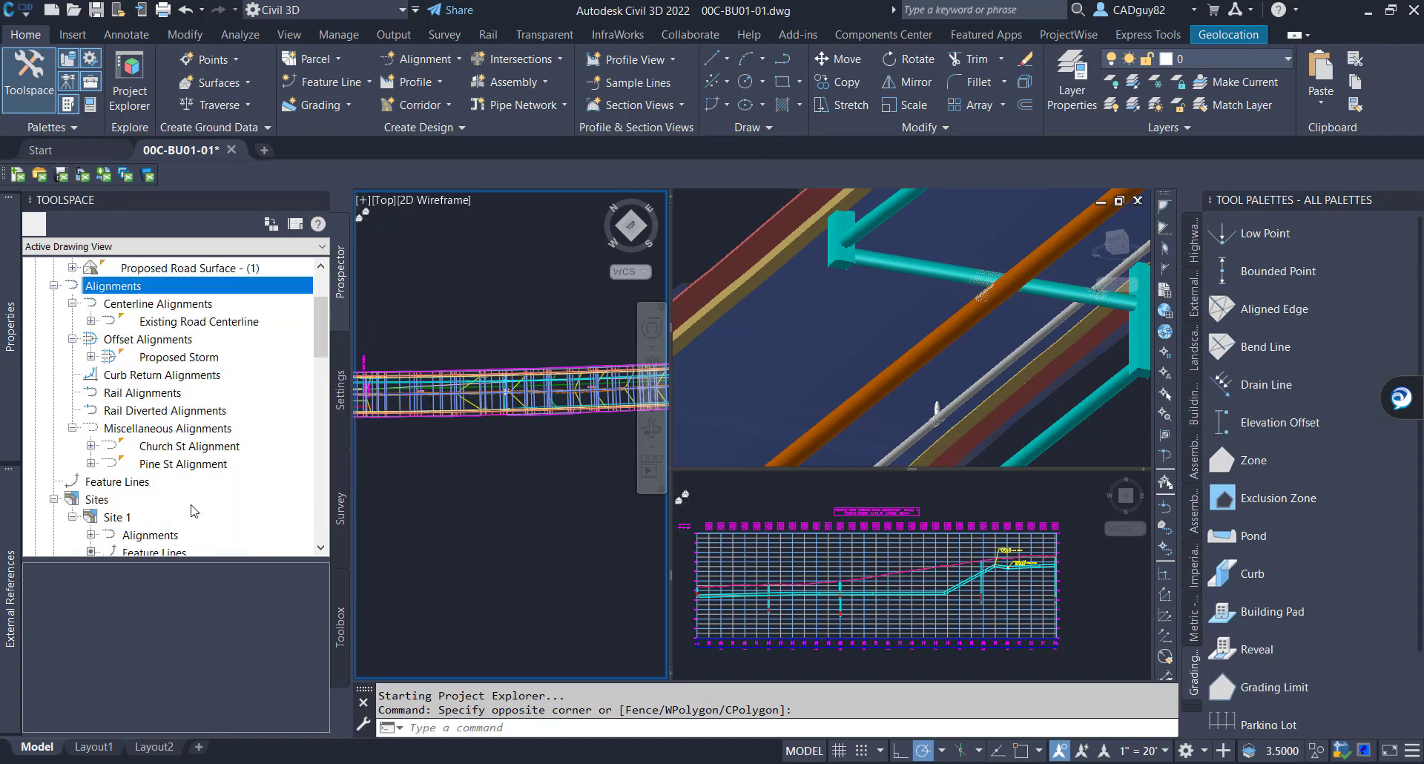
scroll("down", 3)
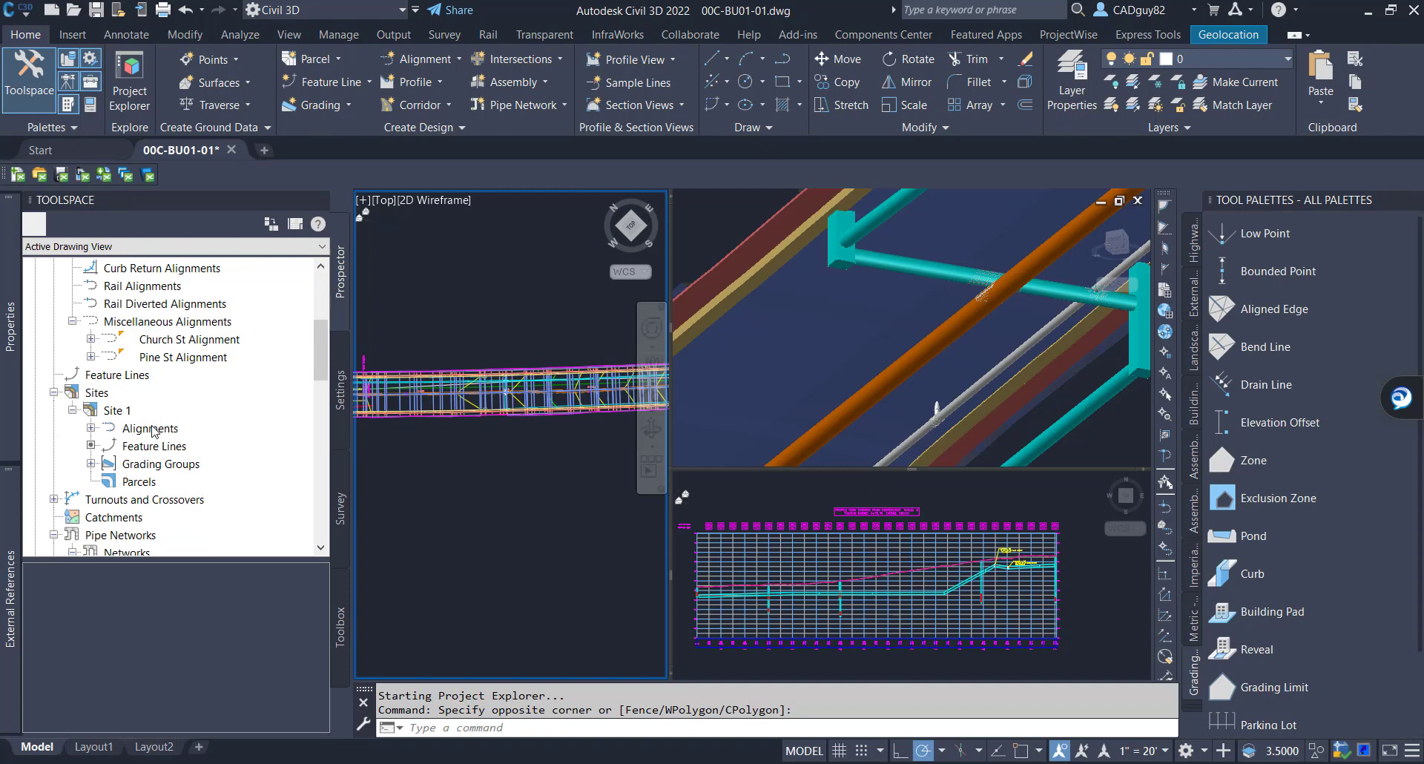
left_click(97, 285)
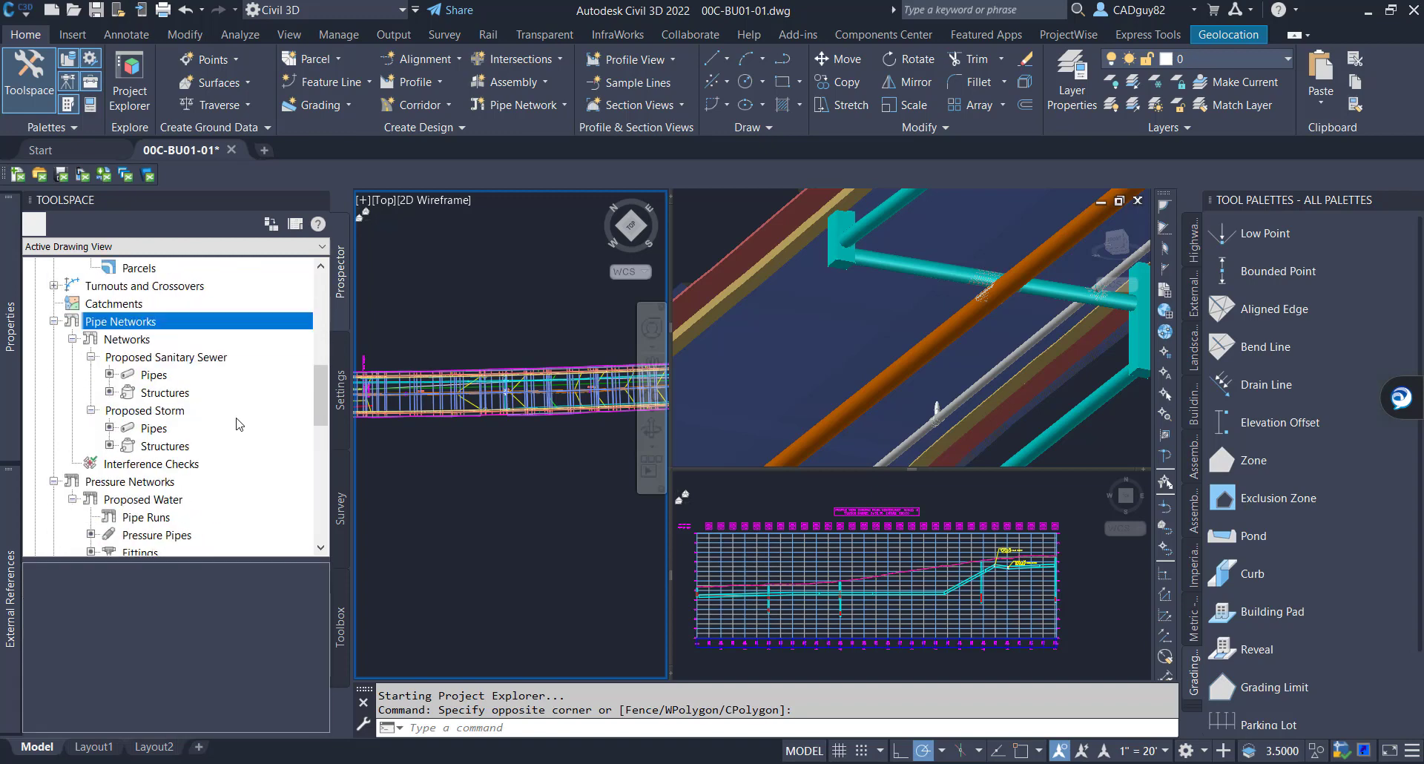
scroll("down", 3)
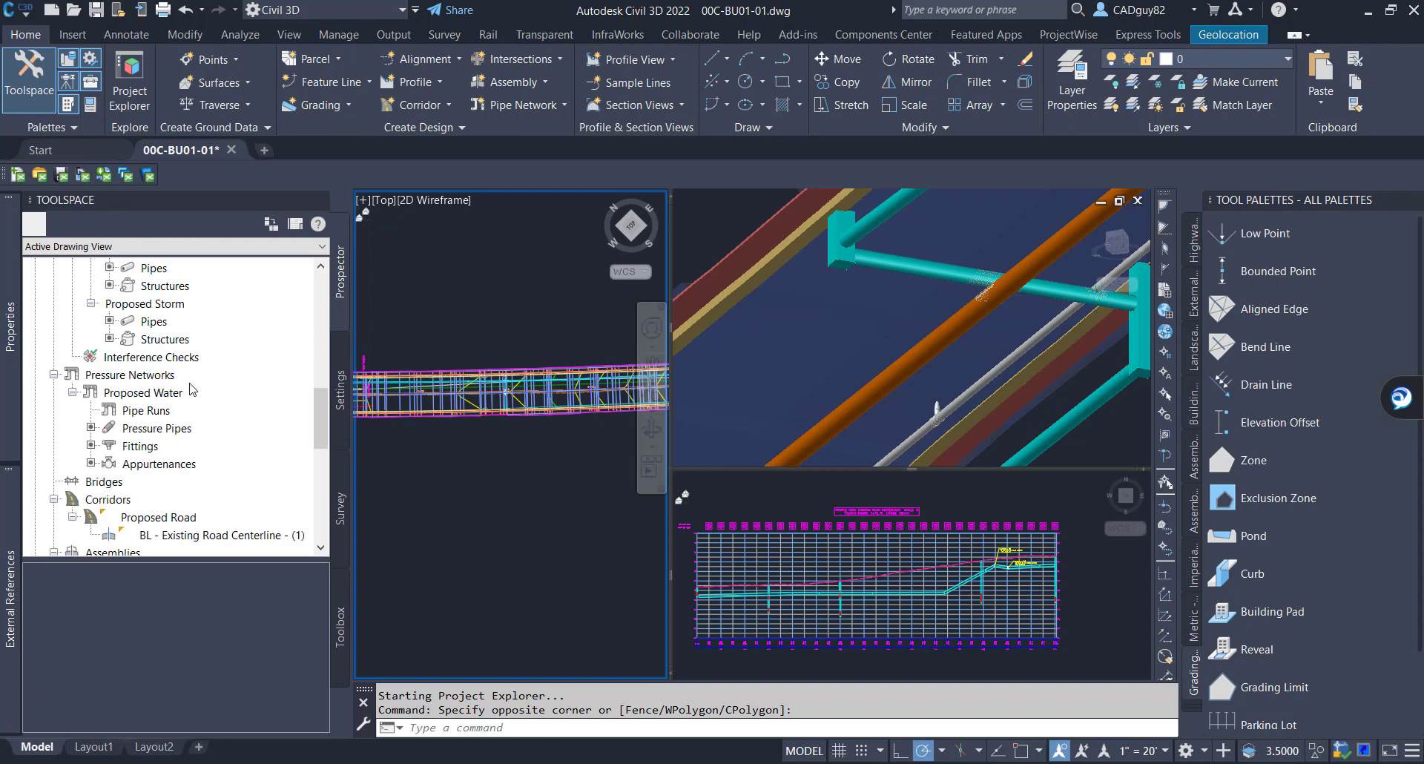
left_click(129, 320)
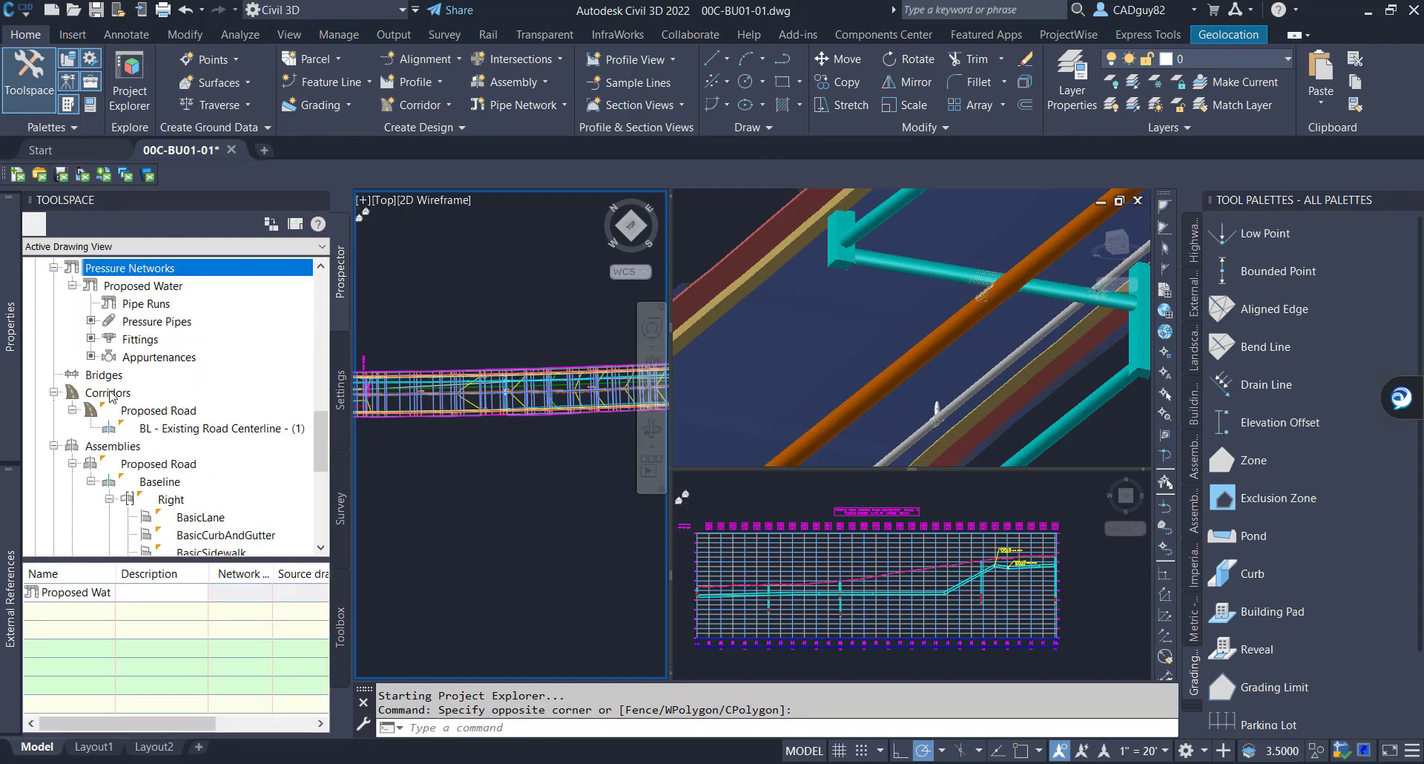
left_click(113, 445)
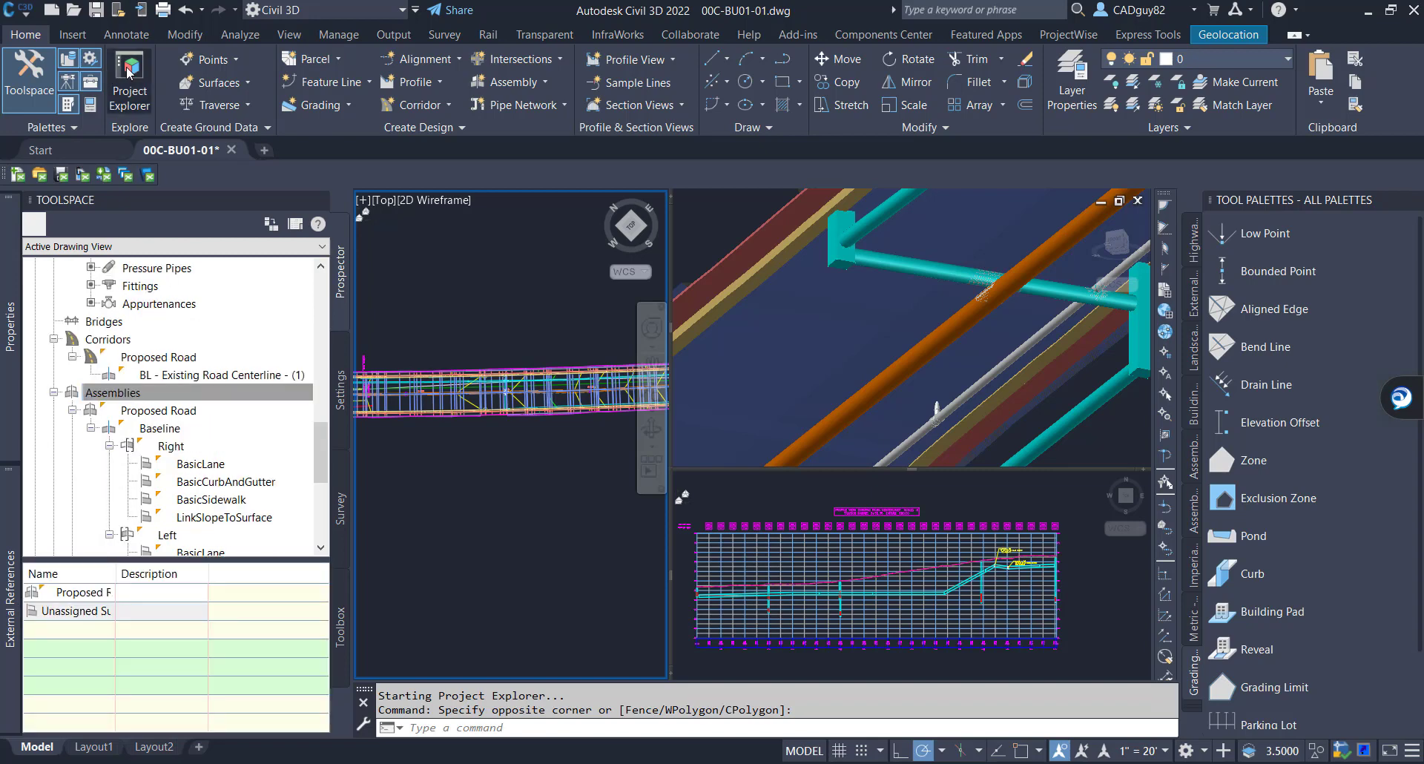
mouse_move(956, 389)
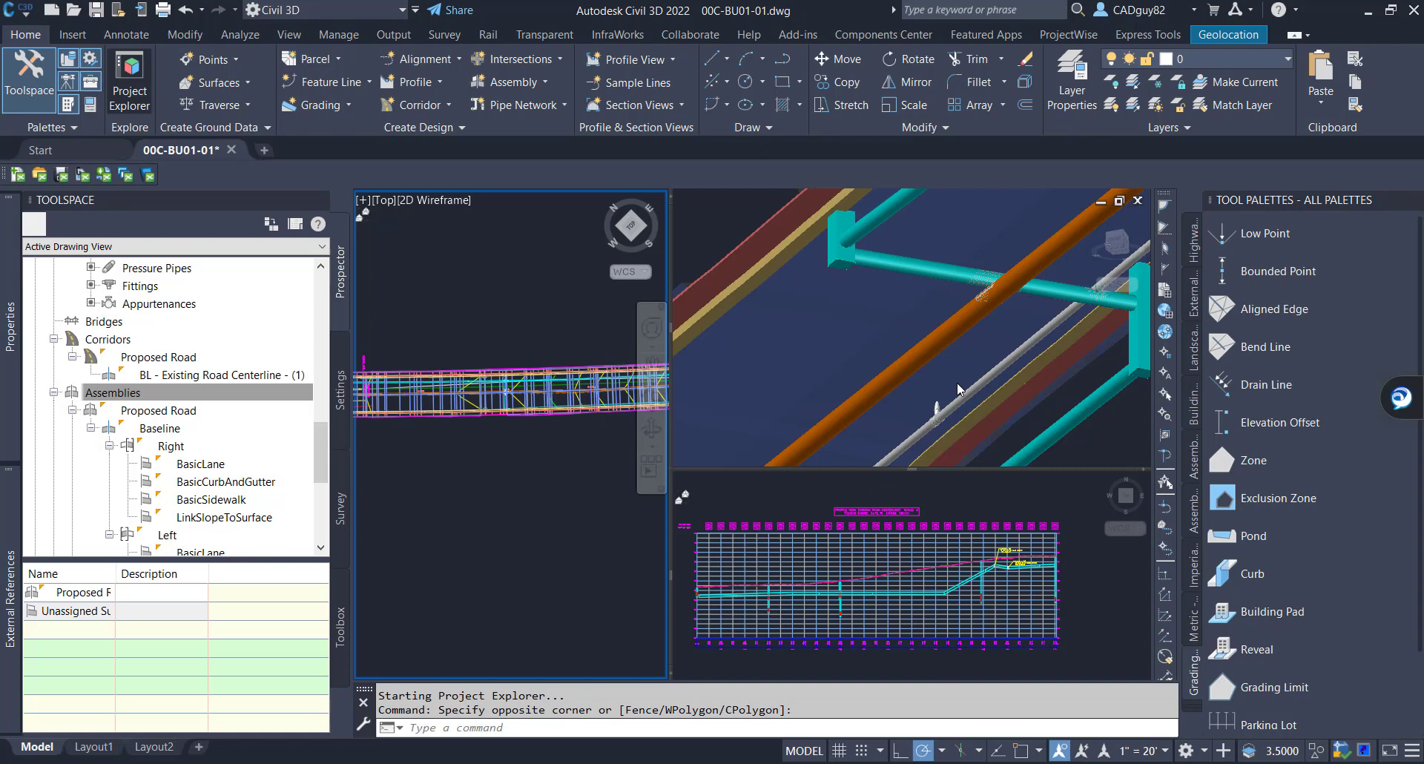
Step: Launch Project Explorer and review corridors, point groups, surfaces, feature lines and parcels
left_click(129, 81)
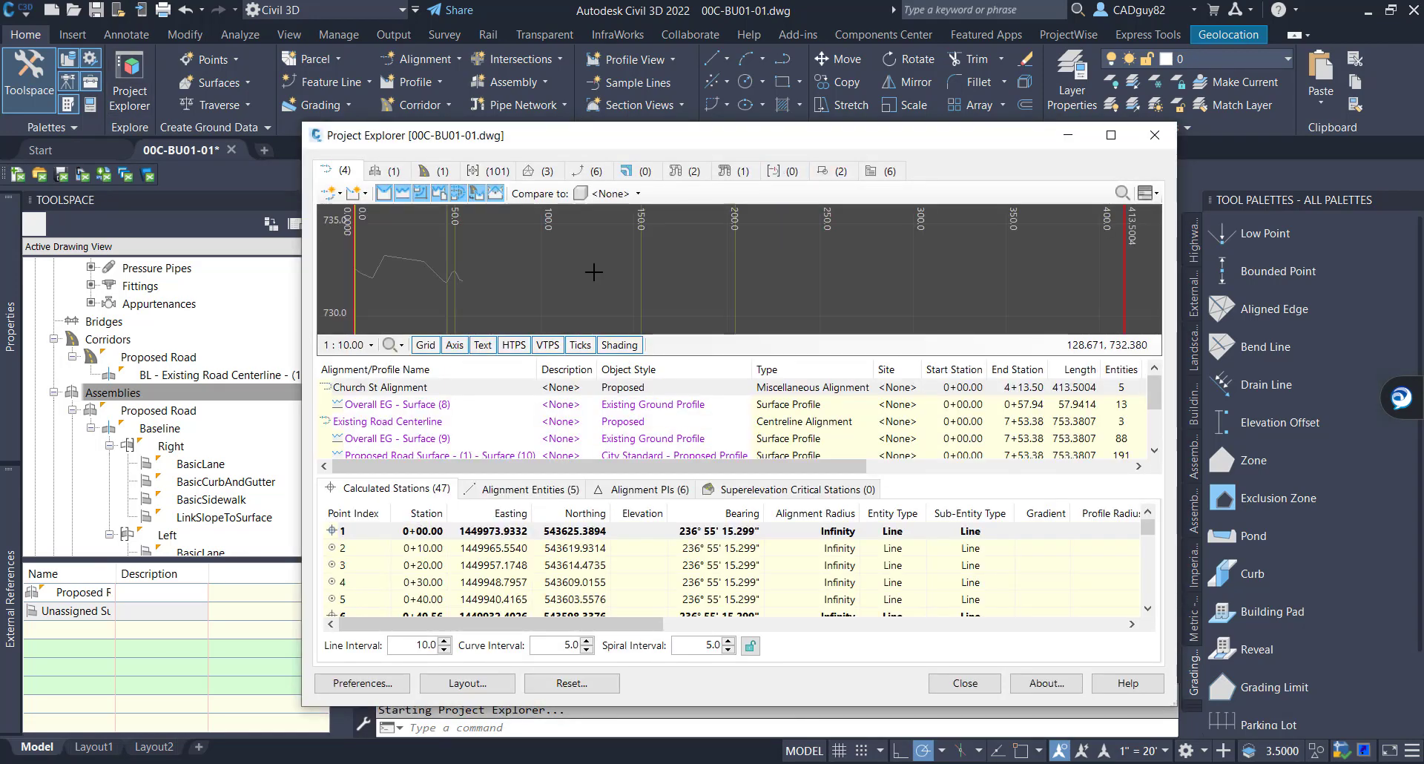
mouse_move(371, 221)
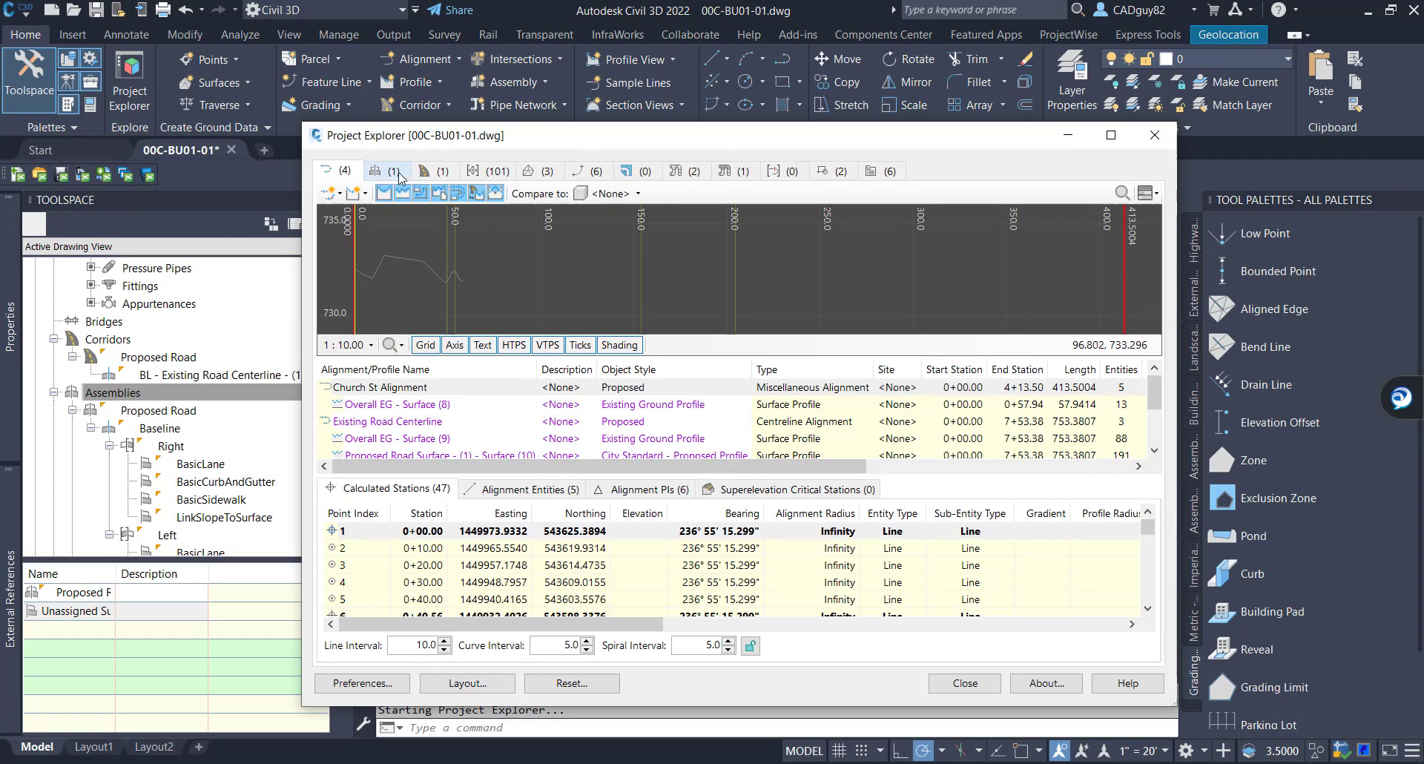
left_click(434, 170)
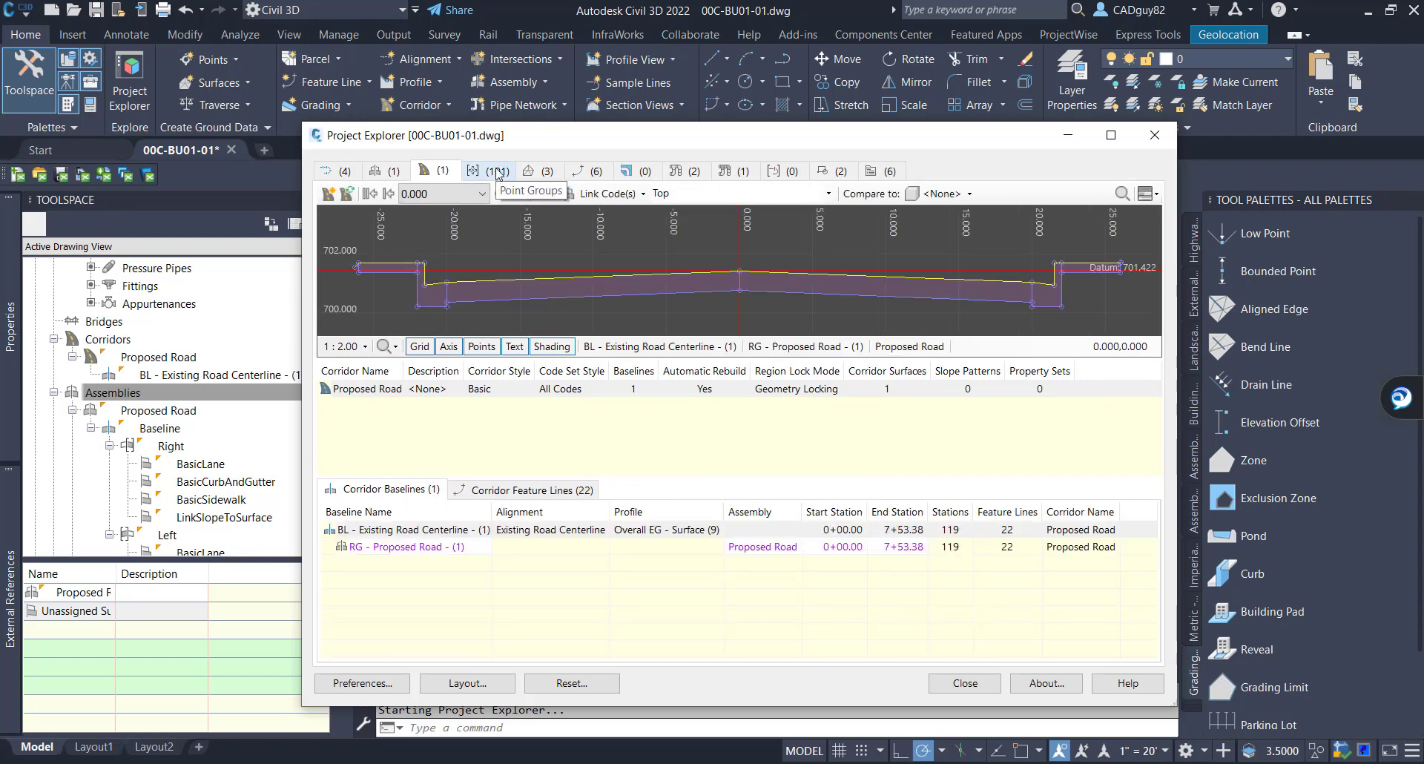
left_click(486, 171)
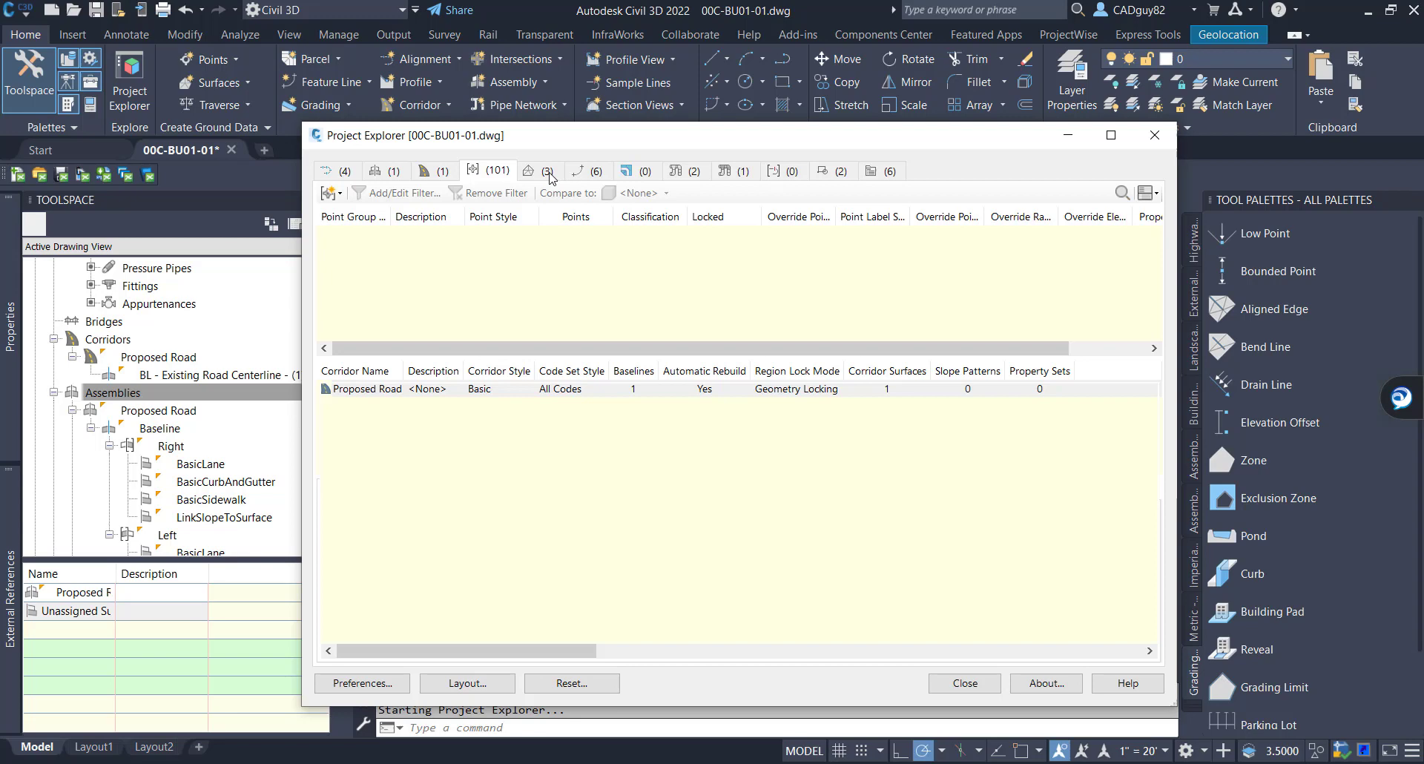
left_click(548, 171)
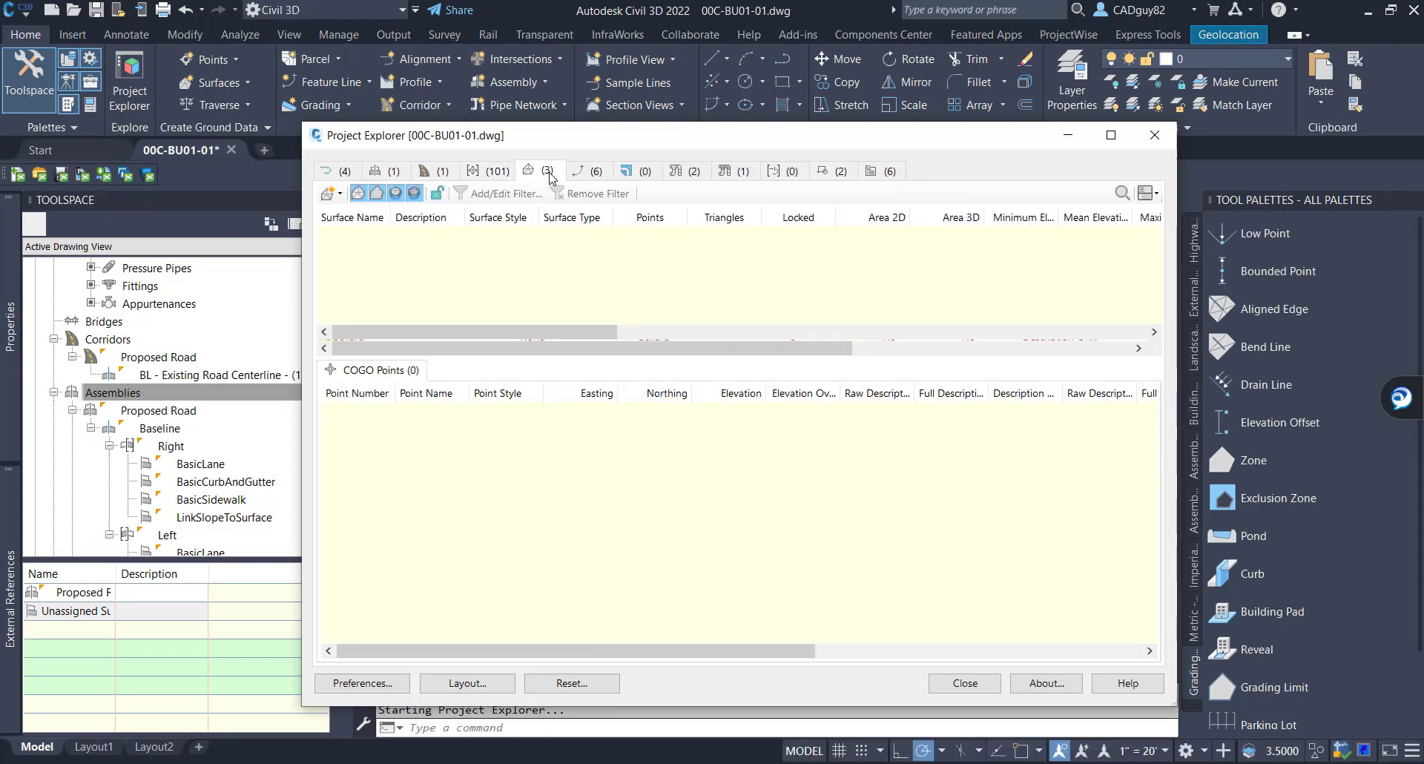
left_click(540, 171)
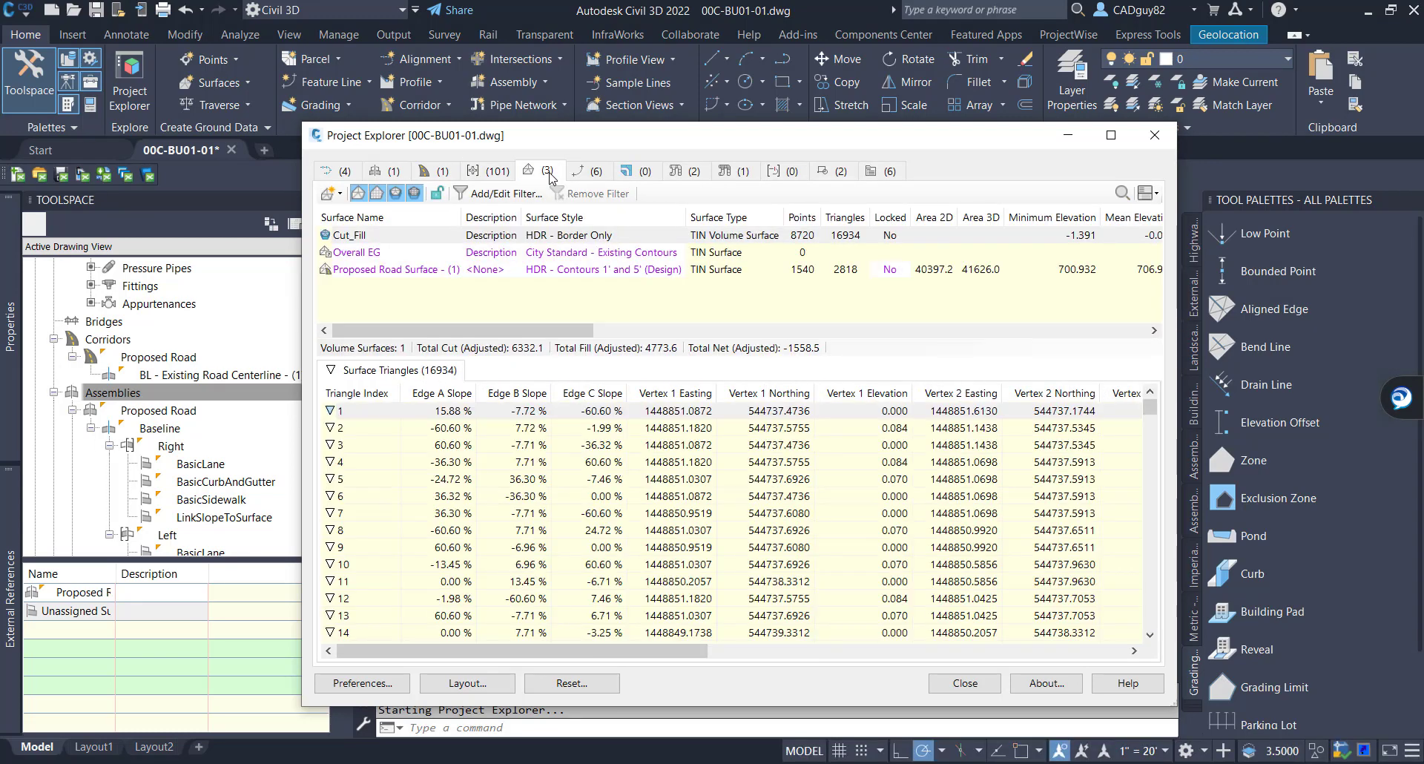
left_click(629, 171)
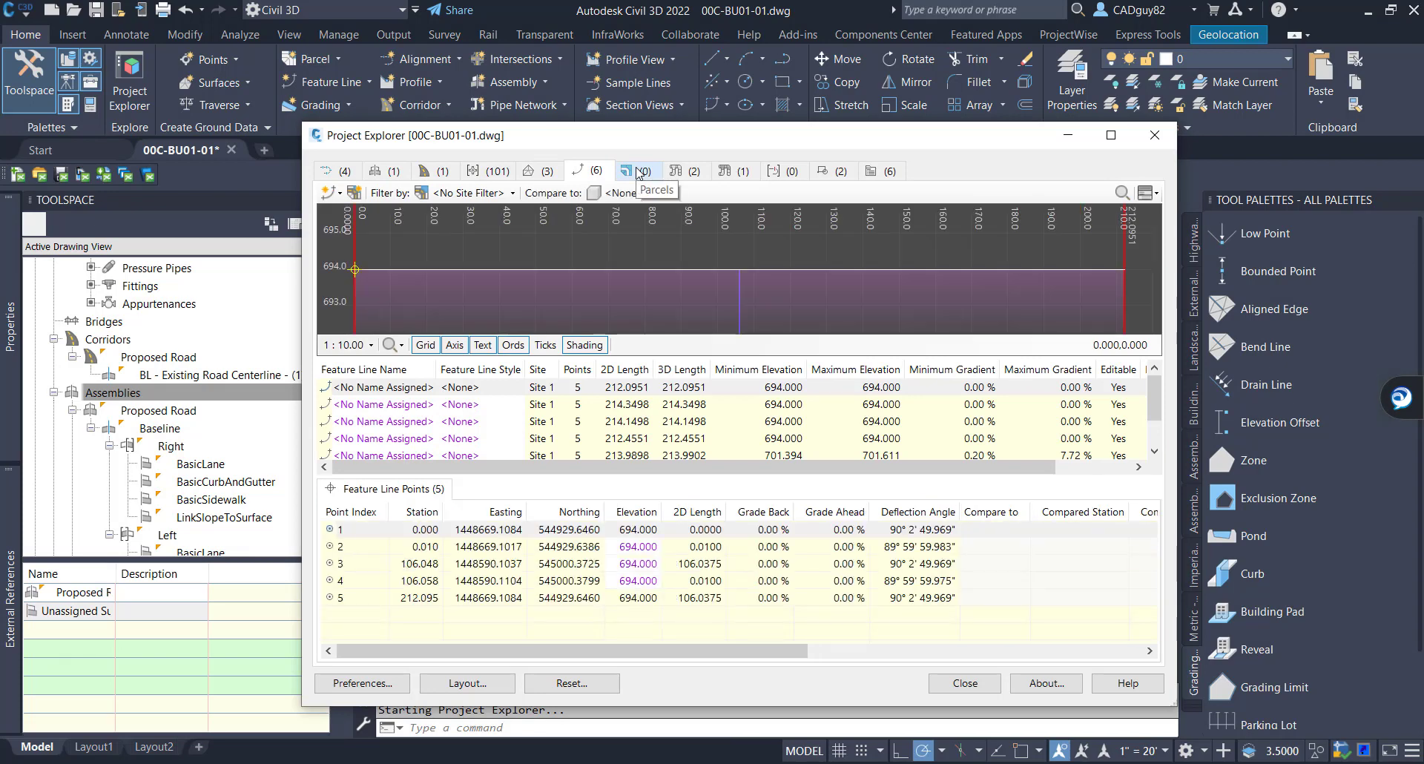
left_click(638, 171)
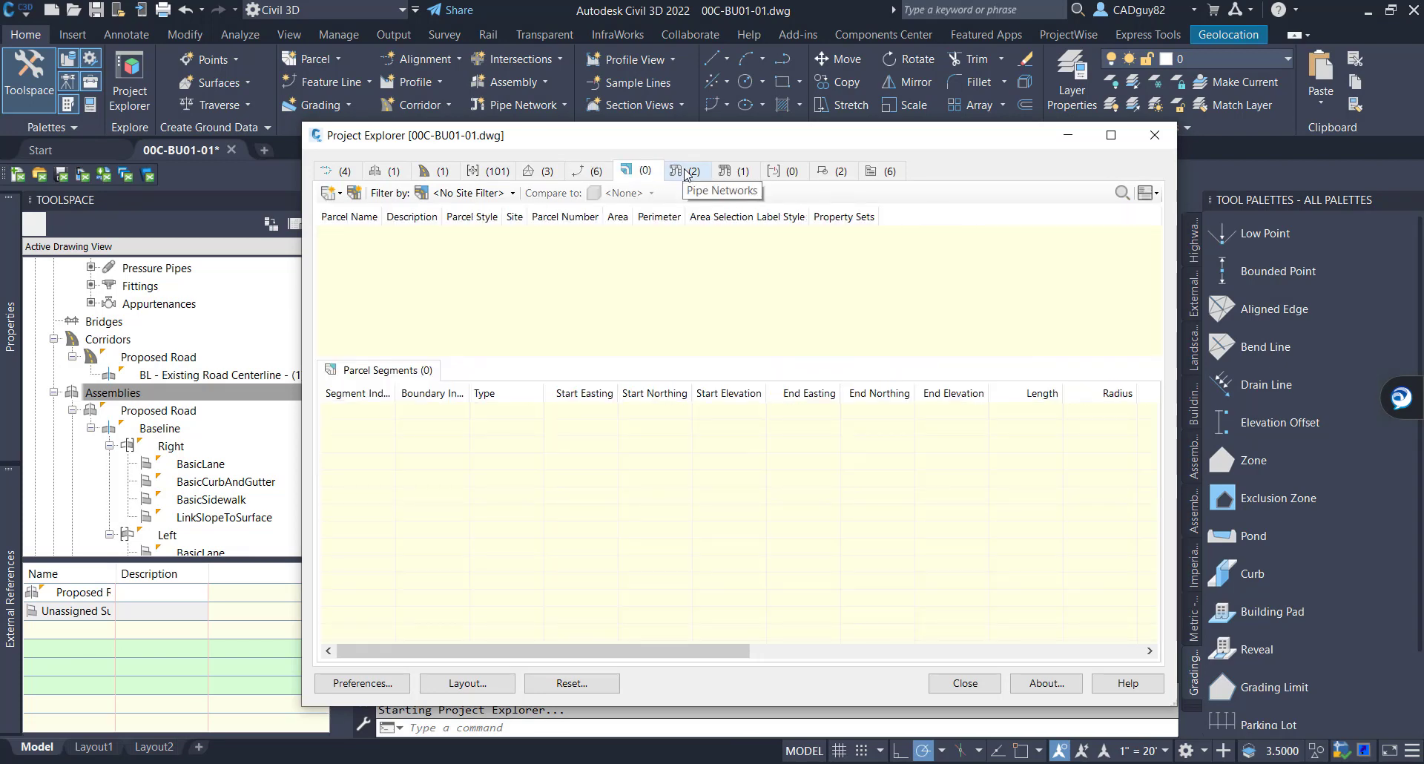
Step: Review gravity pipe networks and the Proposed Water pressure network's fittings and appurtenances
left_click(735, 171)
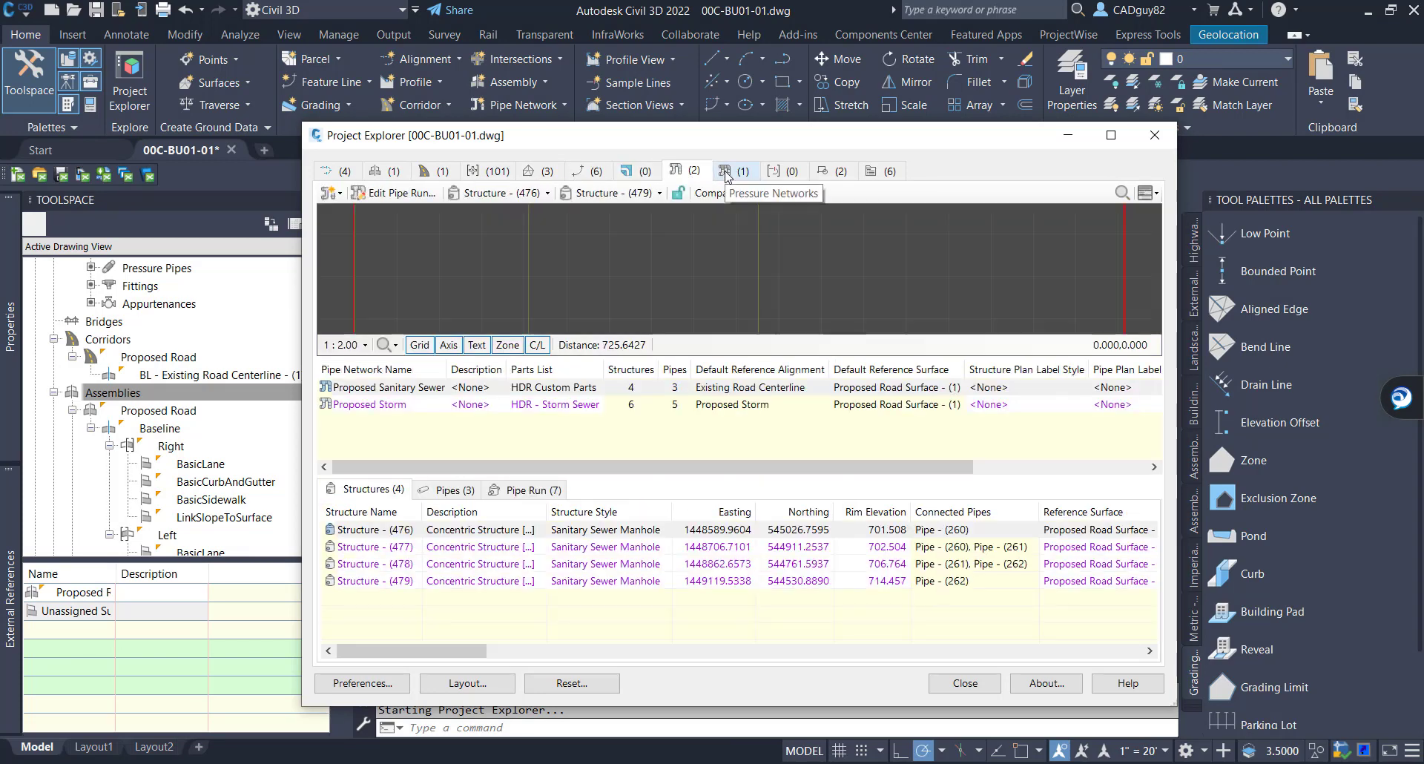
left_click(447, 494)
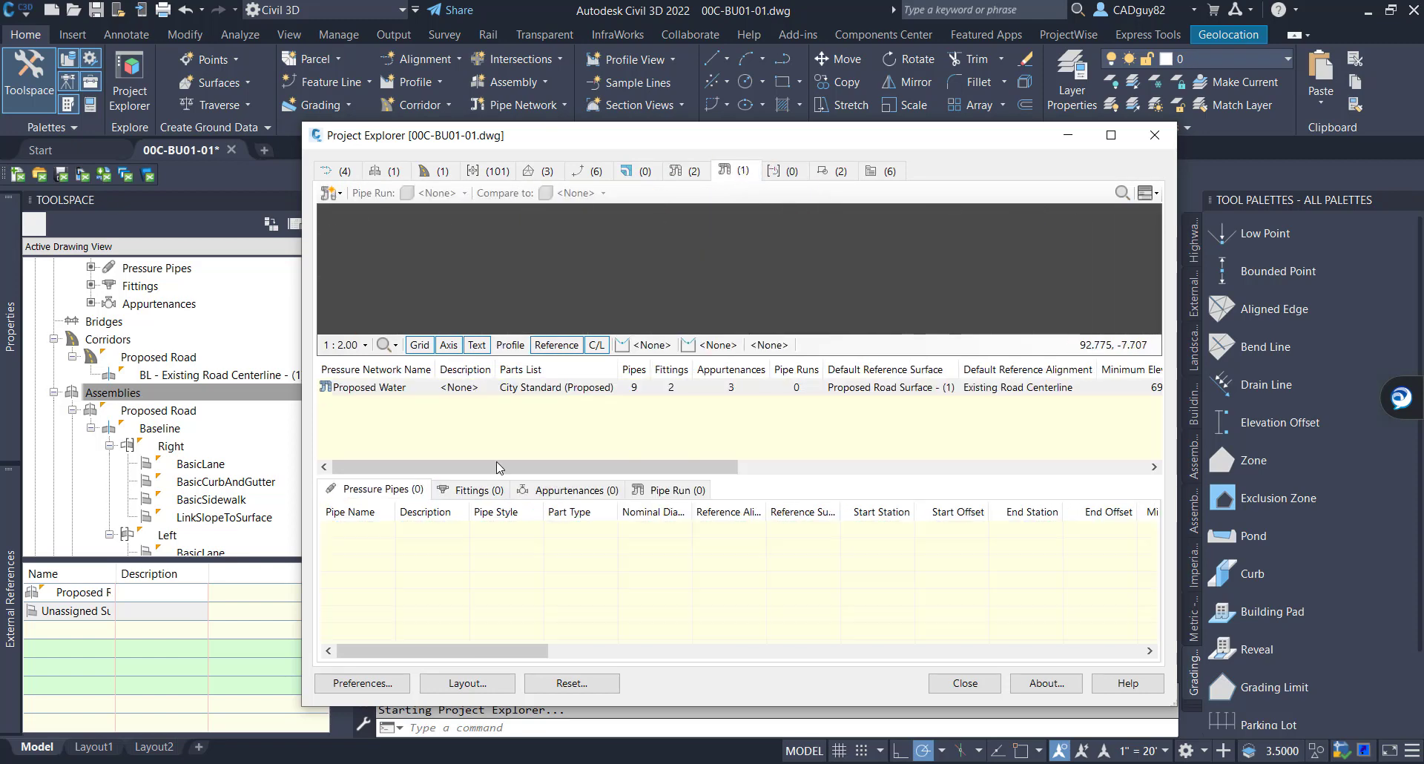
left_click(470, 489)
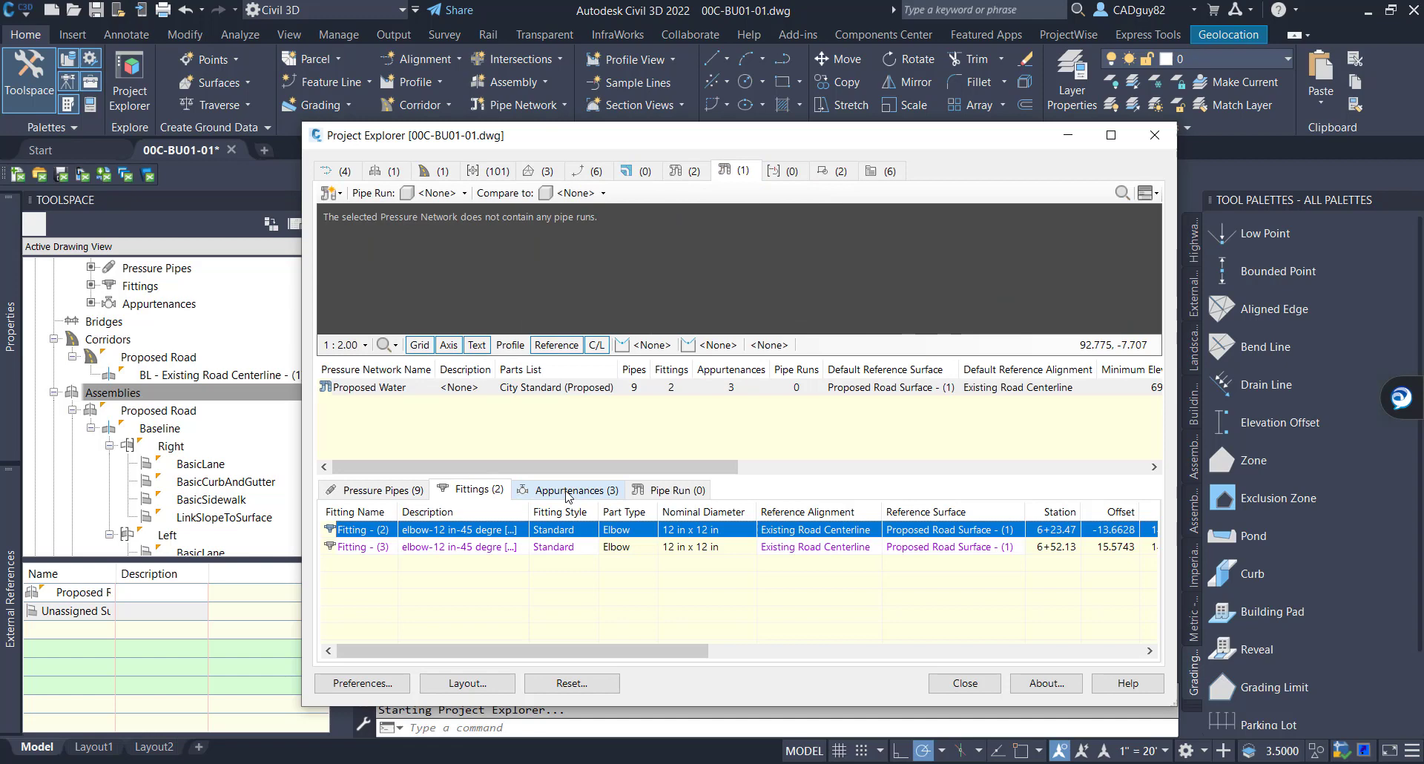
left_click(879, 171)
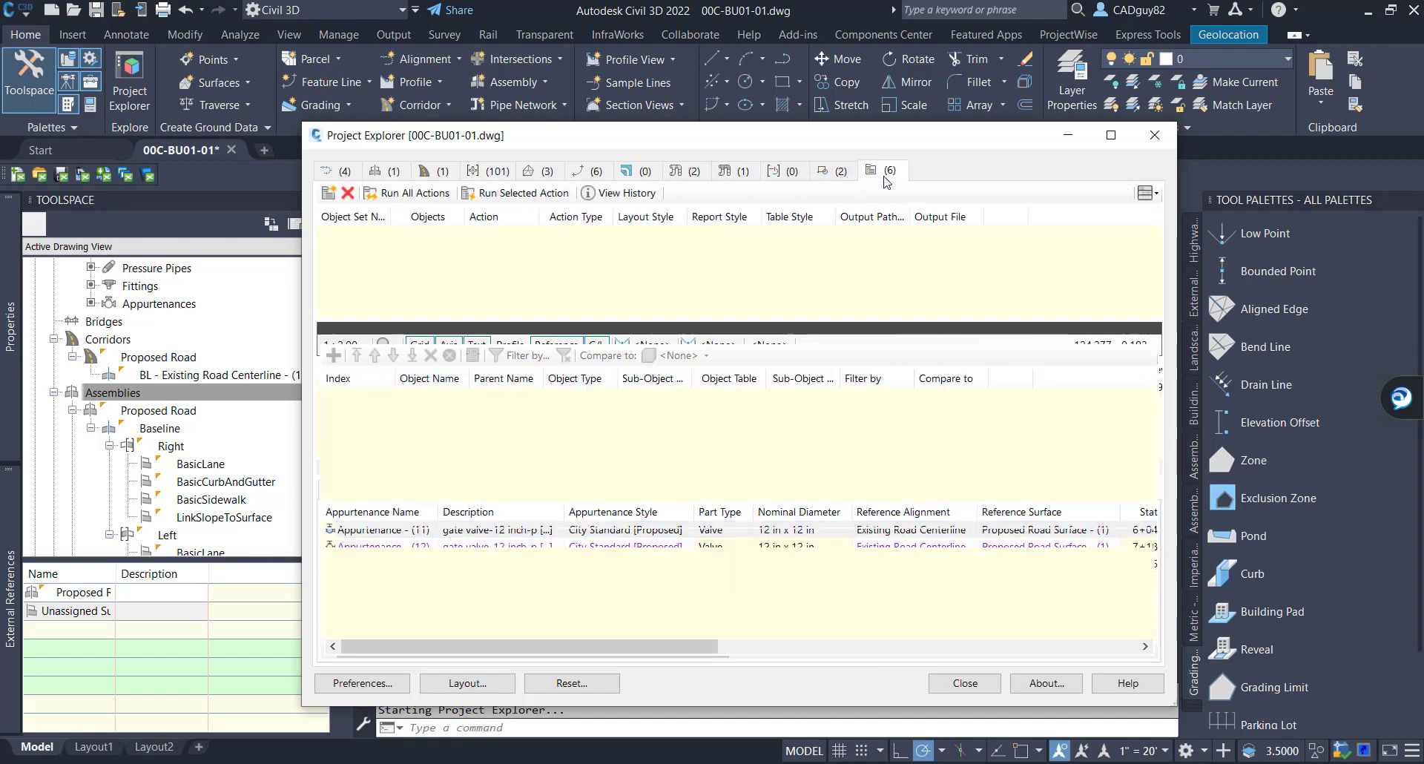
Step: Review the Pressure Networks, Gravity Pipe Networks and Surfaces report object sets
left_click(882, 170)
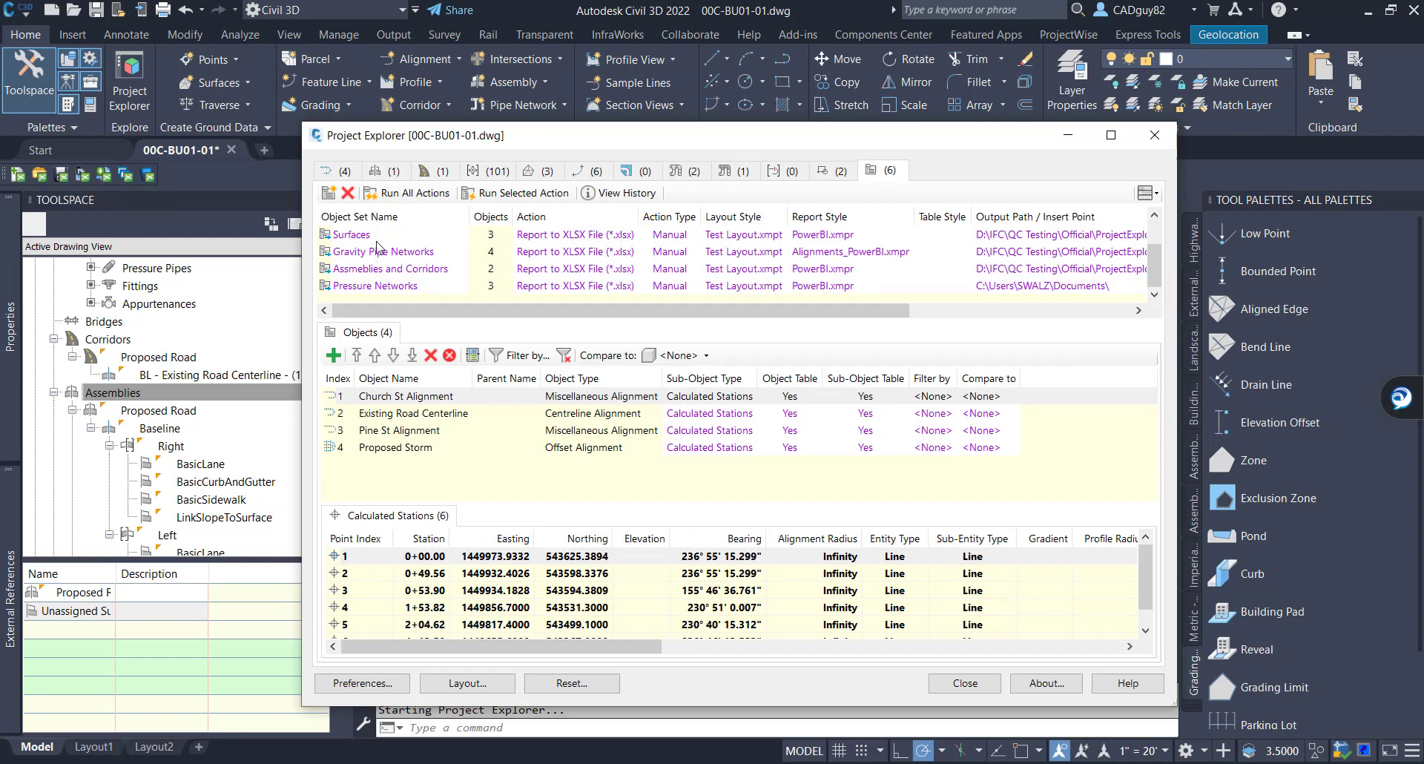
left_click(375, 284)
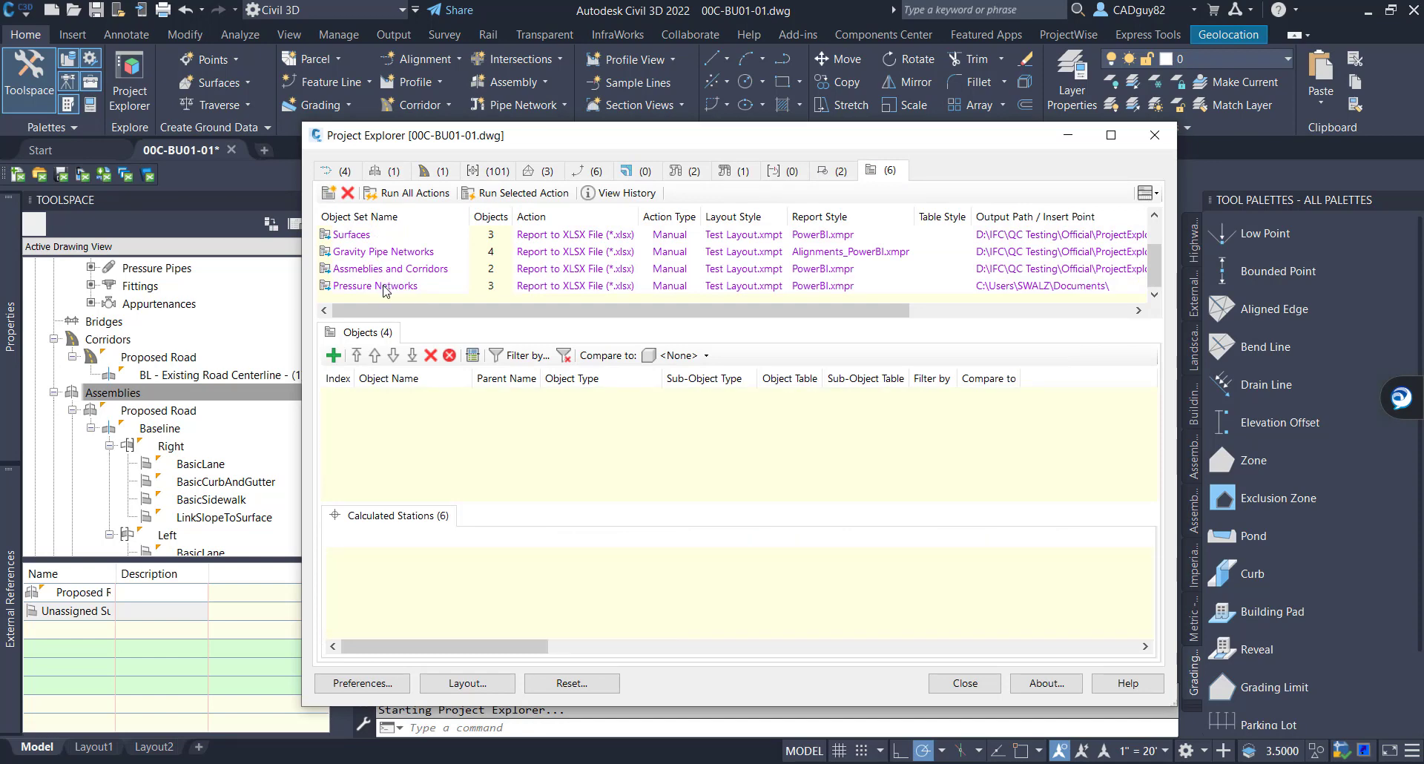
left_click(376, 284)
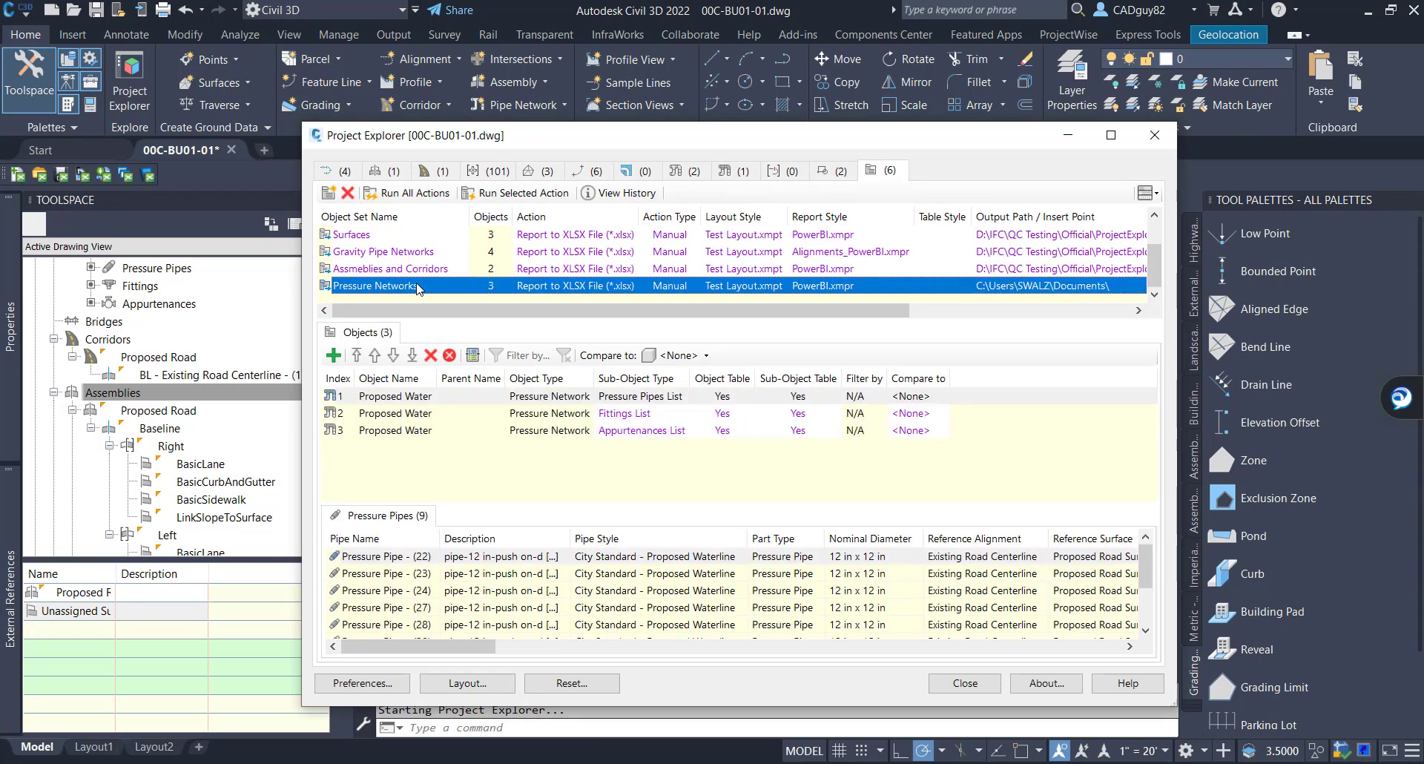
mouse_move(626, 432)
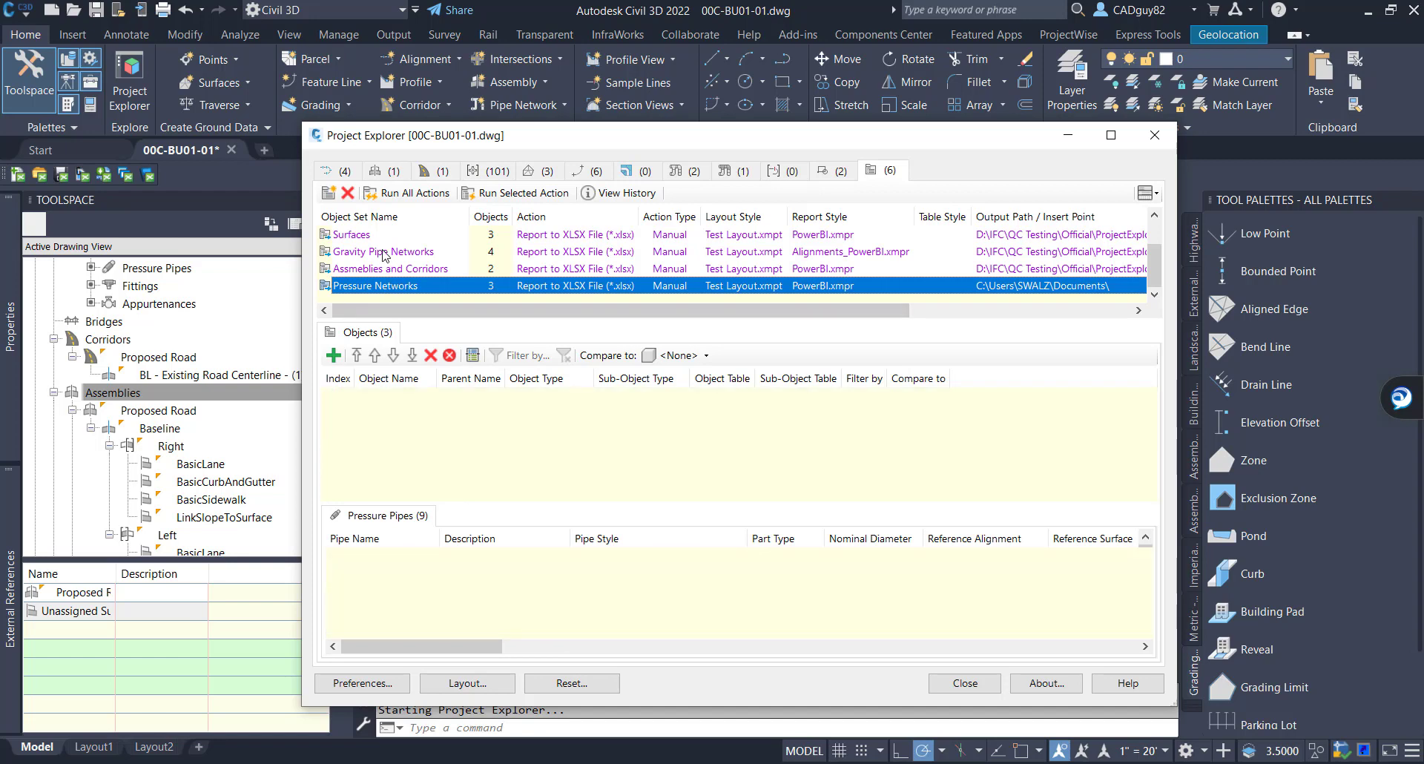
left_click(382, 252)
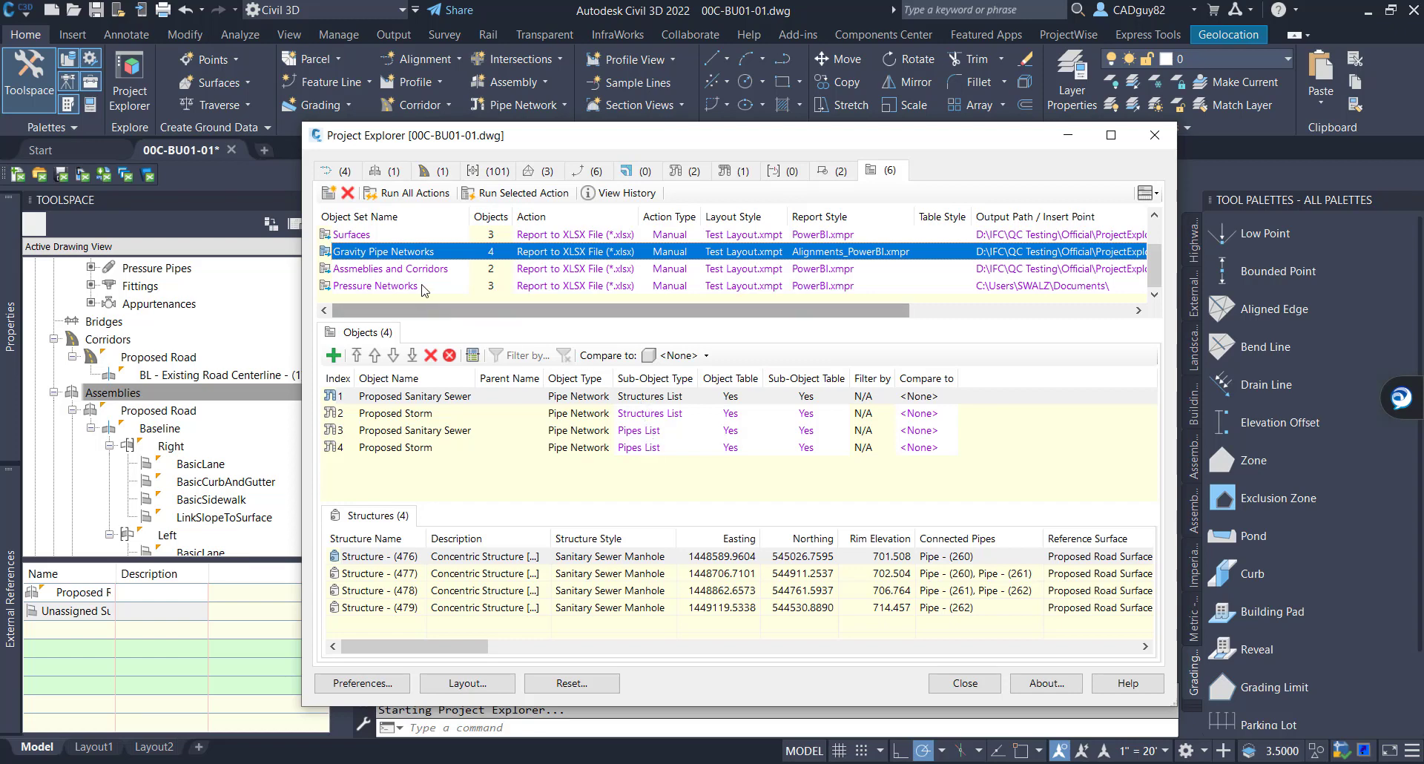
left_click(350, 234)
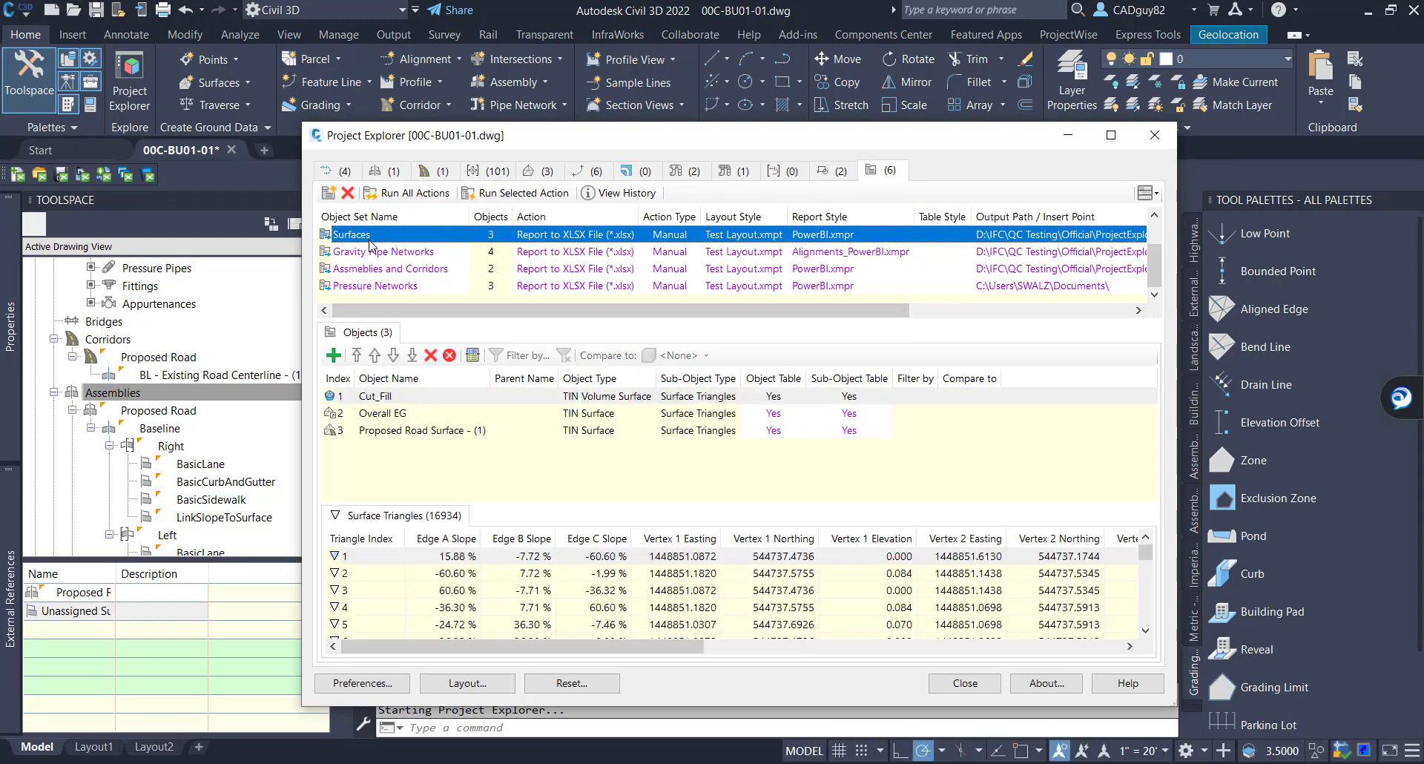
mouse_move(561, 466)
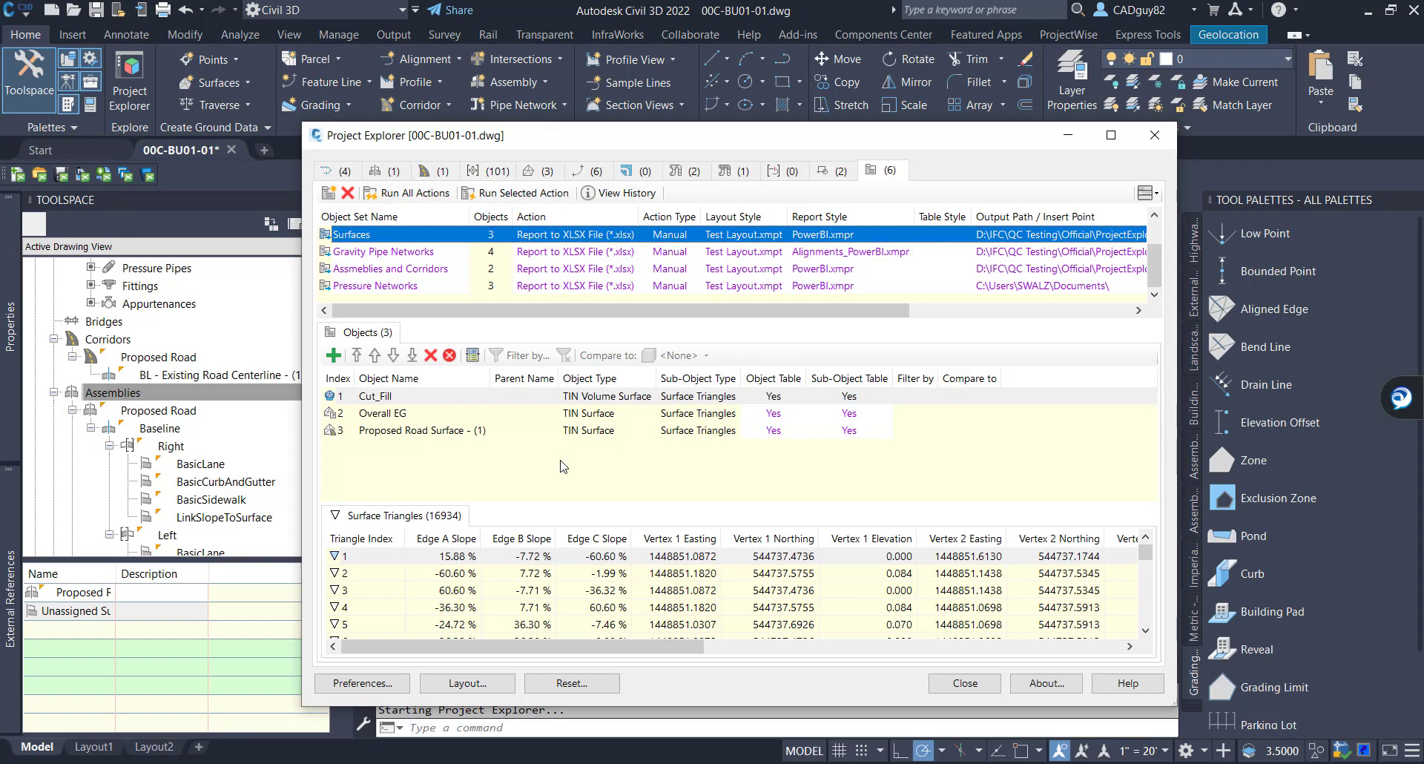
mouse_move(507, 451)
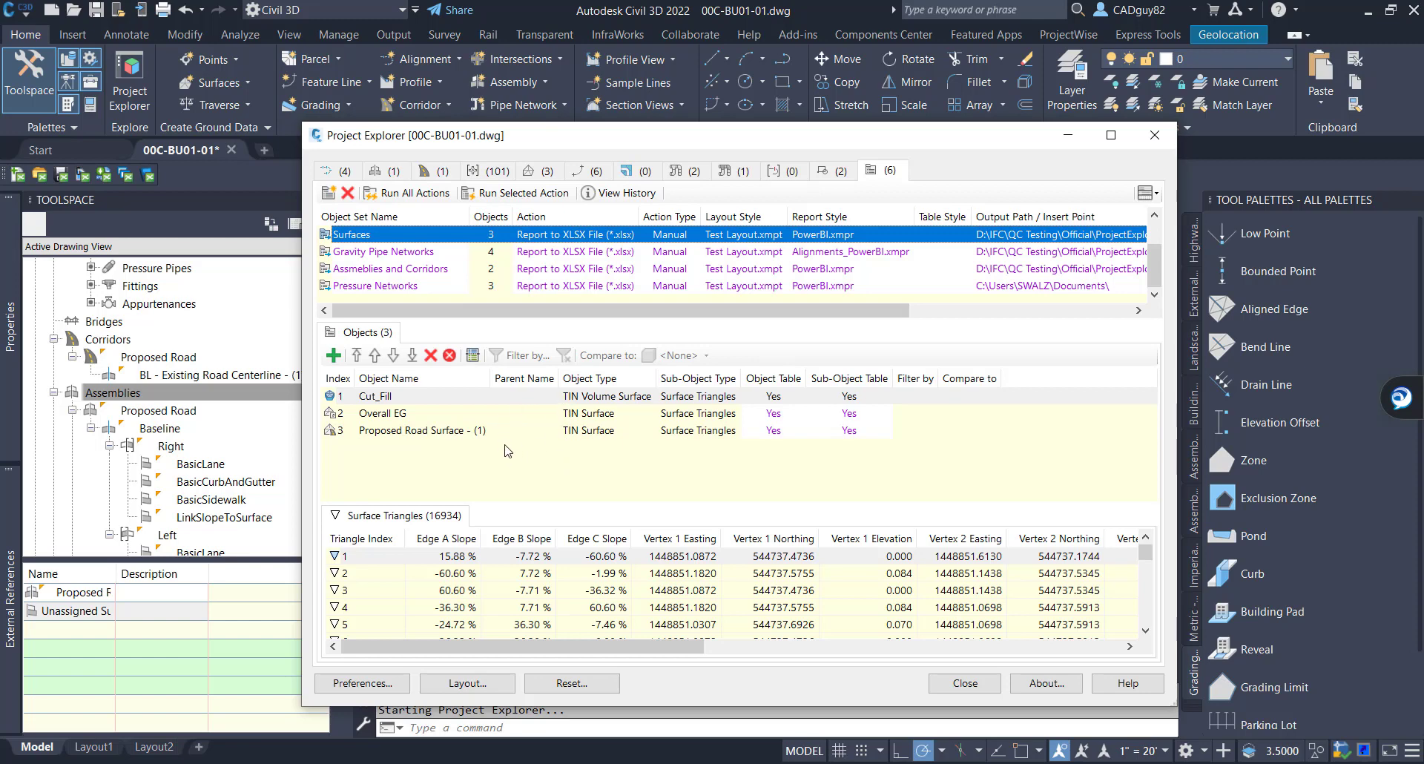
mouse_move(516, 193)
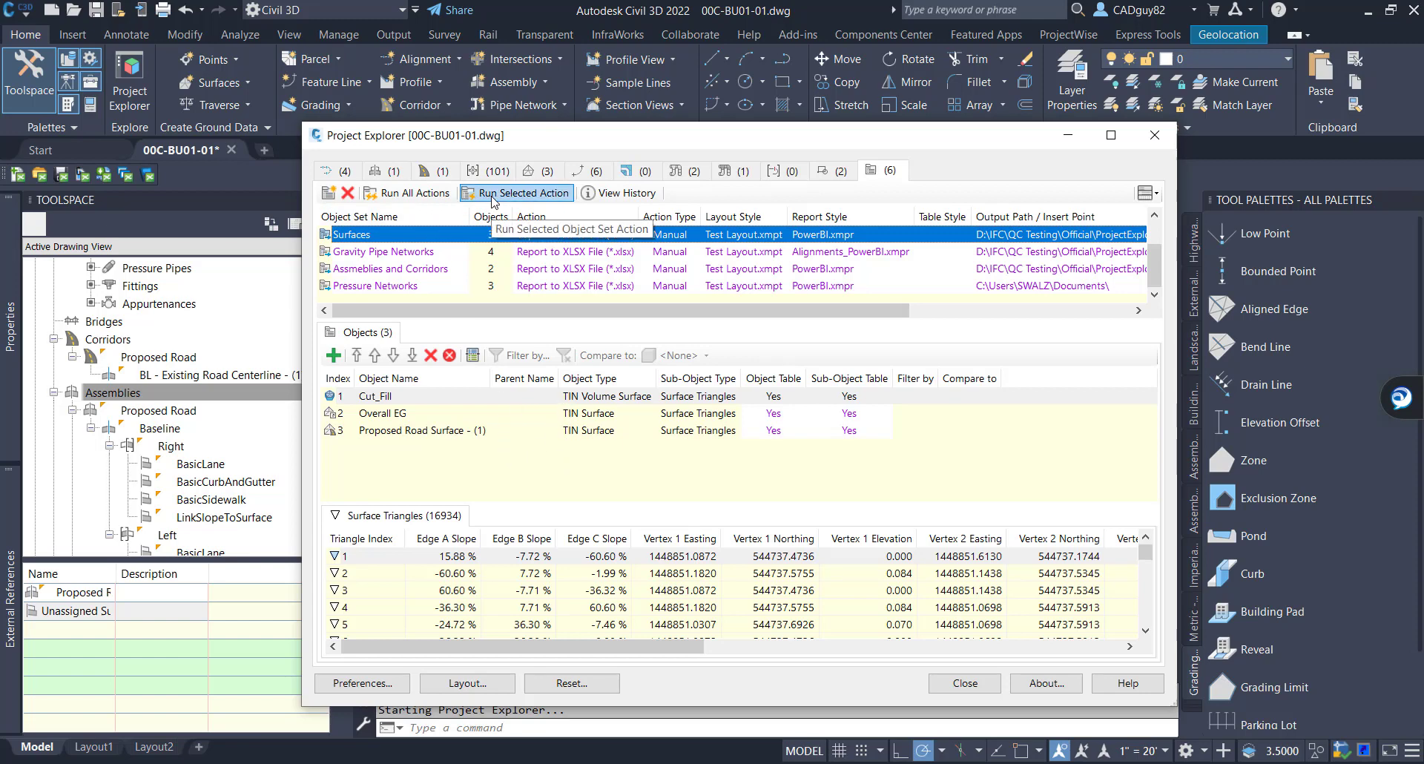
mouse_move(406, 193)
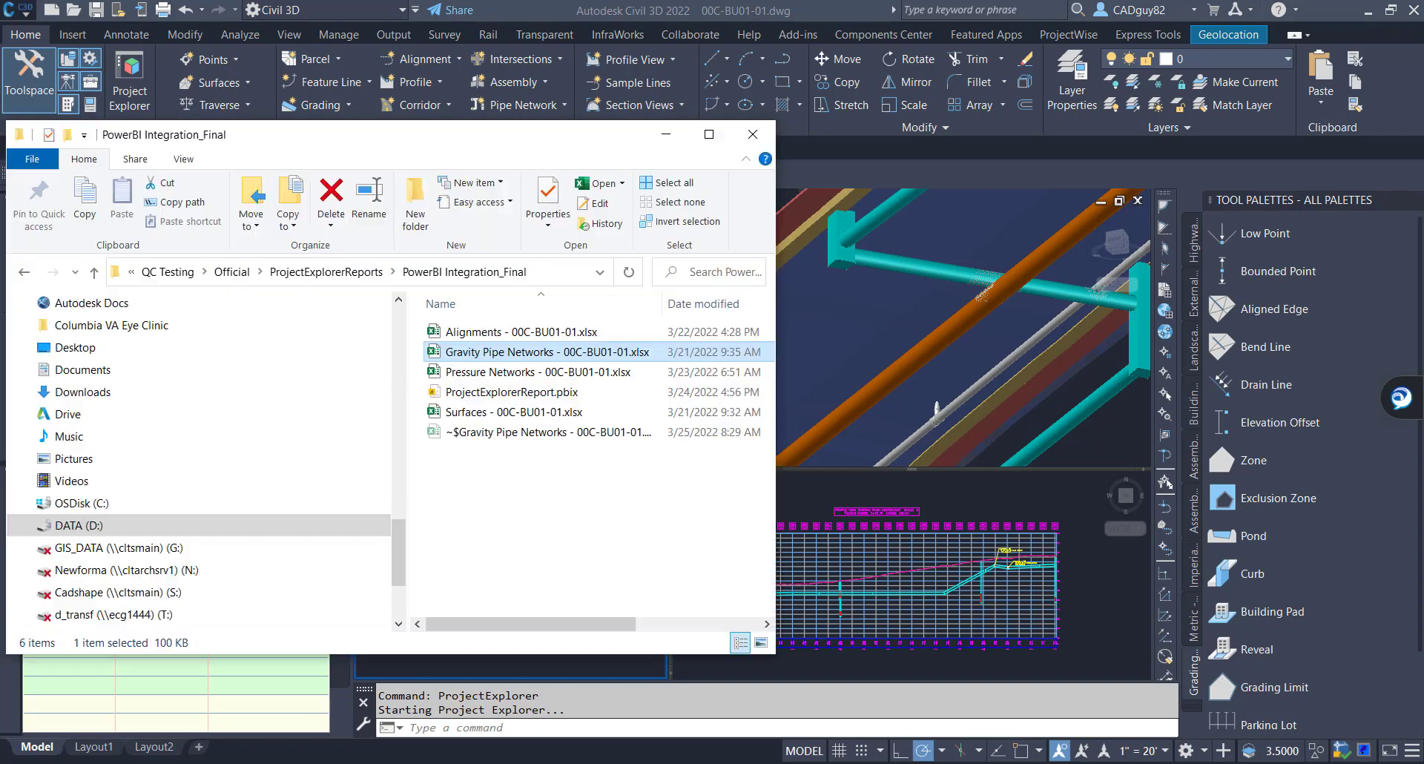
Step: Select the Alignments, Pressure Networks and Surfaces workbooks, then bring up Gravity Pipe Networks in Excel
left_click(517, 333)
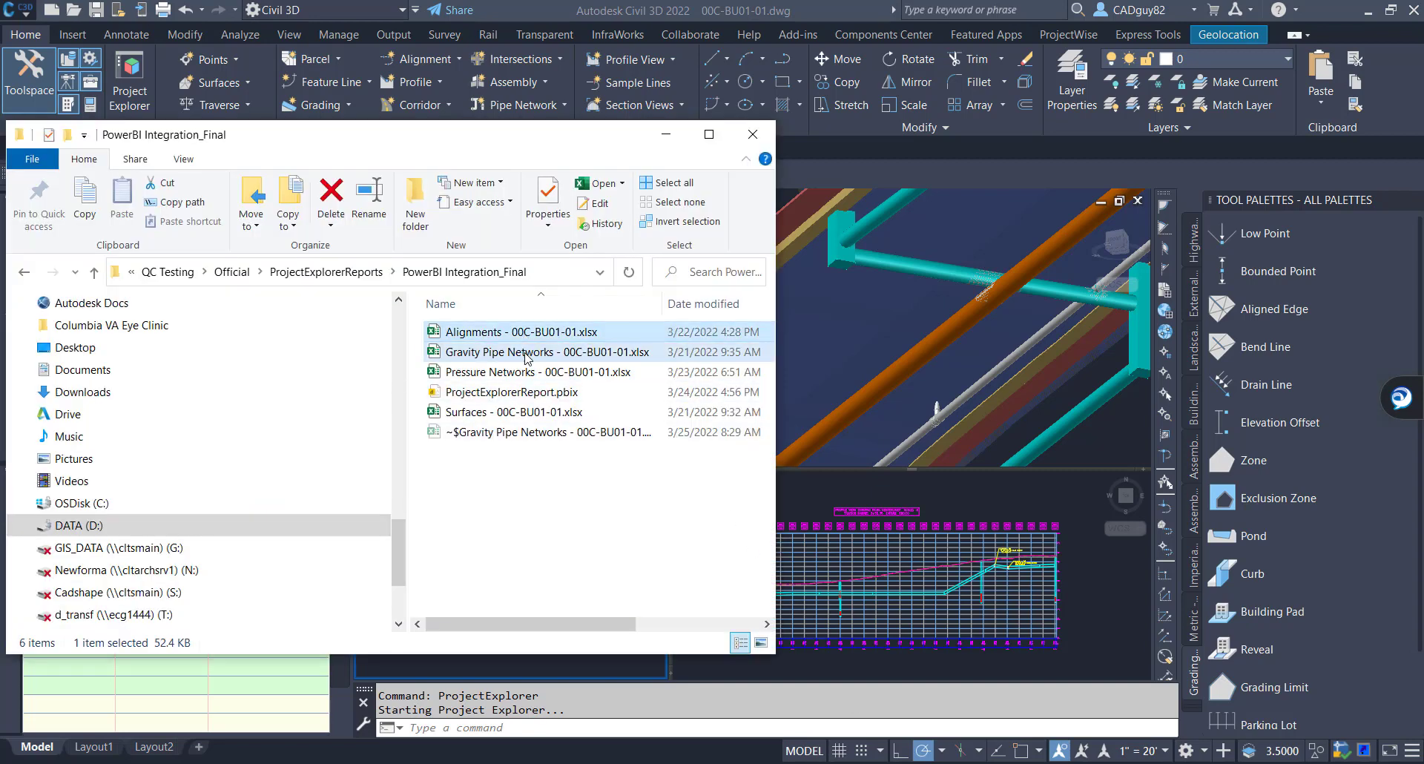
left_click(512, 411)
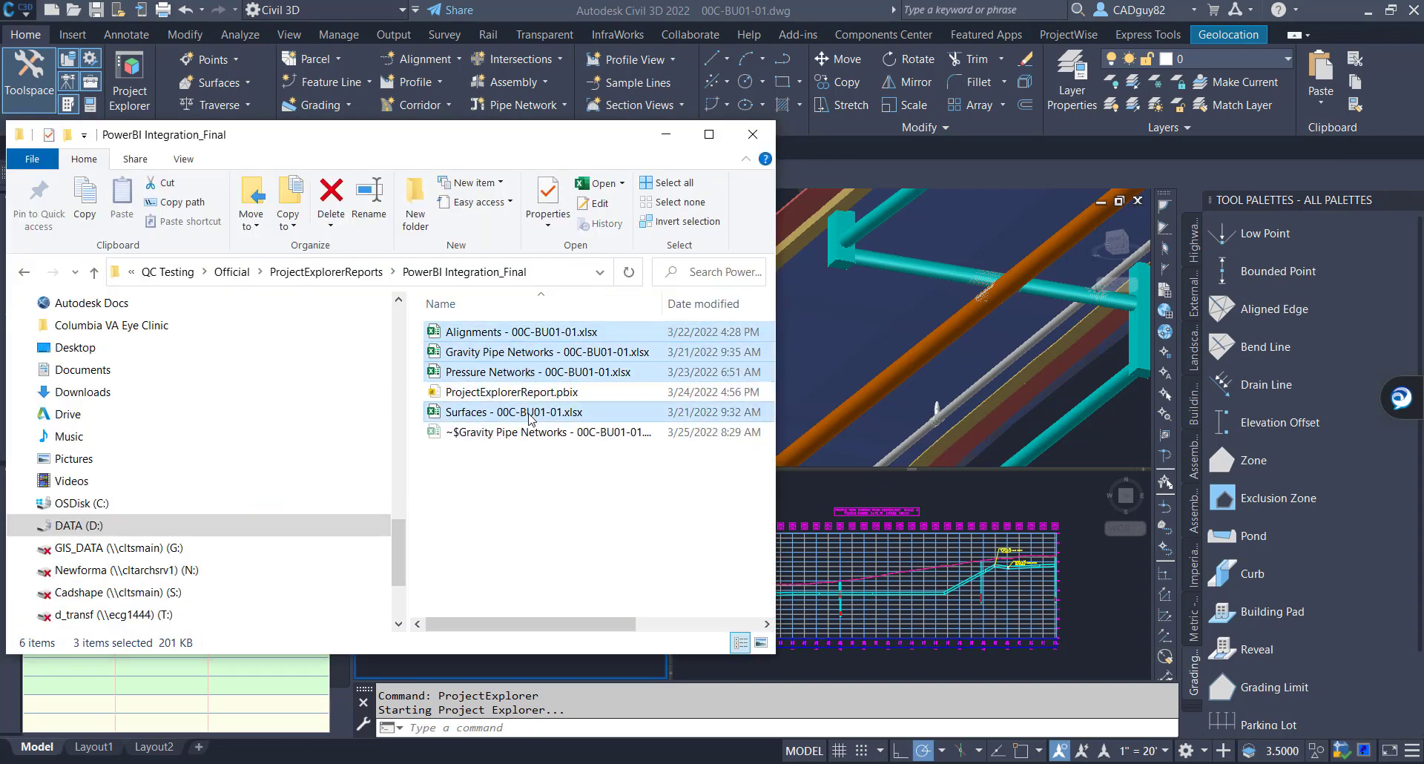
left_click(510, 392)
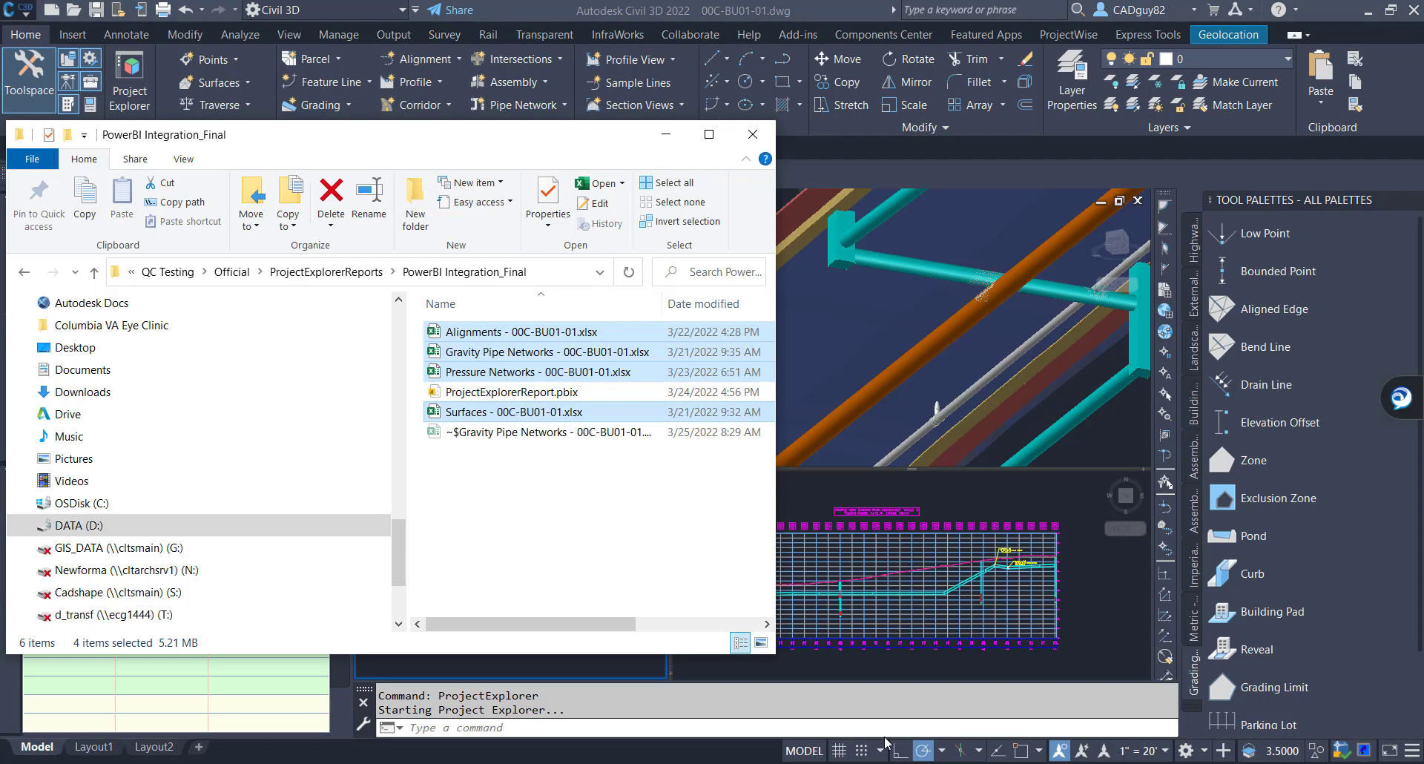
left_click(750, 133)
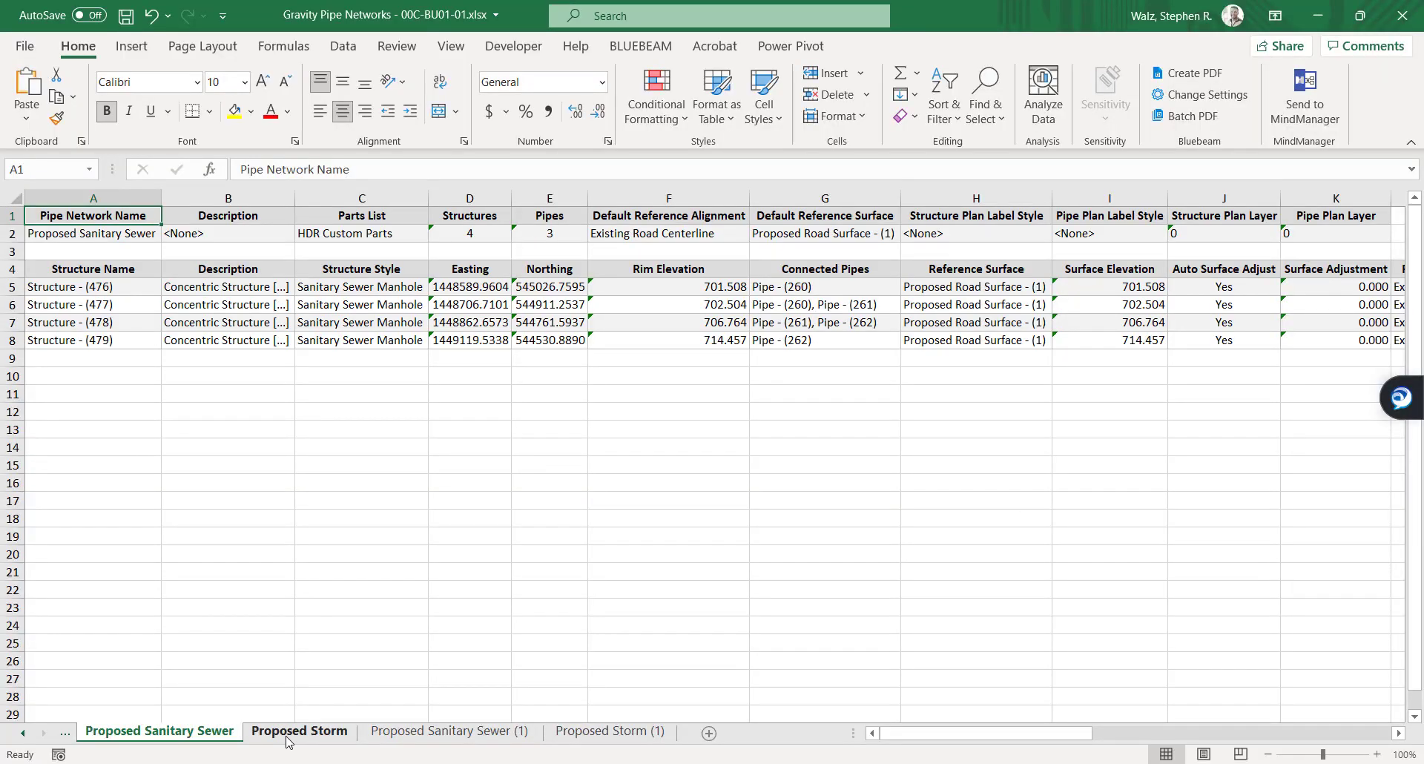
Step: Look through the Proposed Storm and Sanitary Sewer sheets, ending on Gravity Pipe Network Summary
left_click(298, 729)
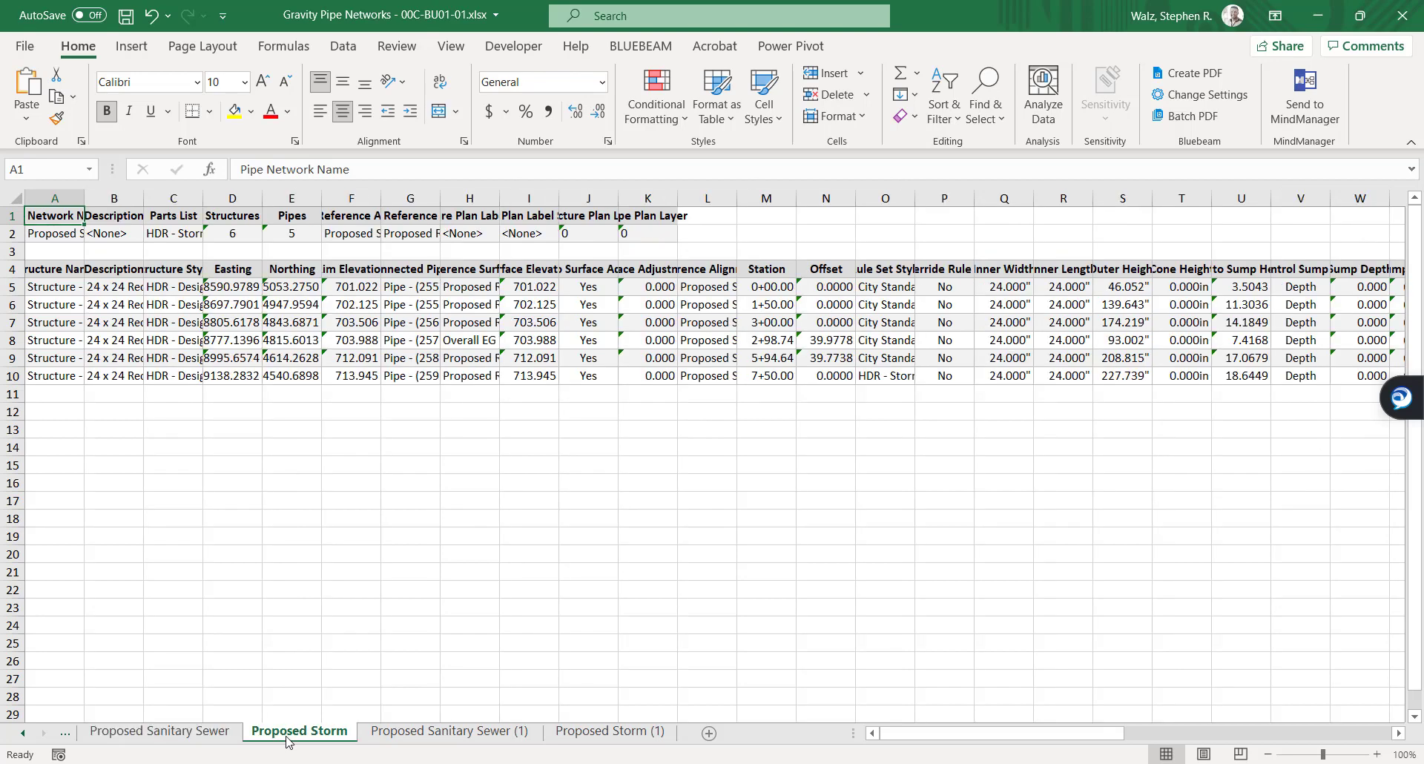
left_click(448, 731)
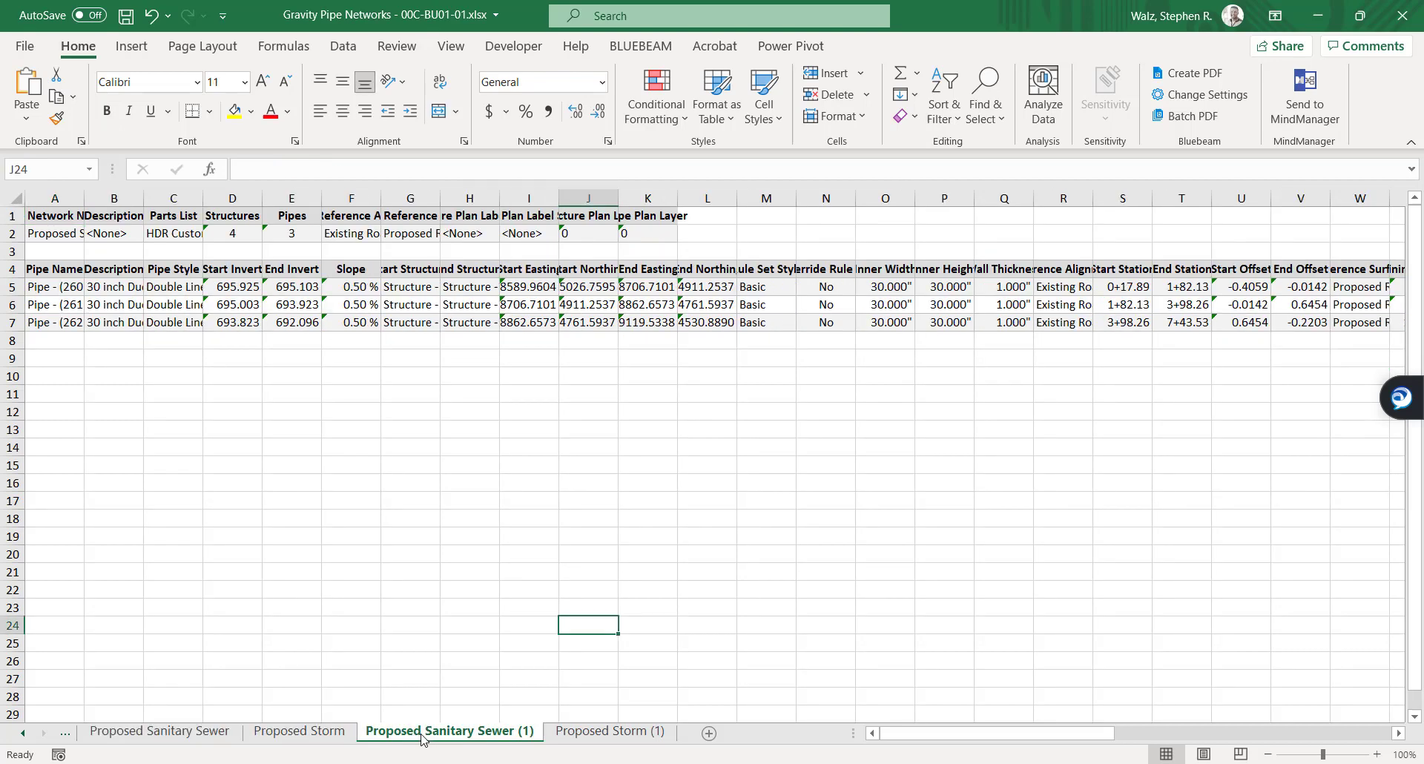
left_click(609, 729)
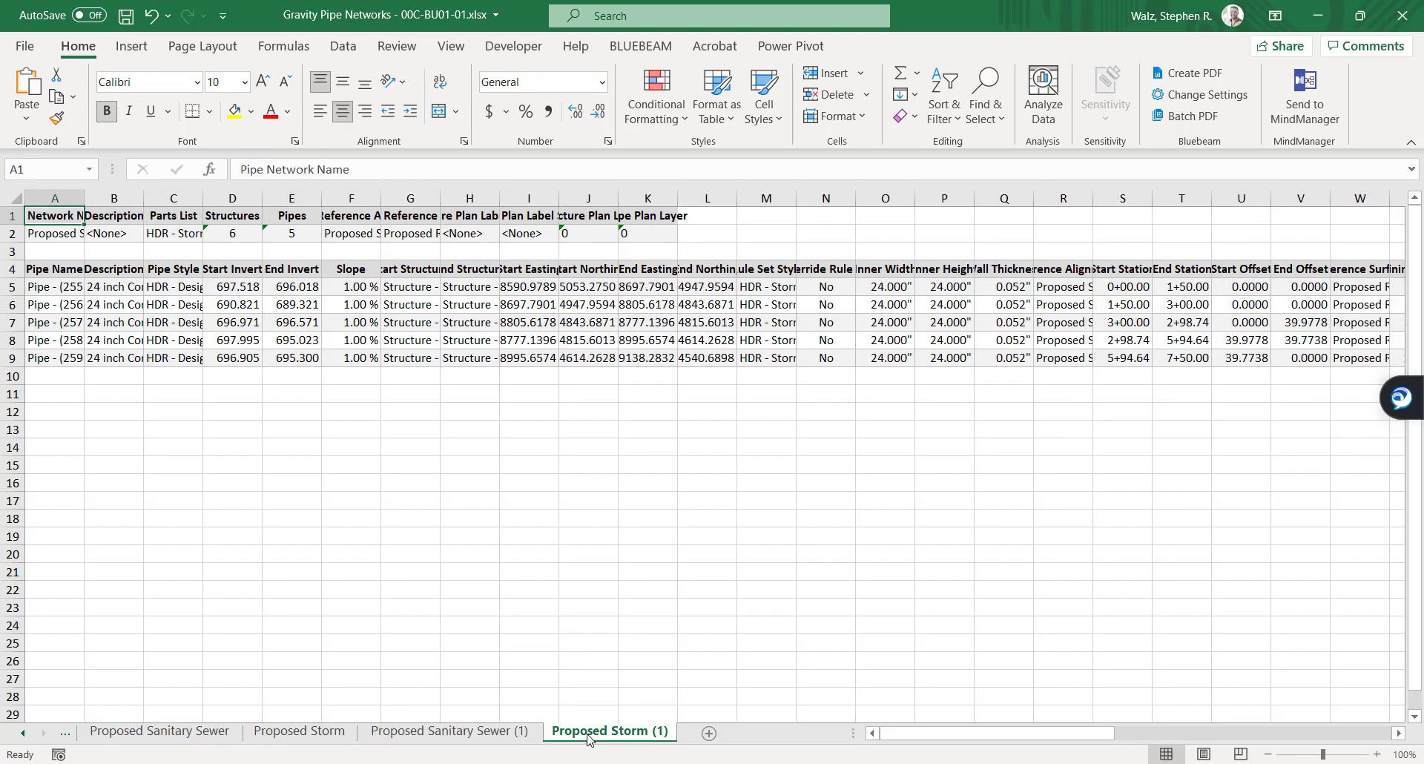
left_click(23, 733)
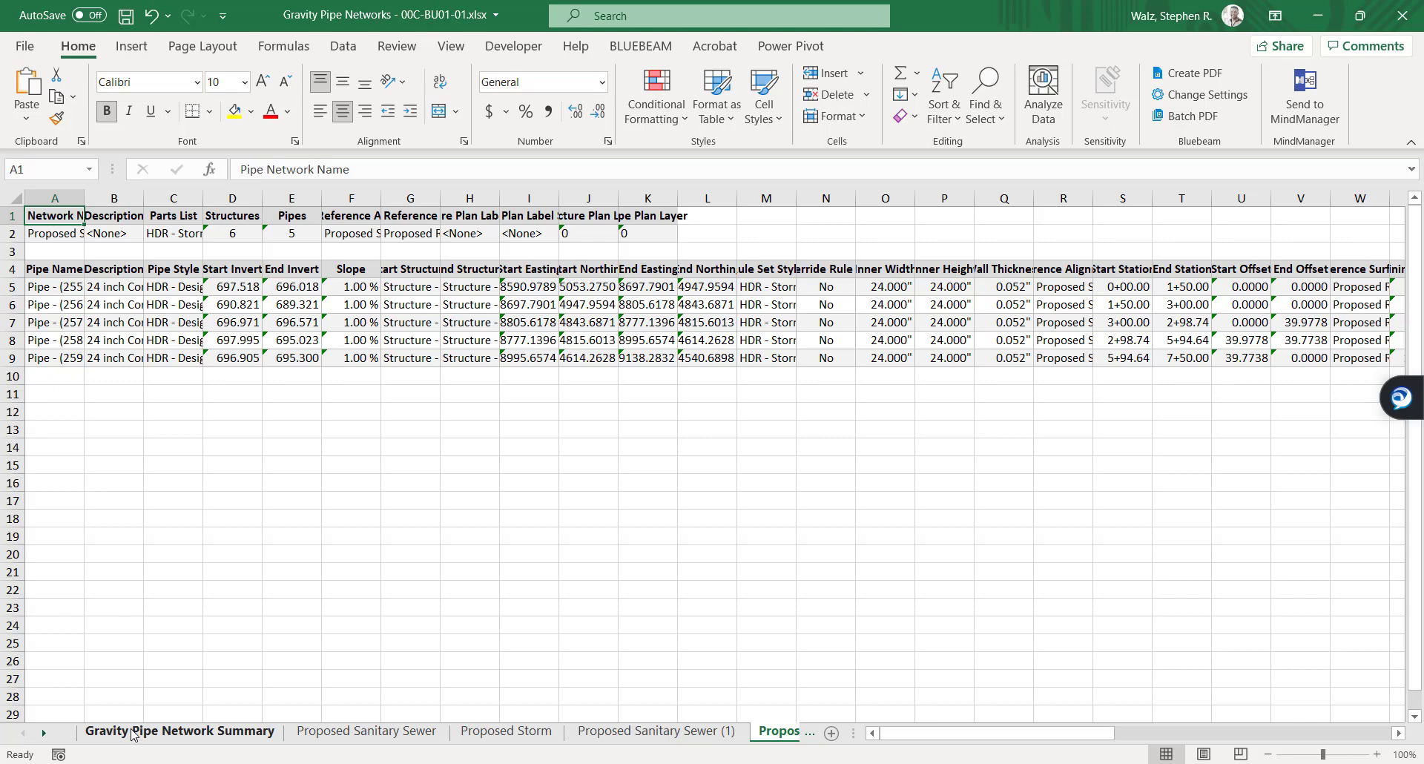
left_click(180, 729)
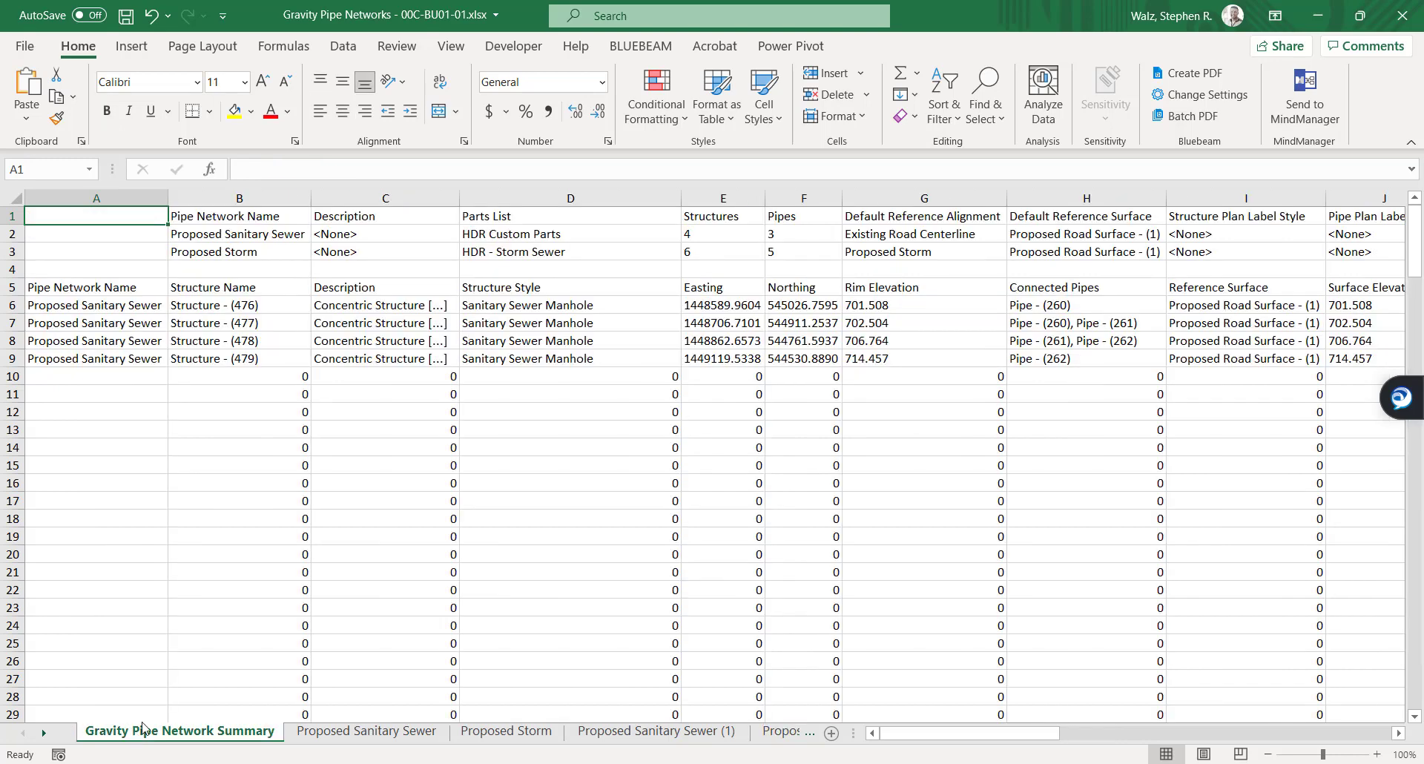
mouse_move(395, 442)
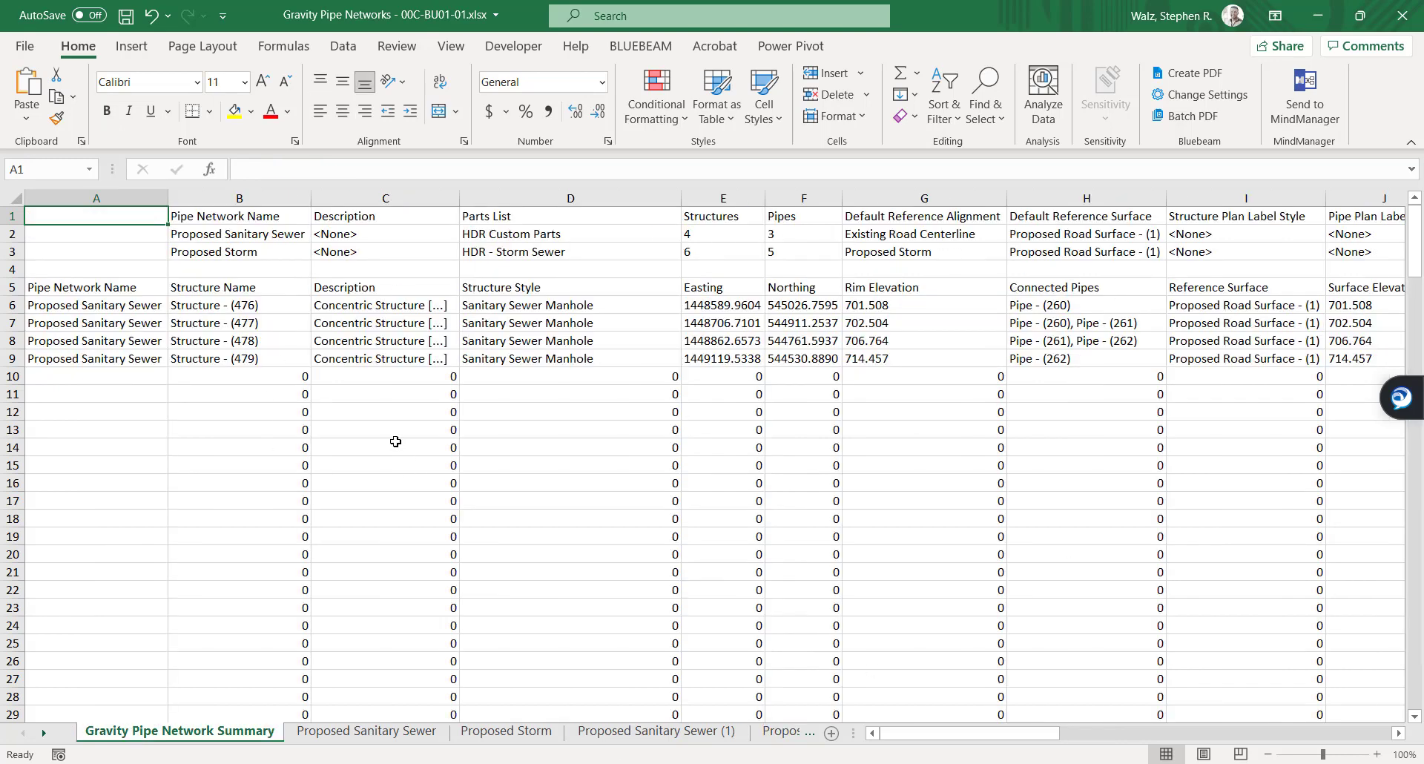
Step: Check the cross-sheet formulas behind summary cells B1 and B3
left_click(239, 216)
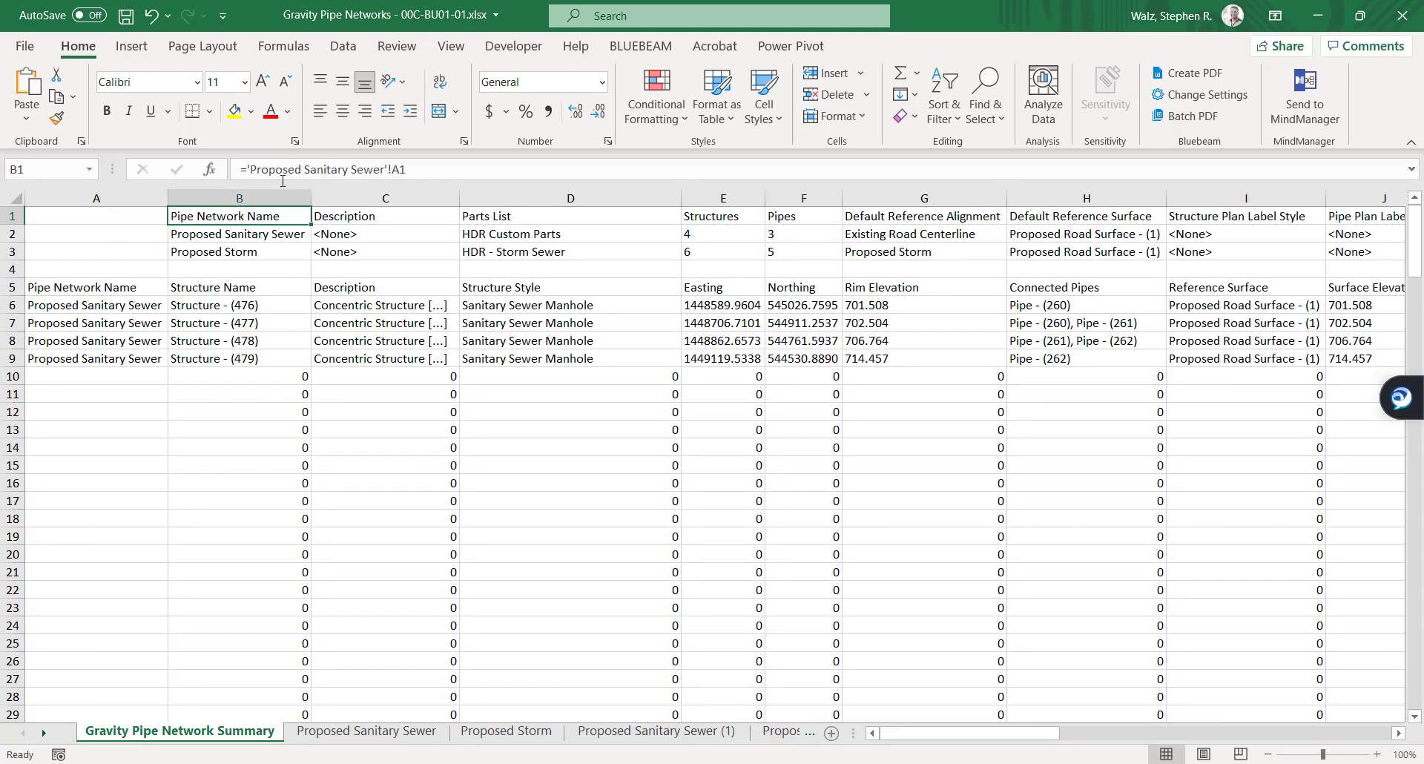
left_click(239, 252)
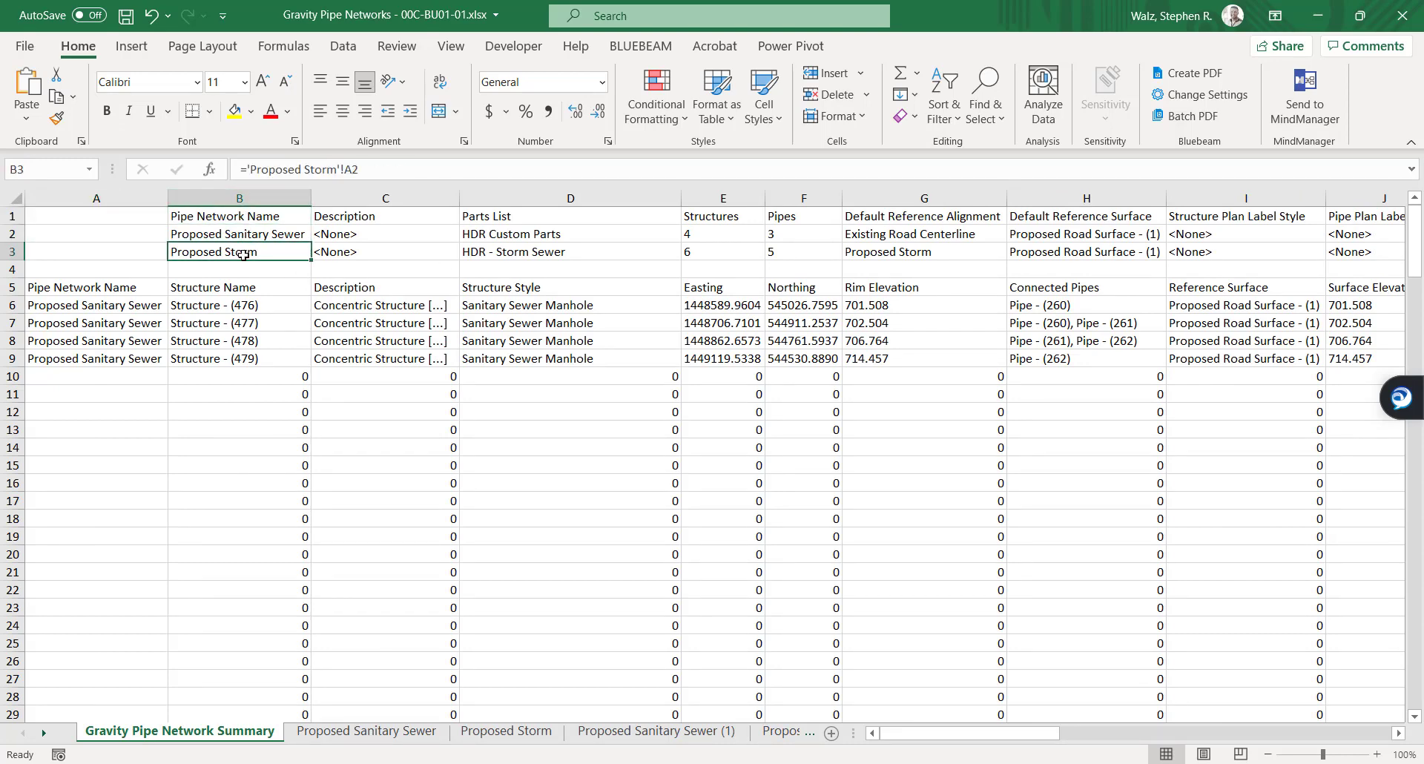
left_click(569, 322)
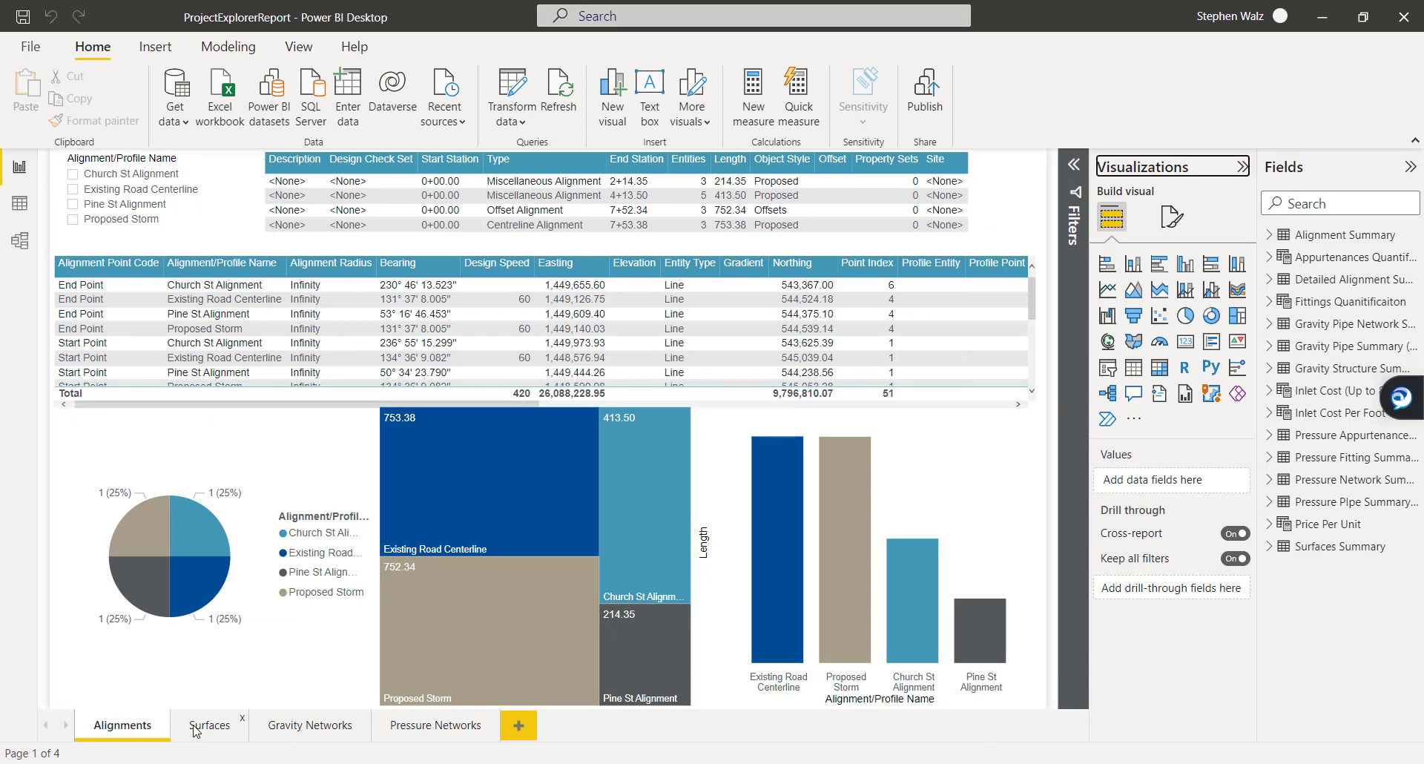
mouse_move(423, 725)
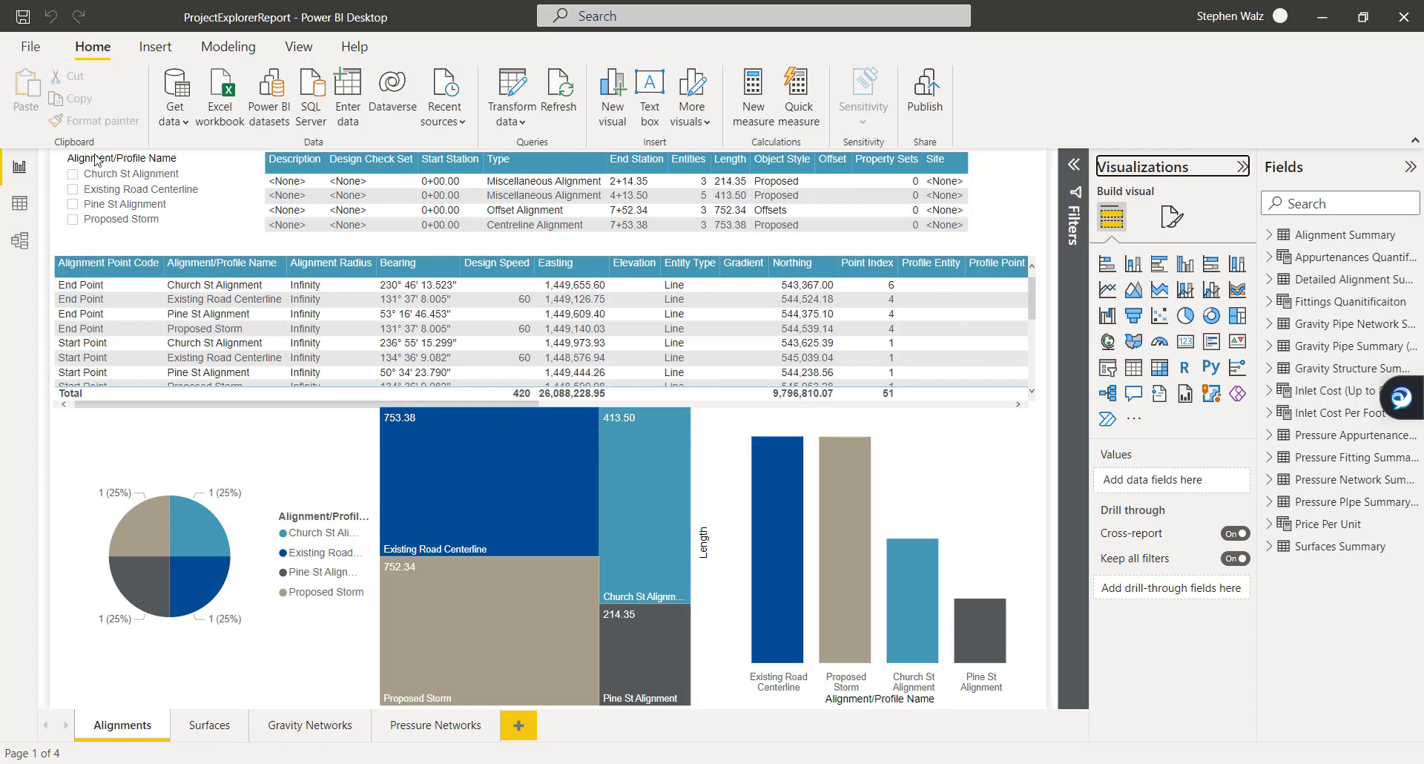
Step: Filter Alignments to Church St, then Existing Road Centerline, clear it and go to Surfaces
left_click(155, 196)
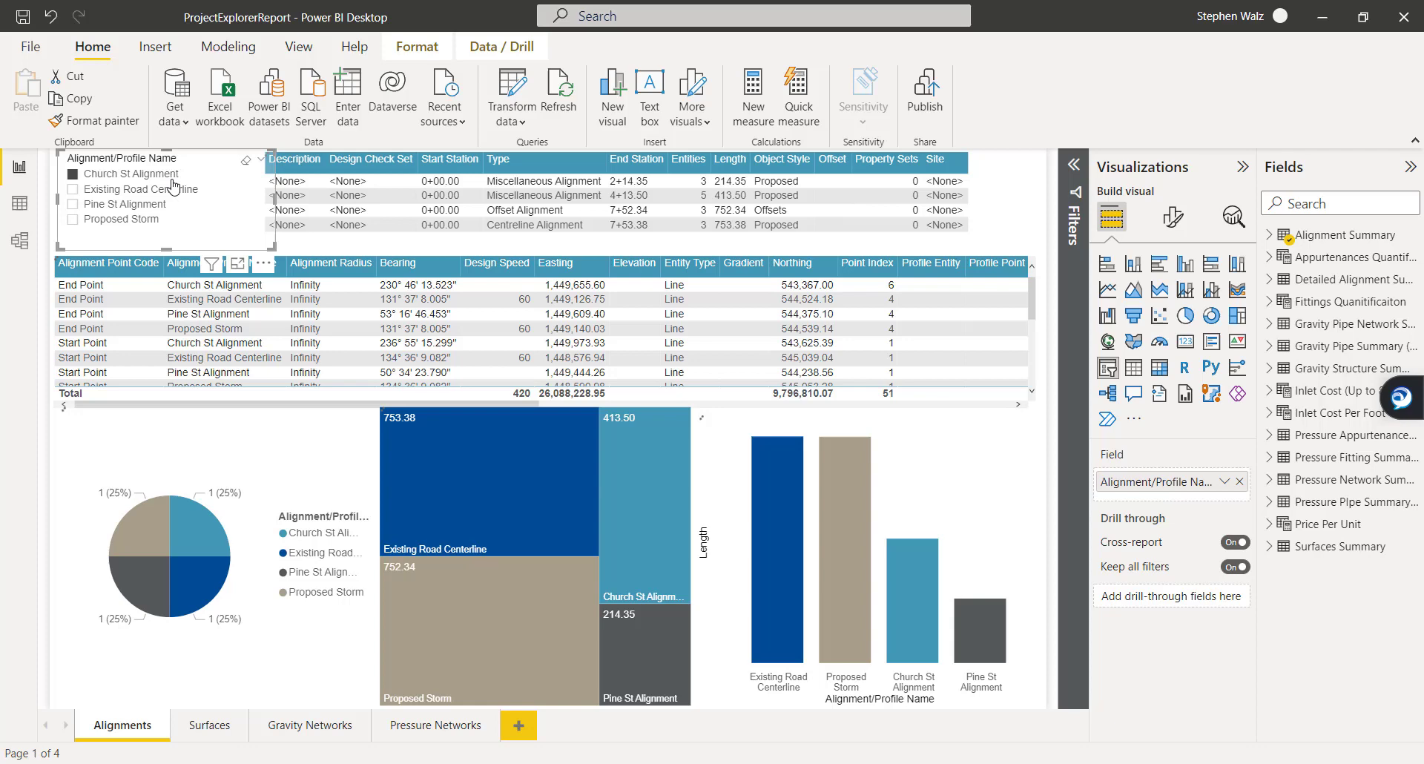
left_click(74, 173)
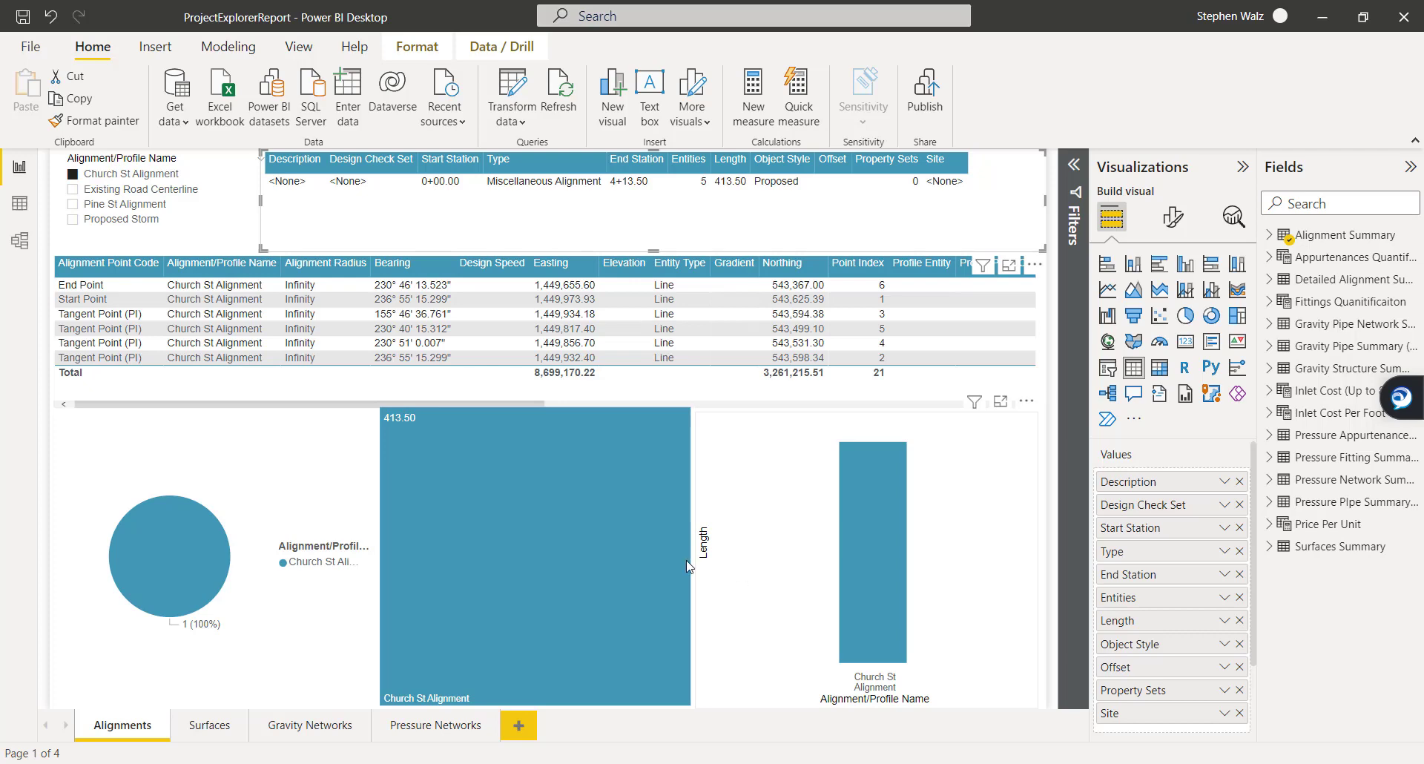
mouse_move(582, 577)
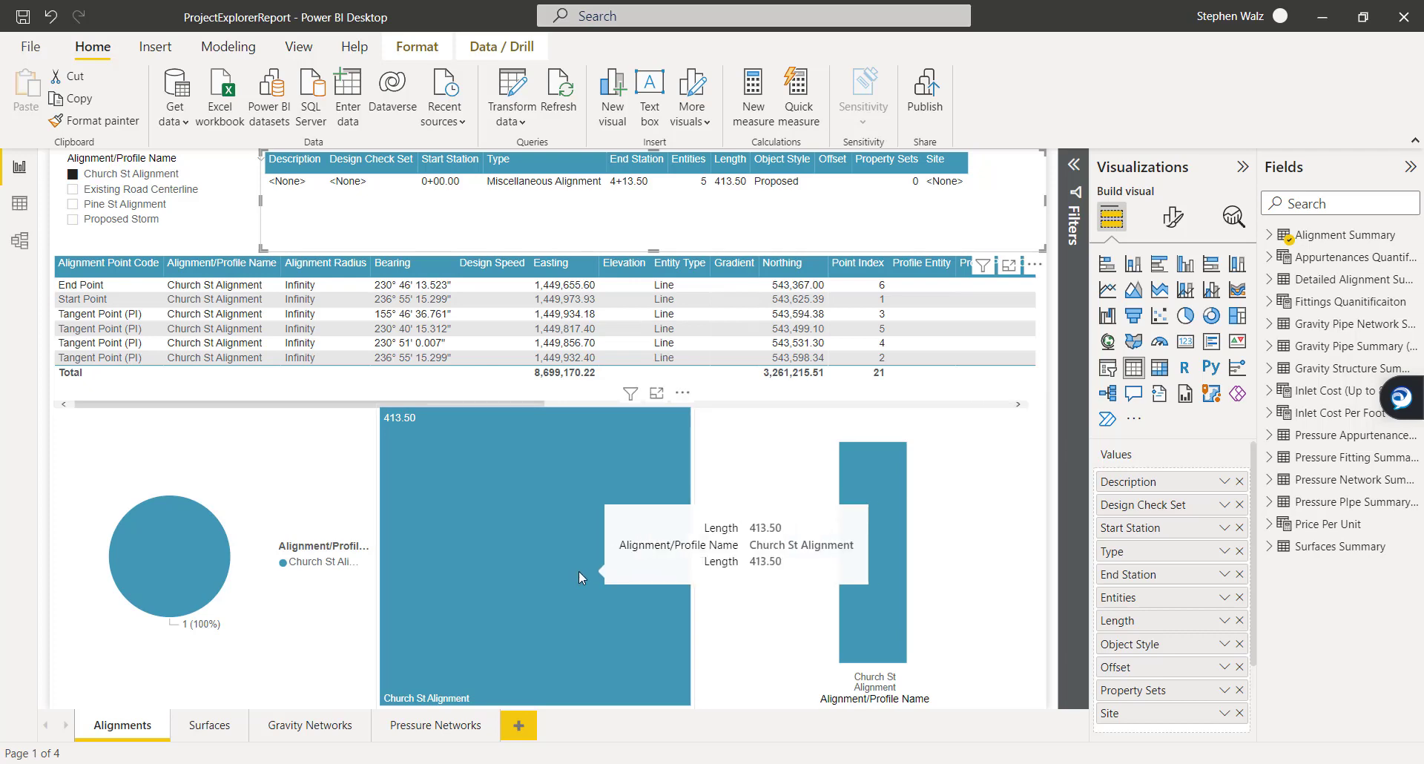
mouse_move(188, 572)
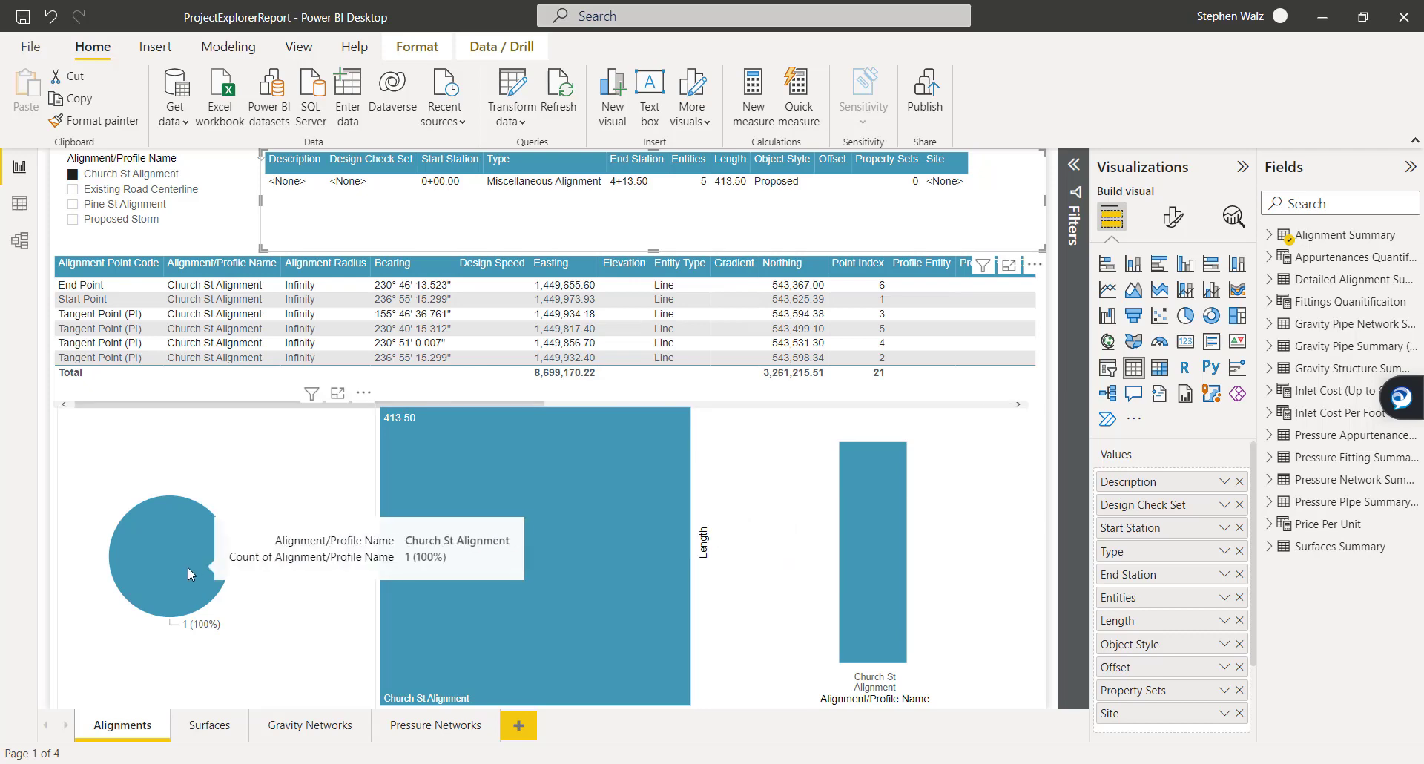
mouse_move(854, 620)
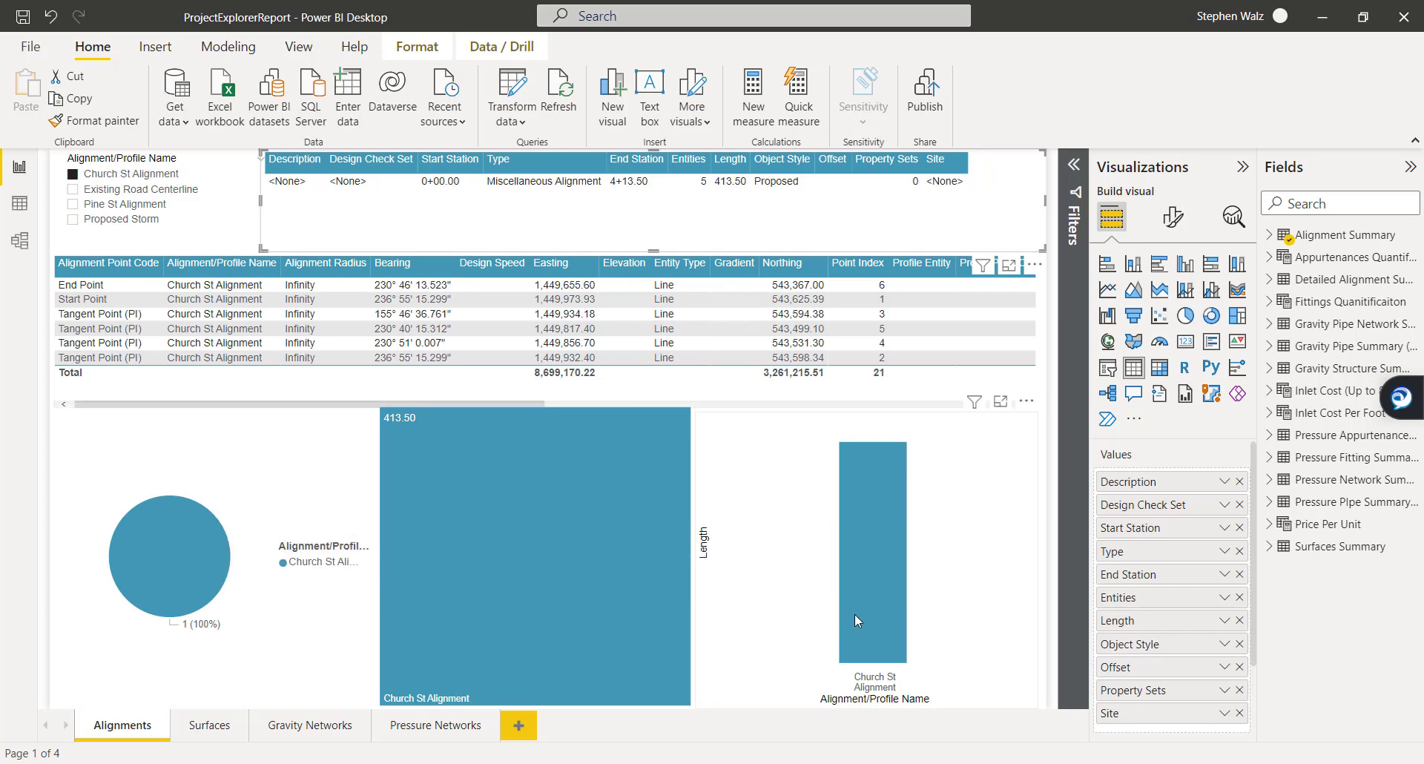
mouse_move(872, 590)
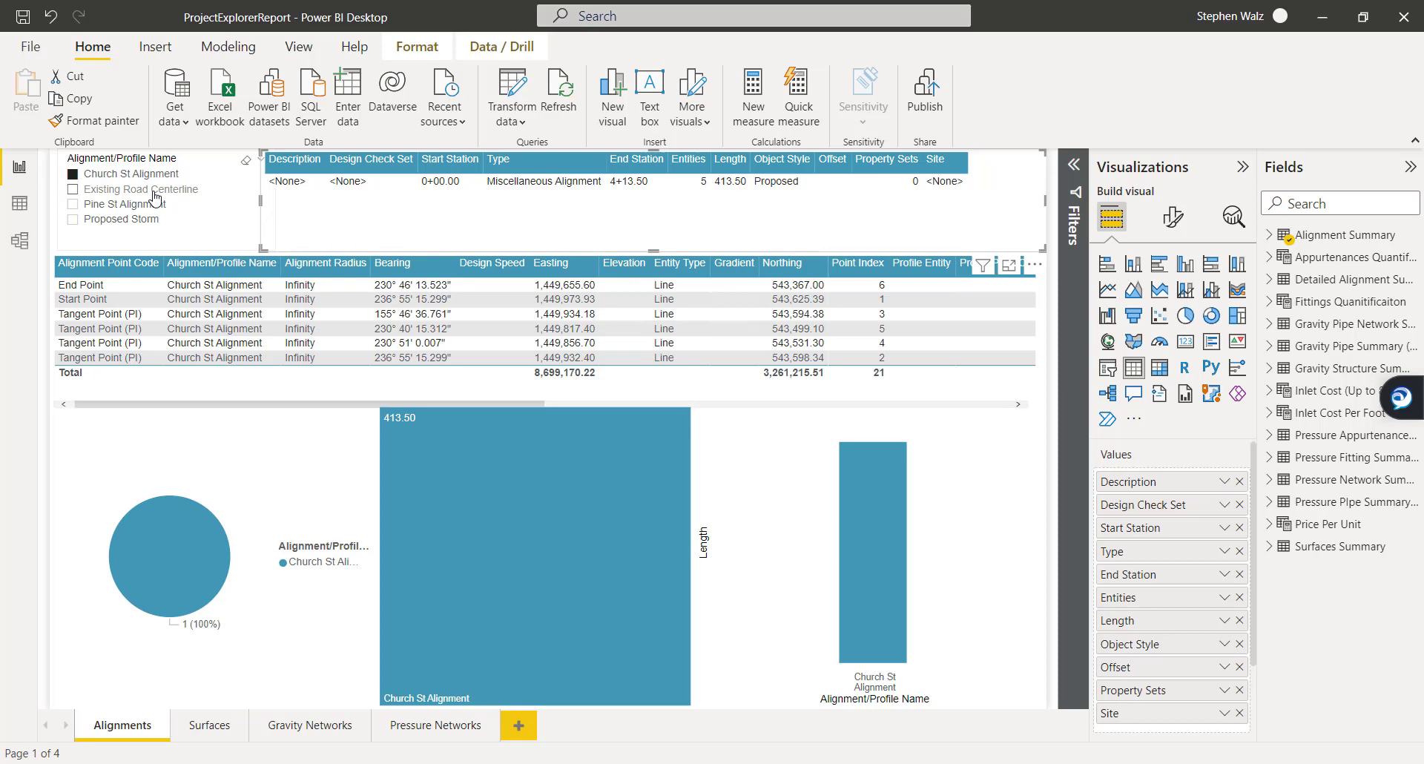
left_click(73, 188)
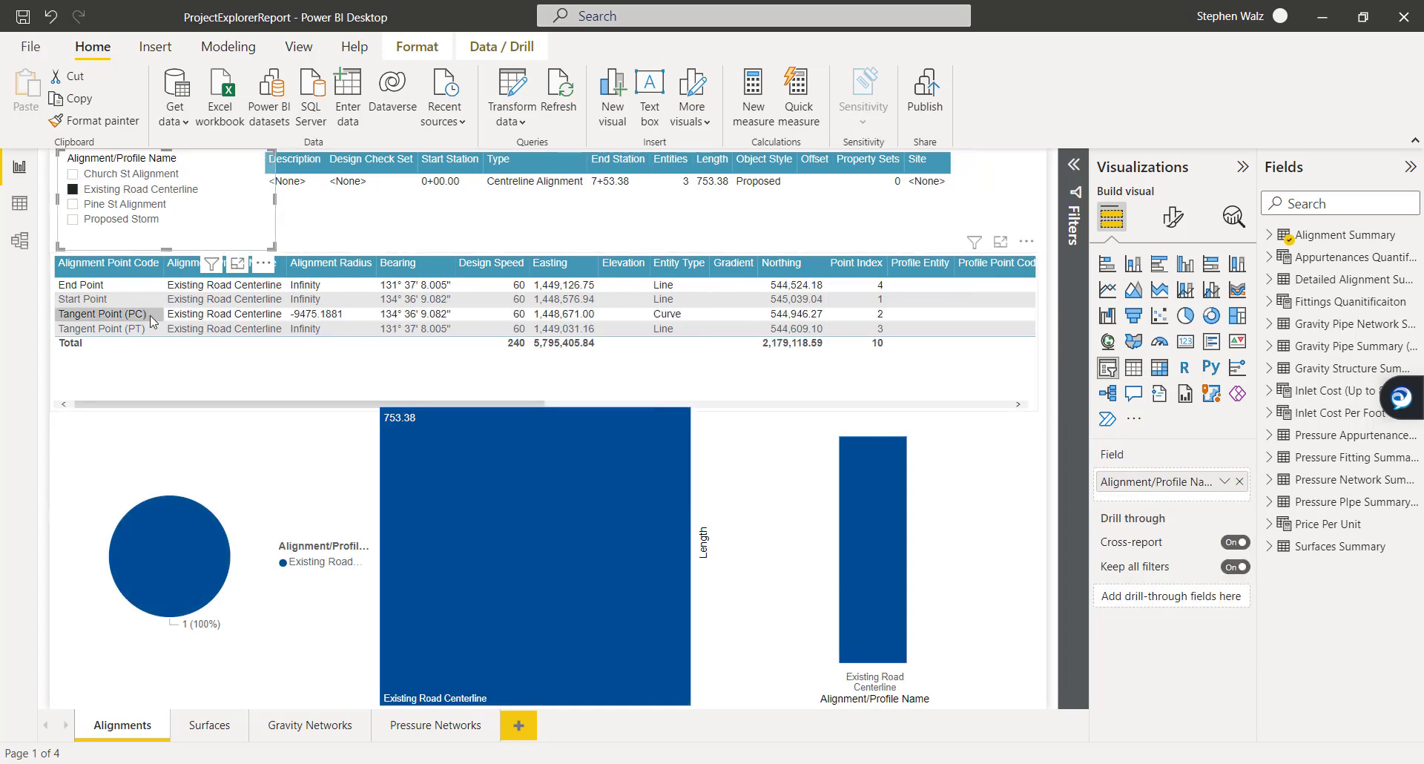
mouse_move(115, 209)
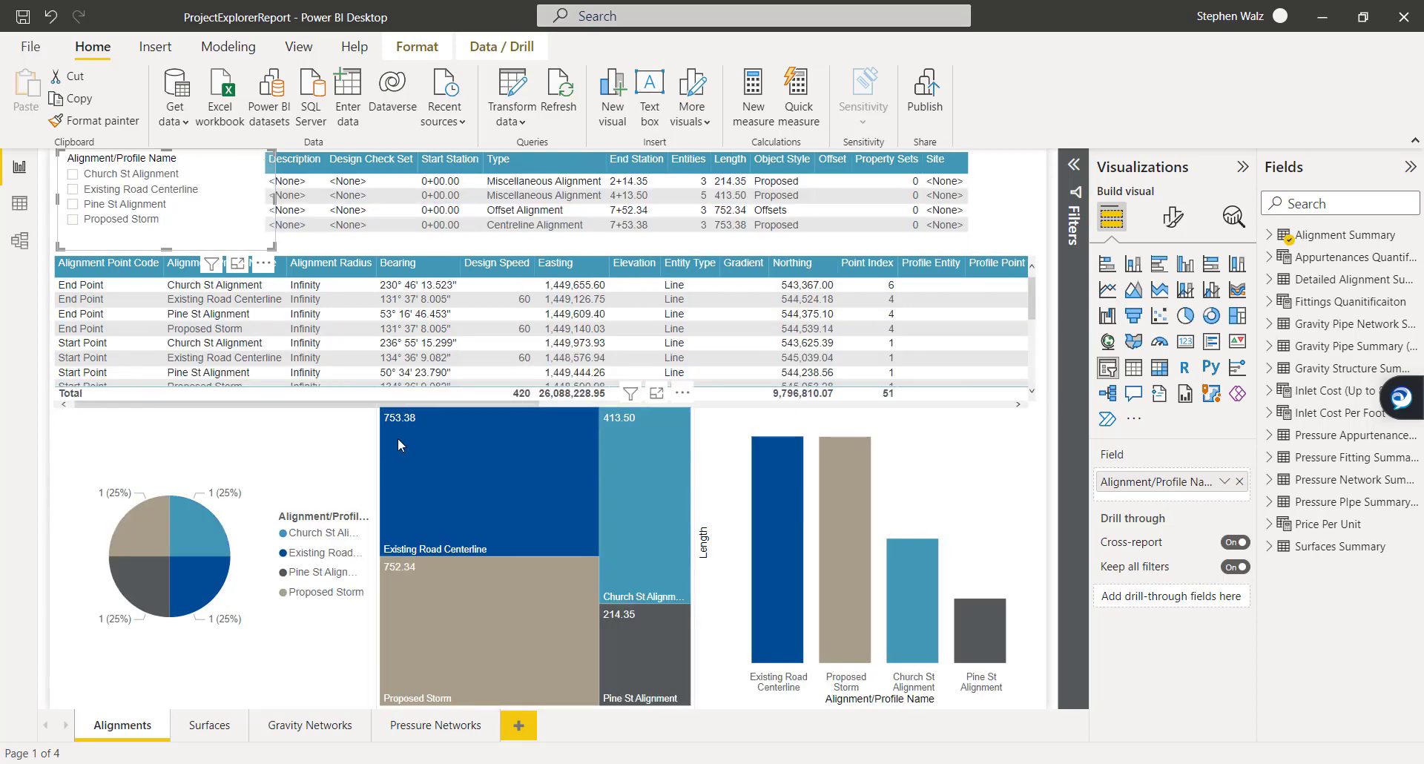
mouse_move(384, 599)
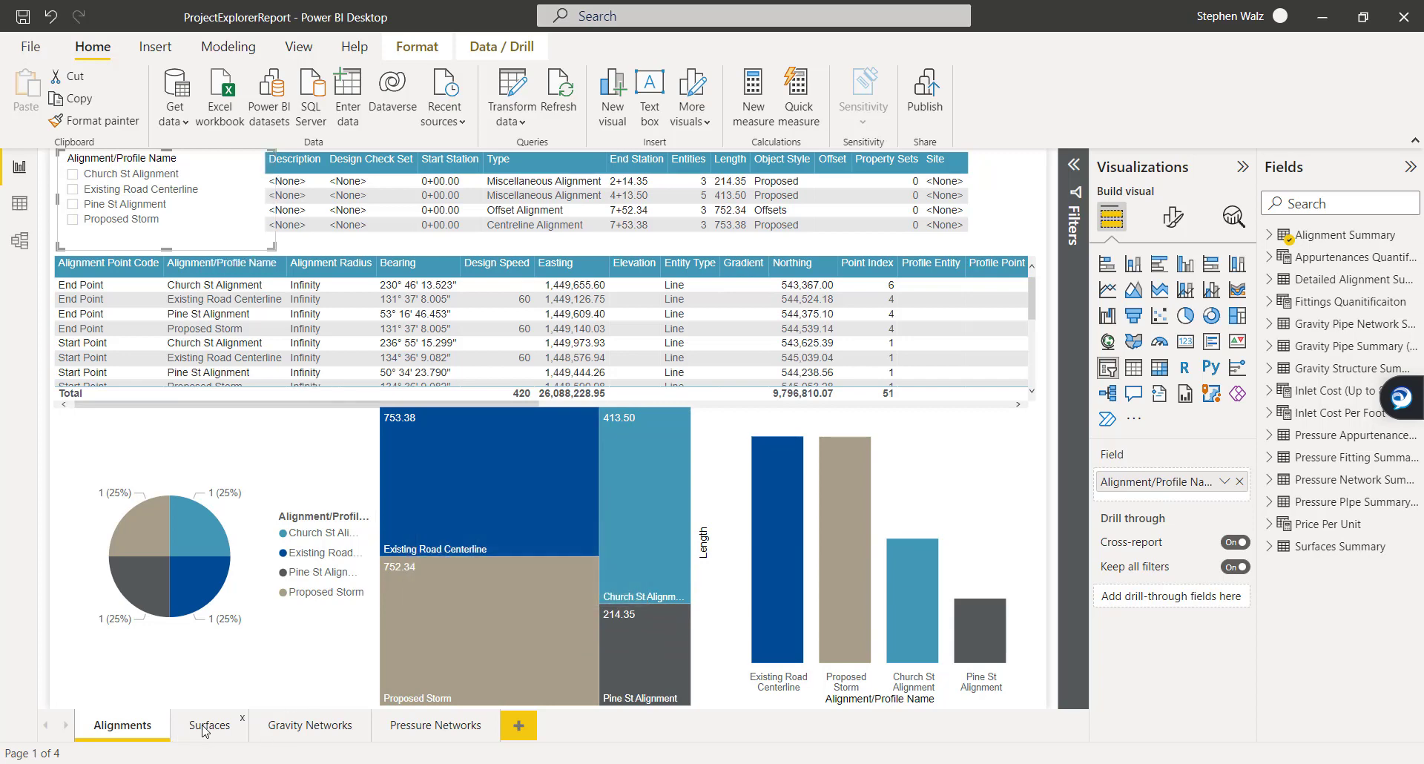
left_click(209, 725)
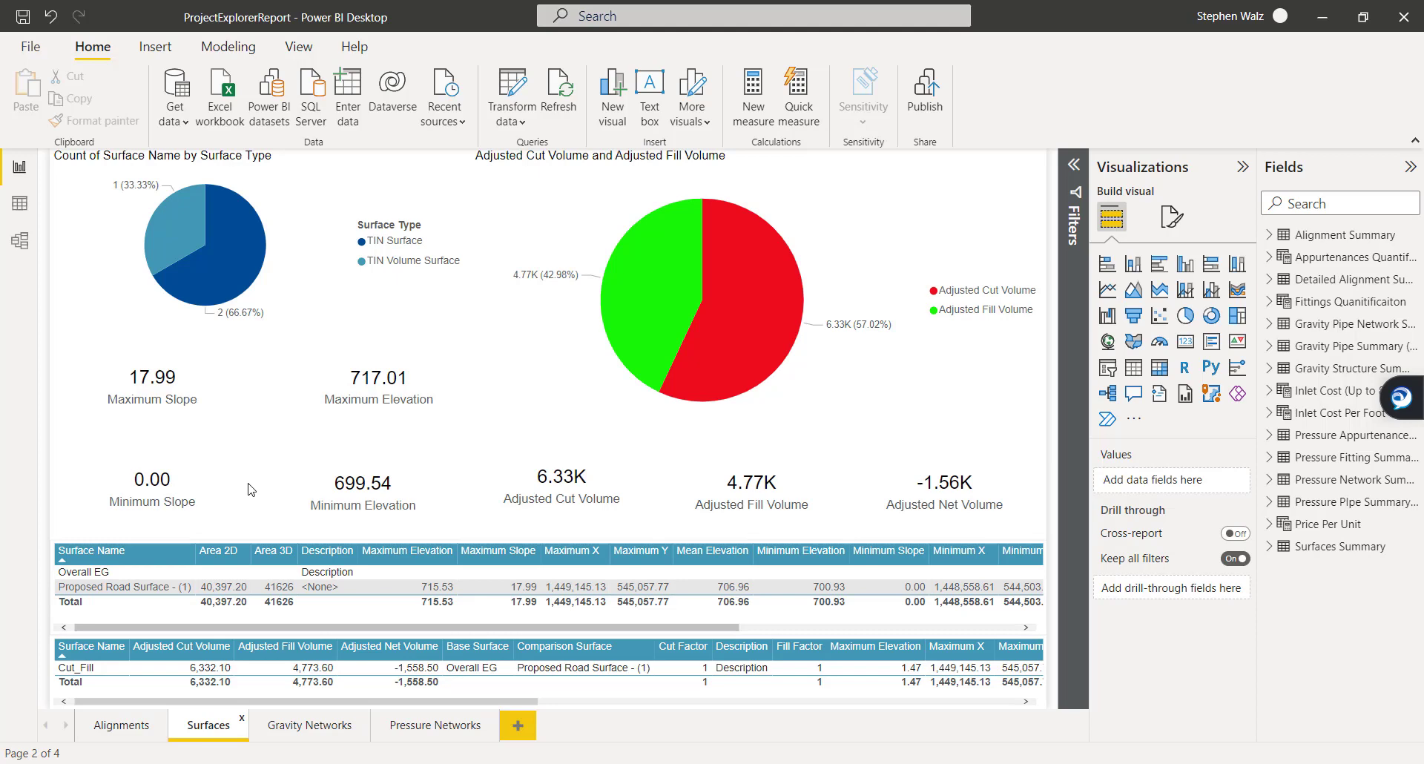
mouse_move(380, 269)
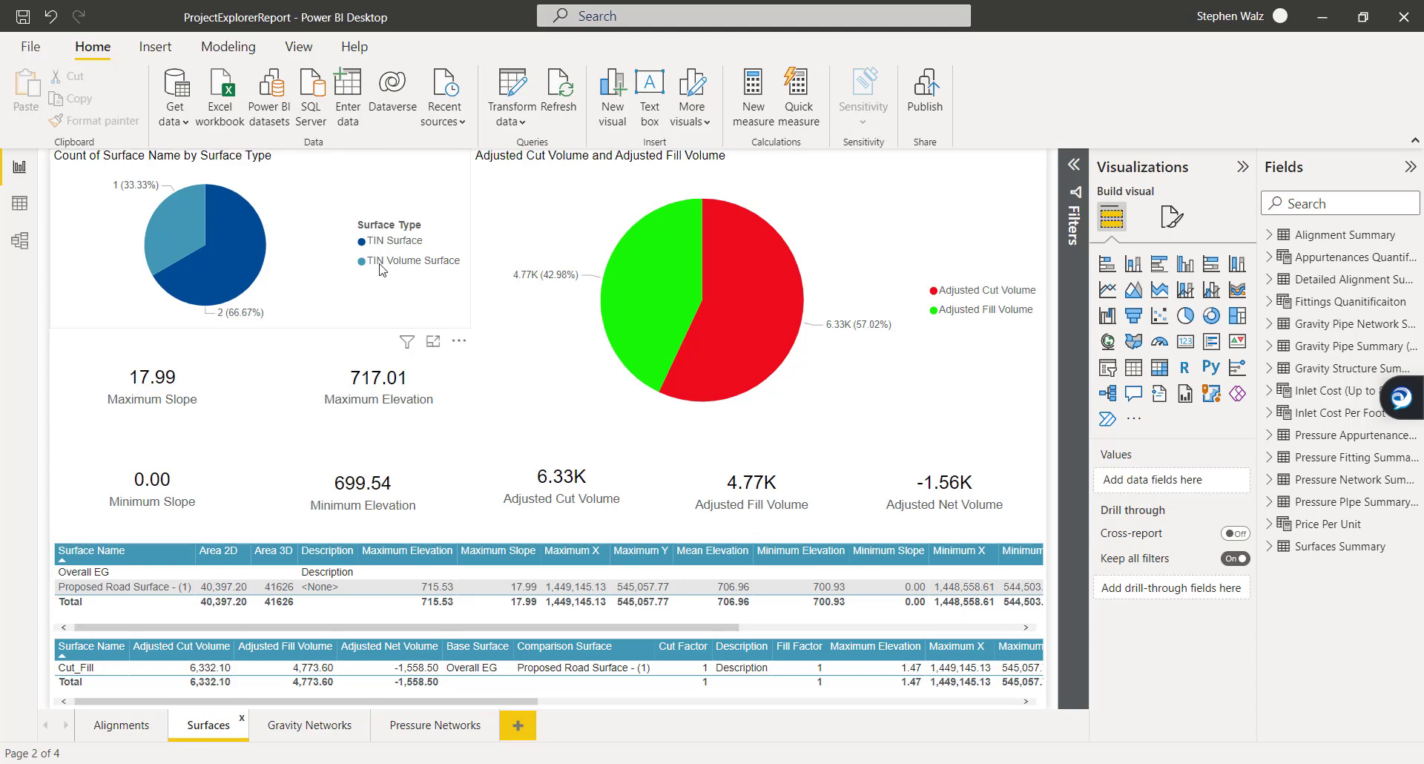
mouse_move(420, 261)
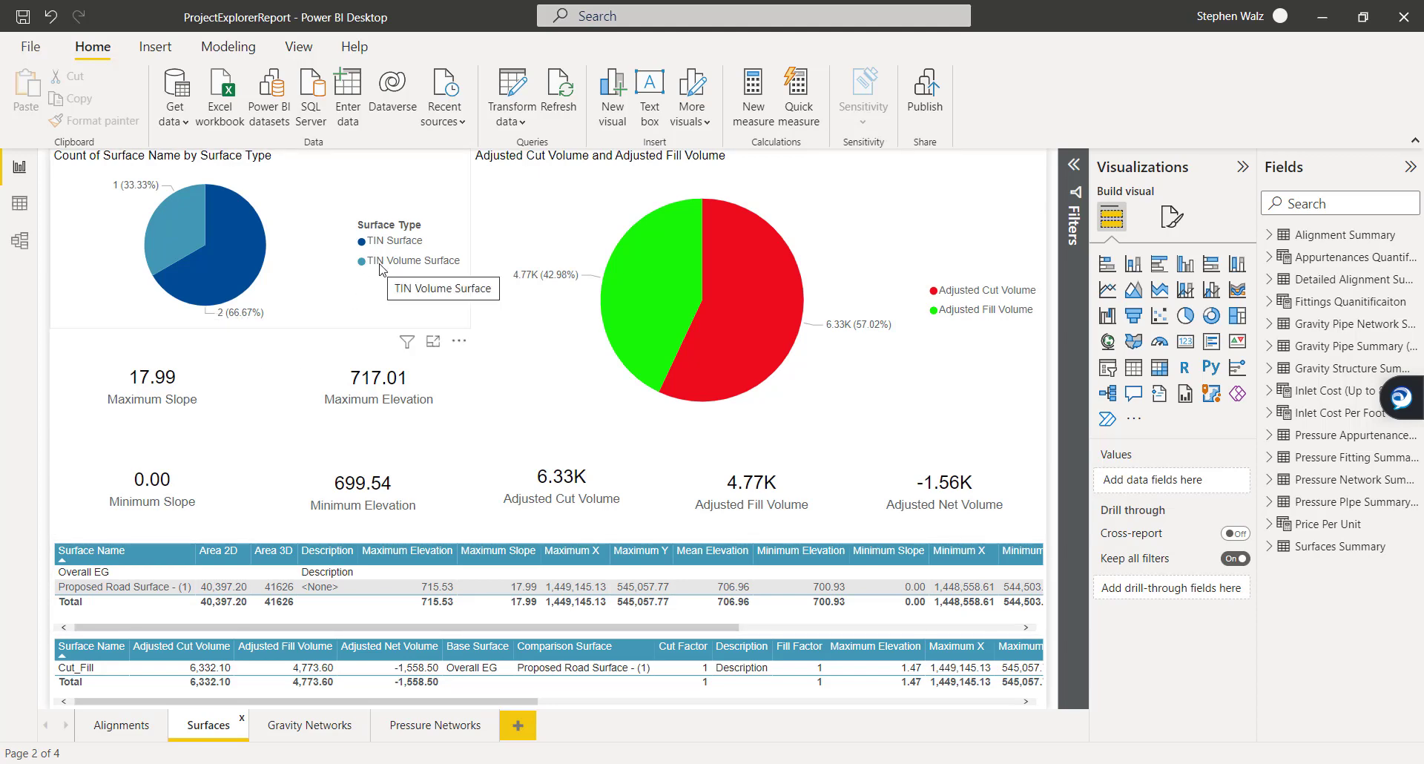
mouse_move(707, 360)
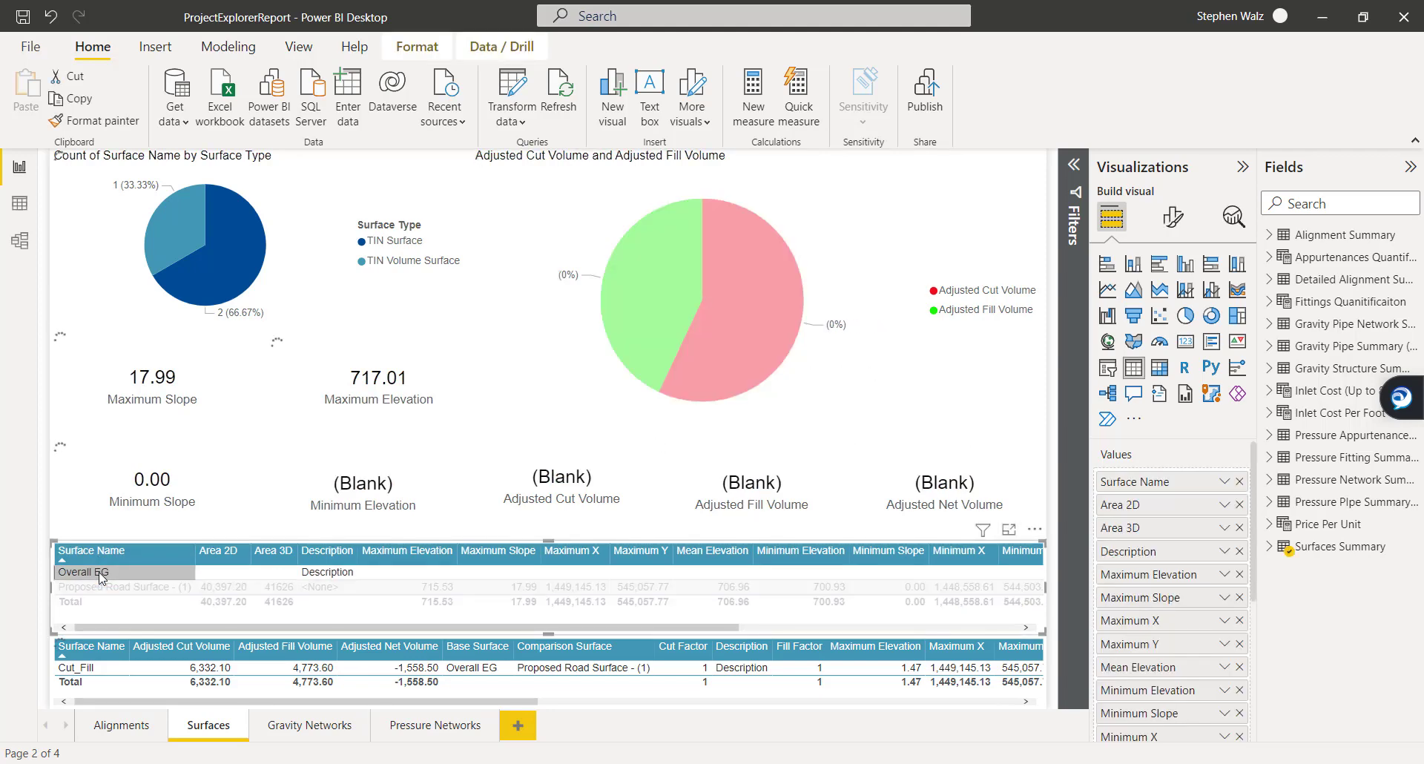
Step: Cross-filter the surface cards by Proposed Road Surface and Cut_Fill, clear, then go to Gravity Networks
left_click(82, 571)
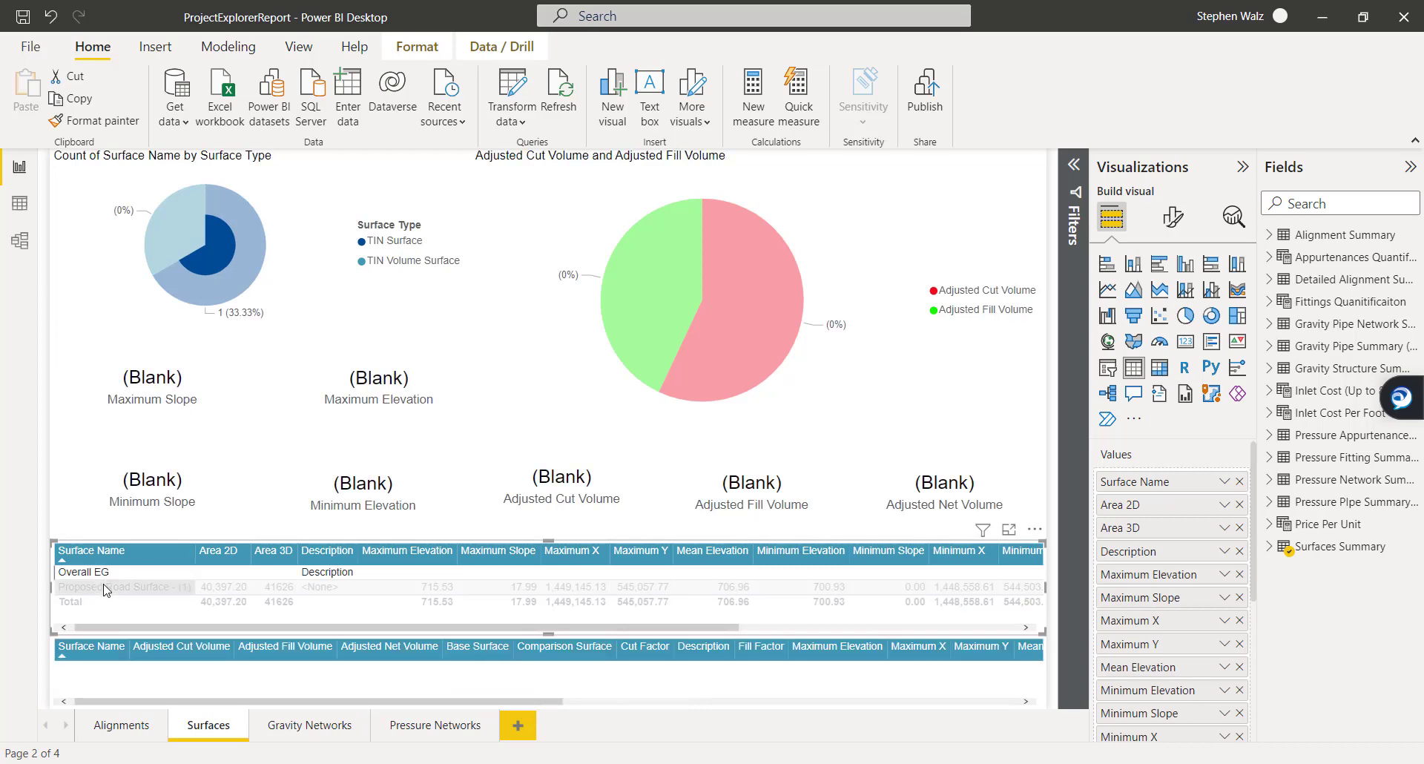
left_click(123, 587)
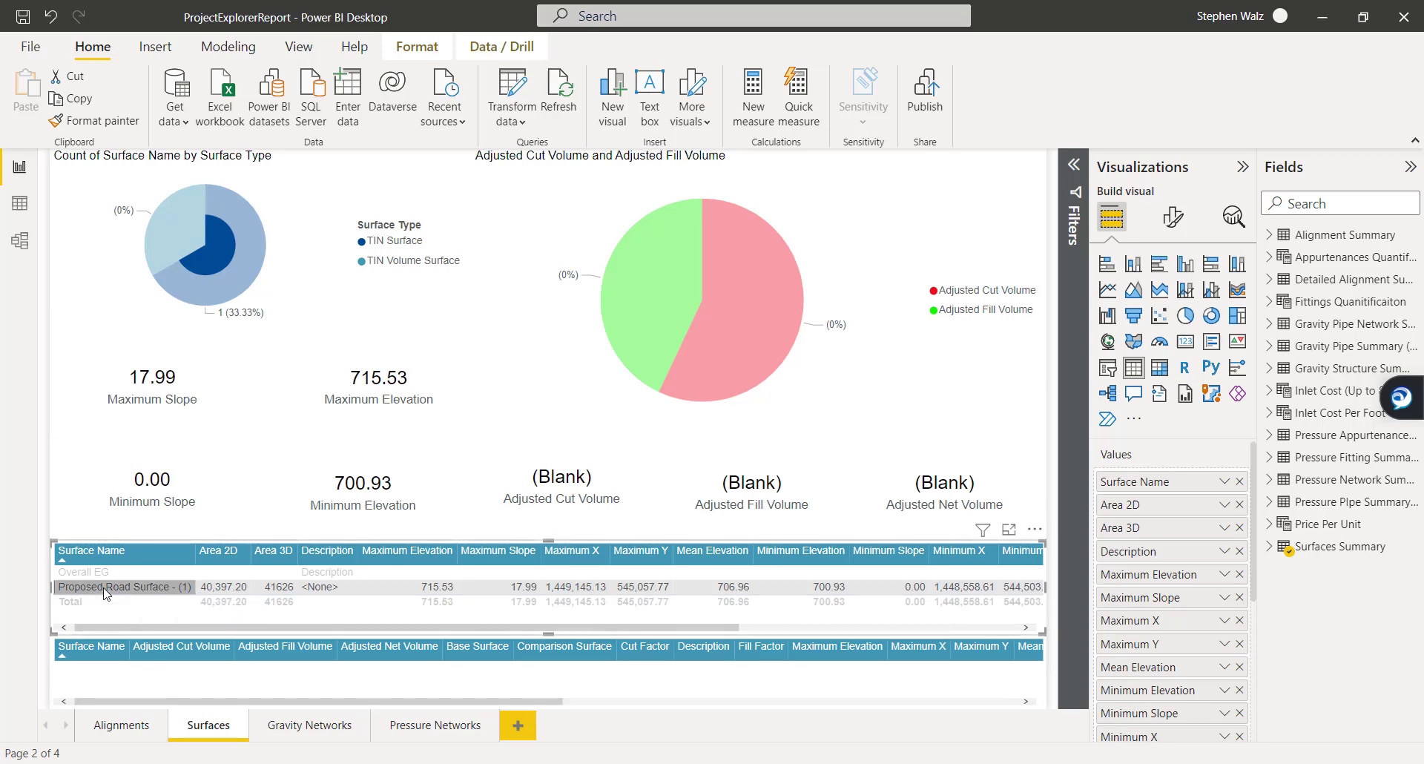
left_click(123, 586)
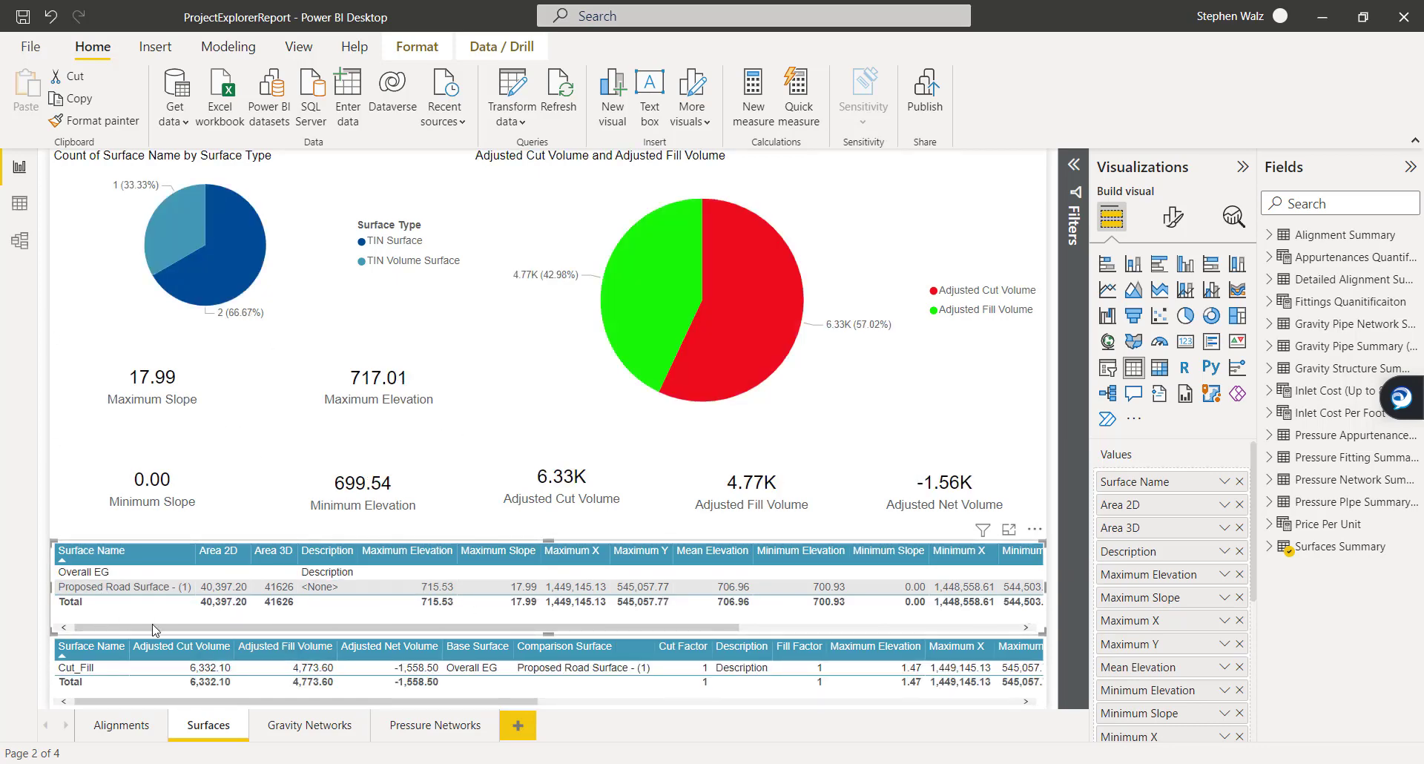
left_click(77, 667)
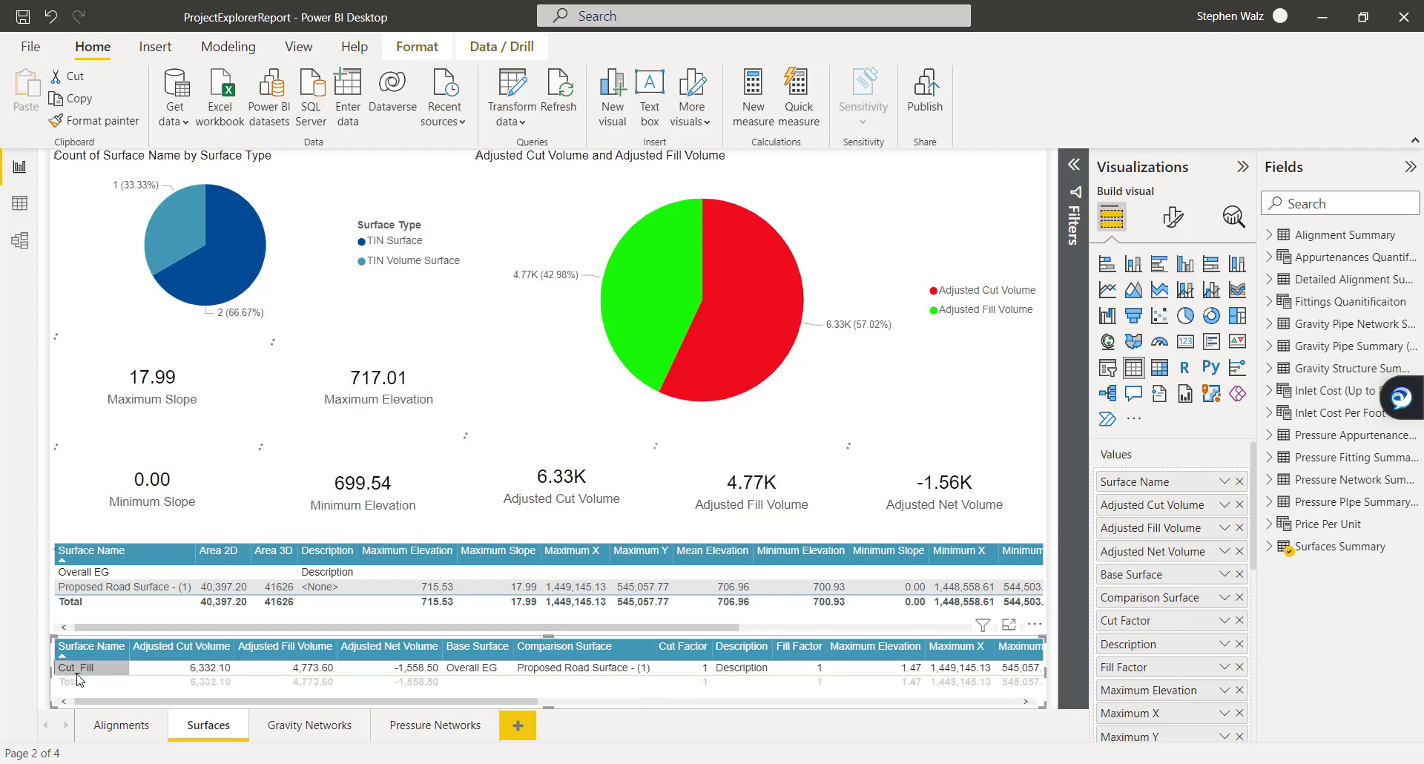
left_click(77, 667)
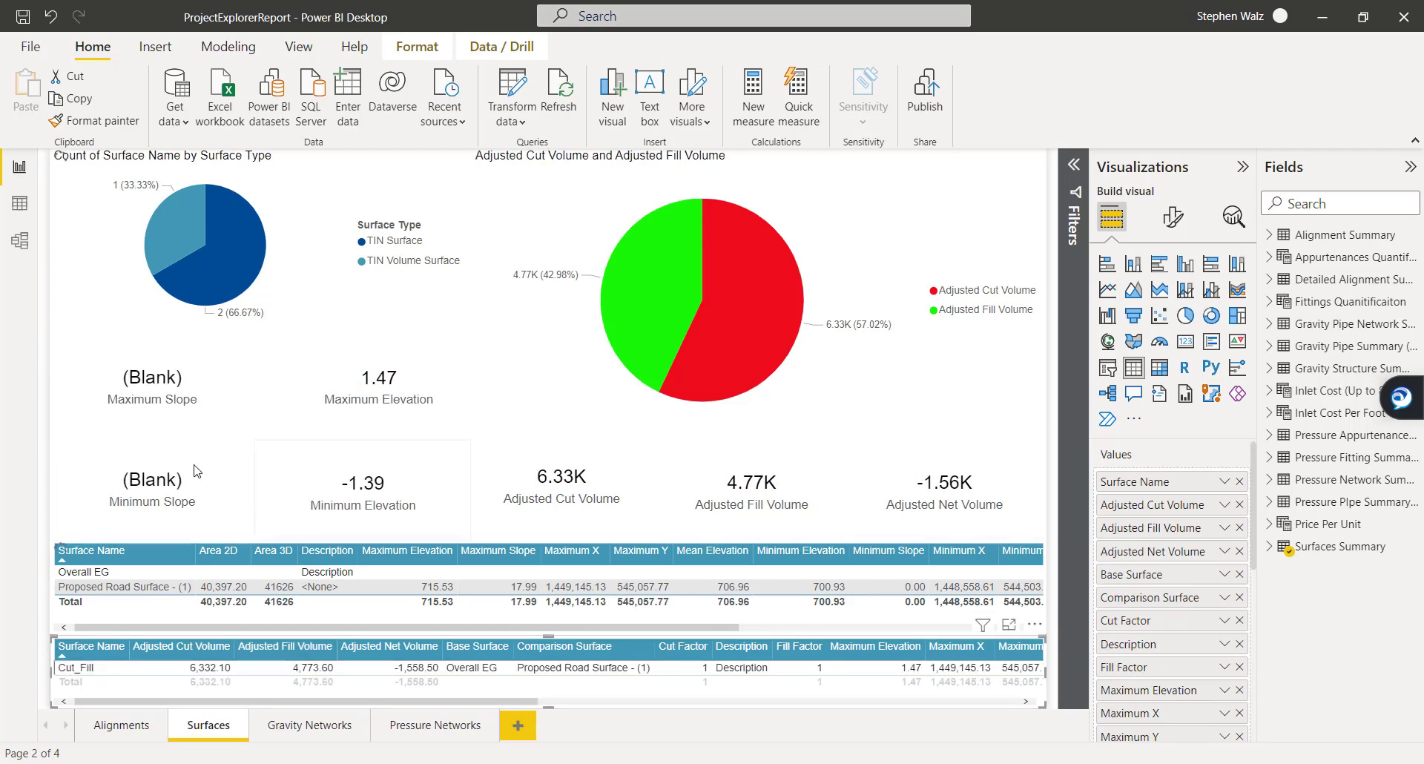
left_click(76, 668)
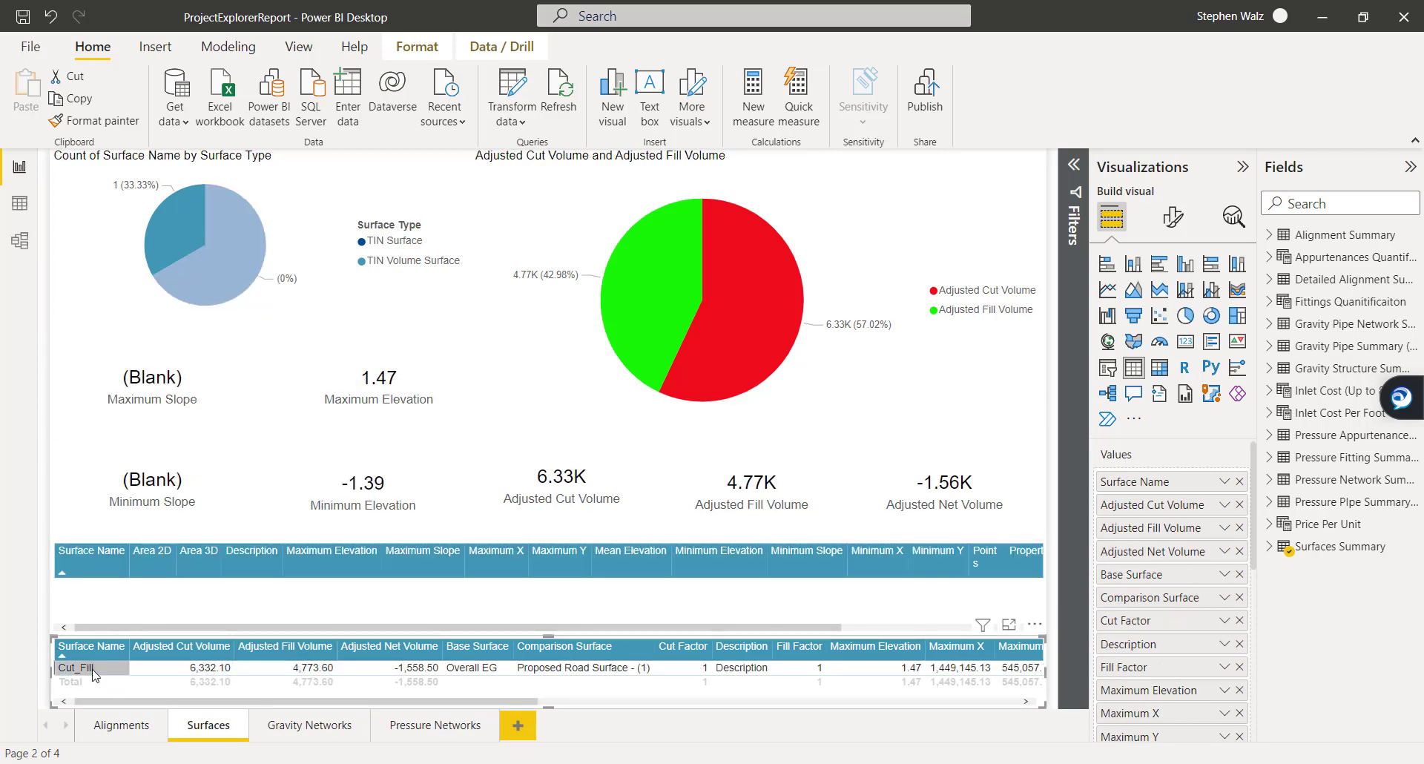
left_click(75, 666)
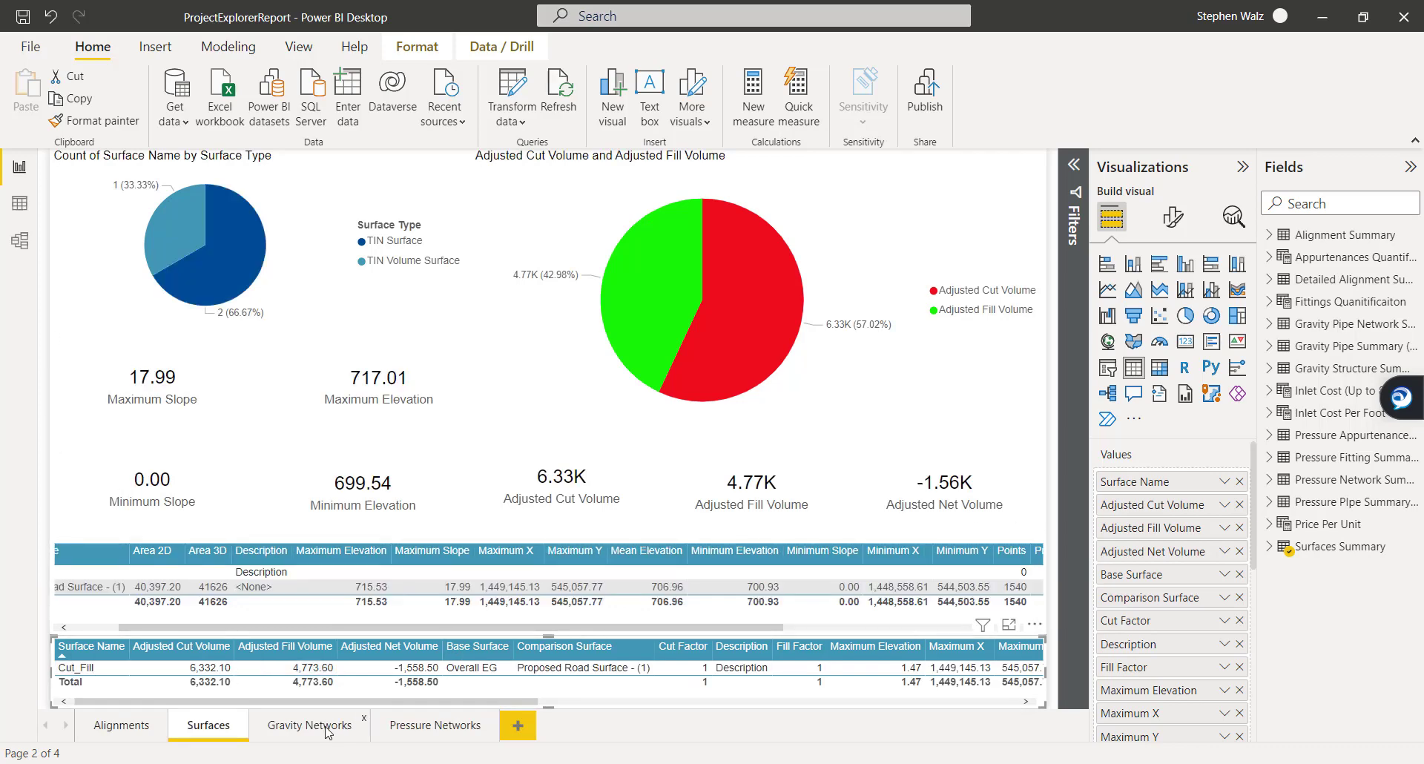
left_click(310, 726)
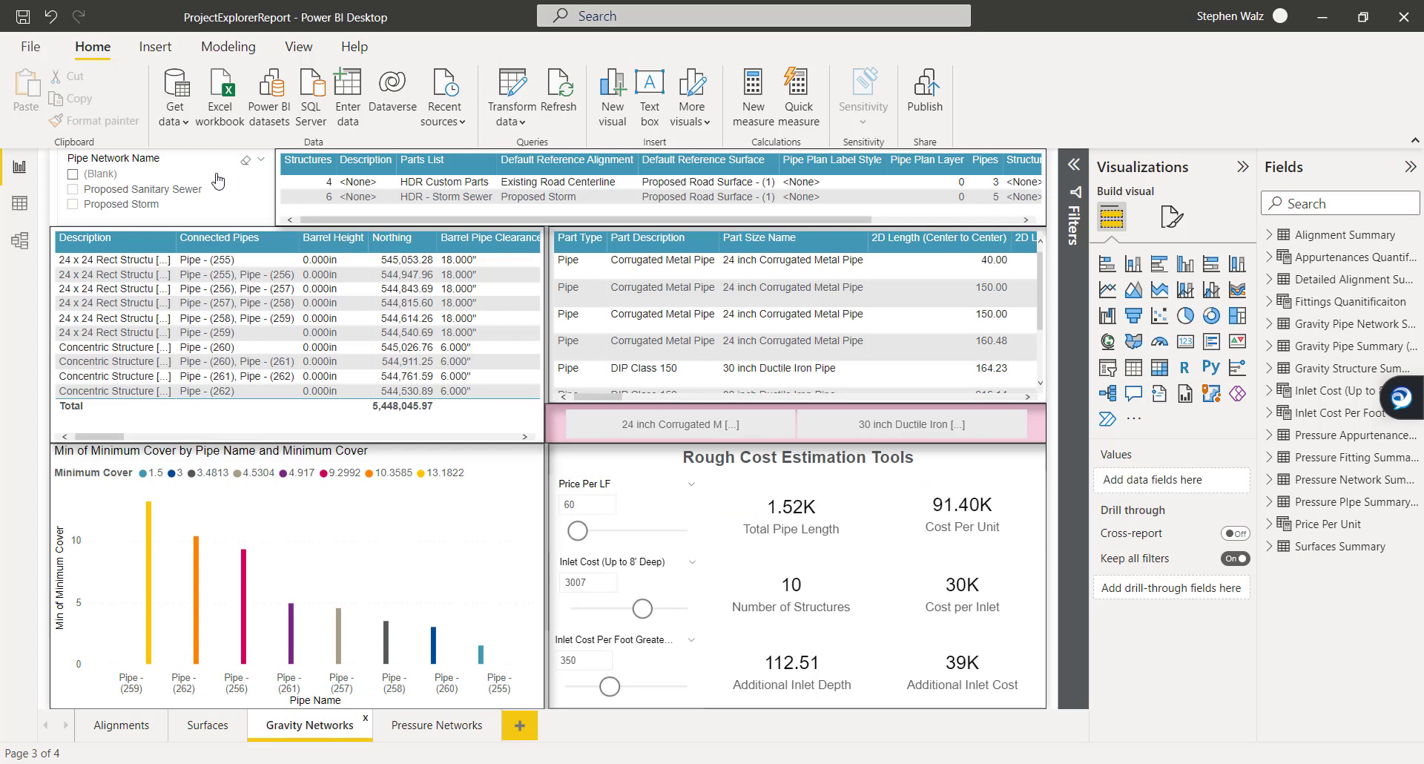
mouse_move(146, 190)
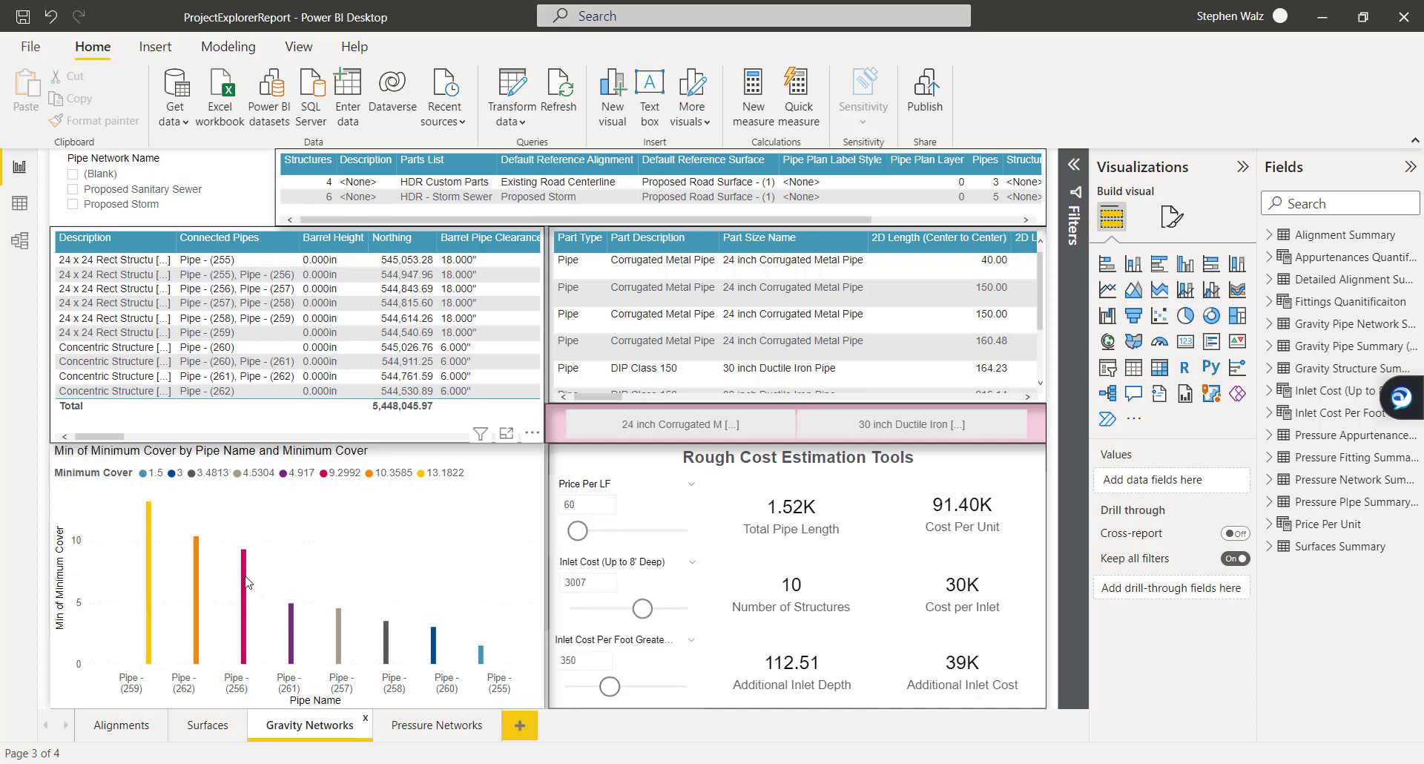
mouse_move(245, 577)
type("52")
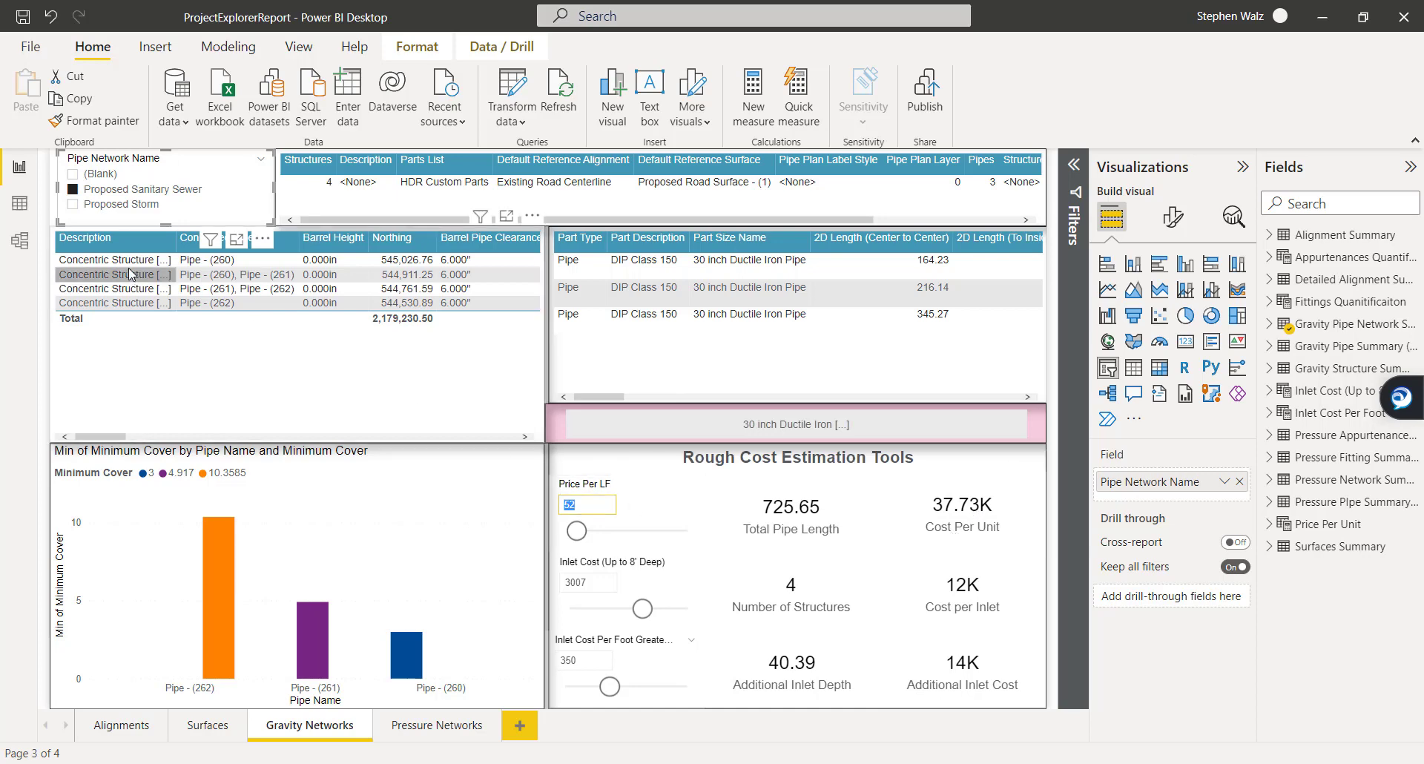
Step: Set the Proposed Sanitary Sewer pipe price to 48 and filter the estimate to one structure
left_click(570, 260)
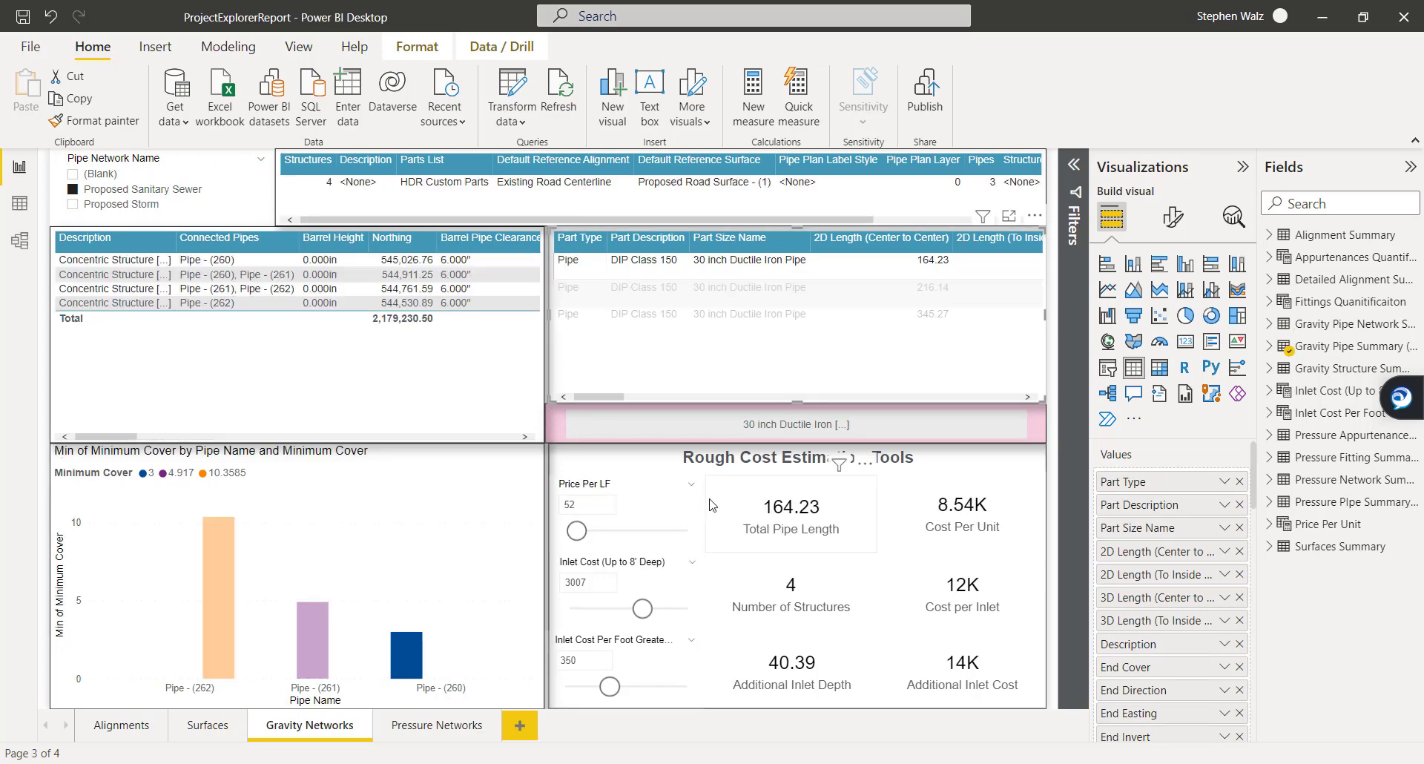
mouse_move(820, 523)
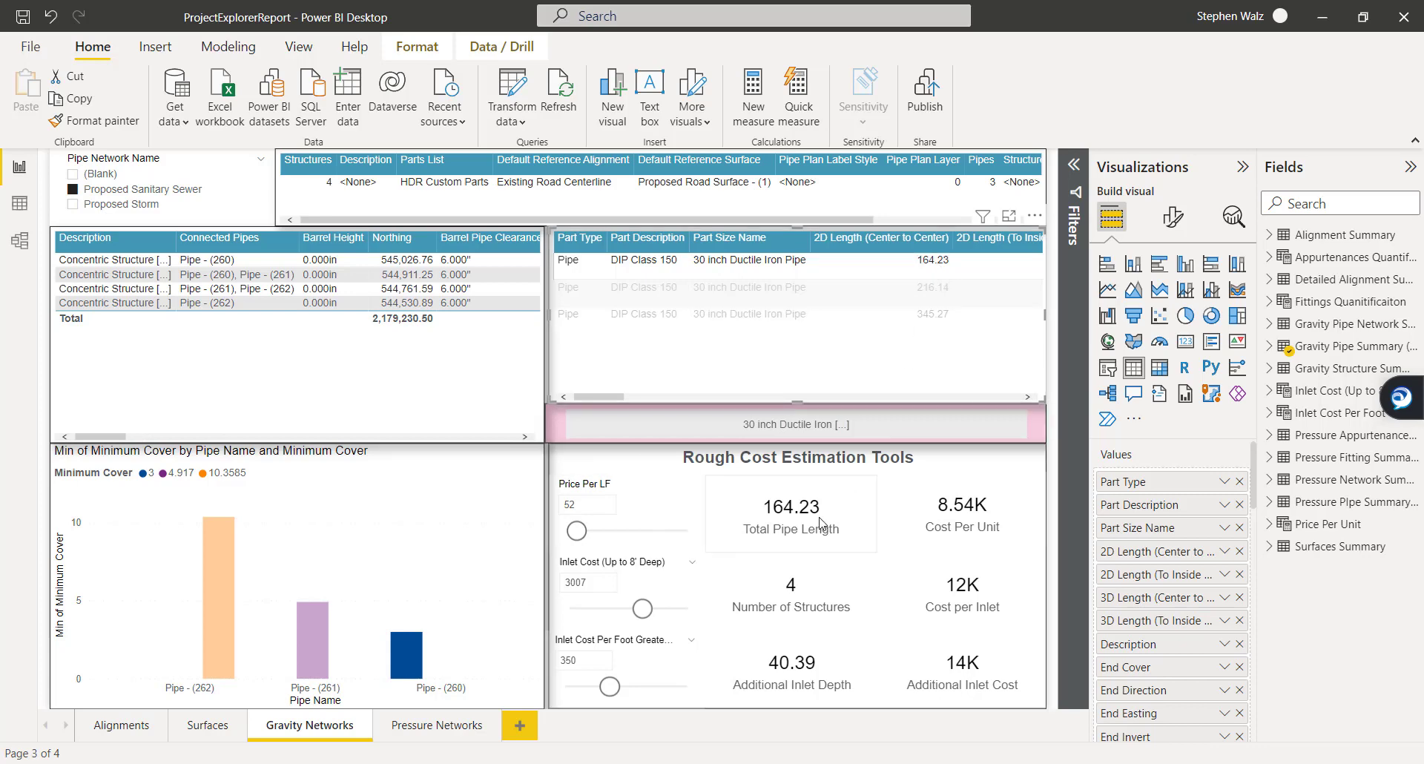
left_click(569, 260)
type("48")
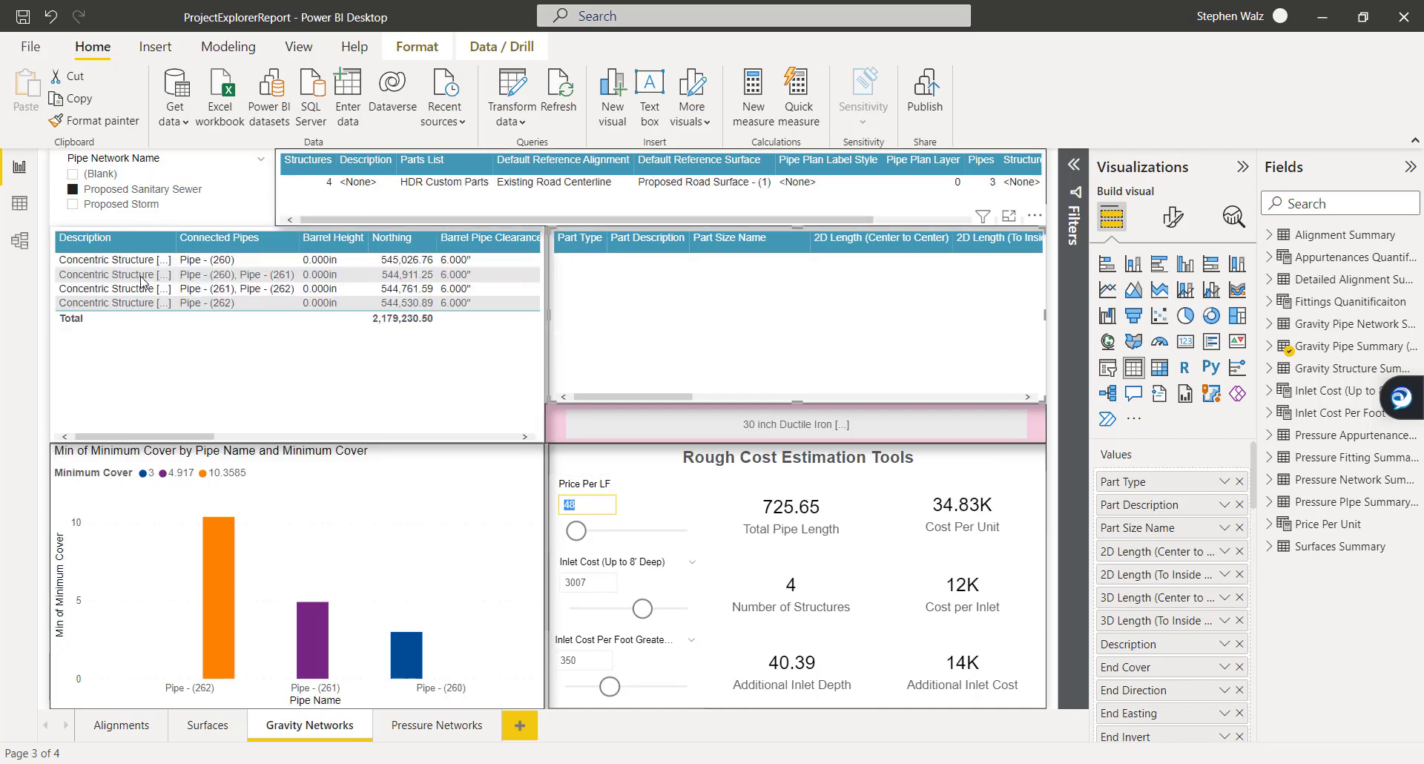
left_click(115, 259)
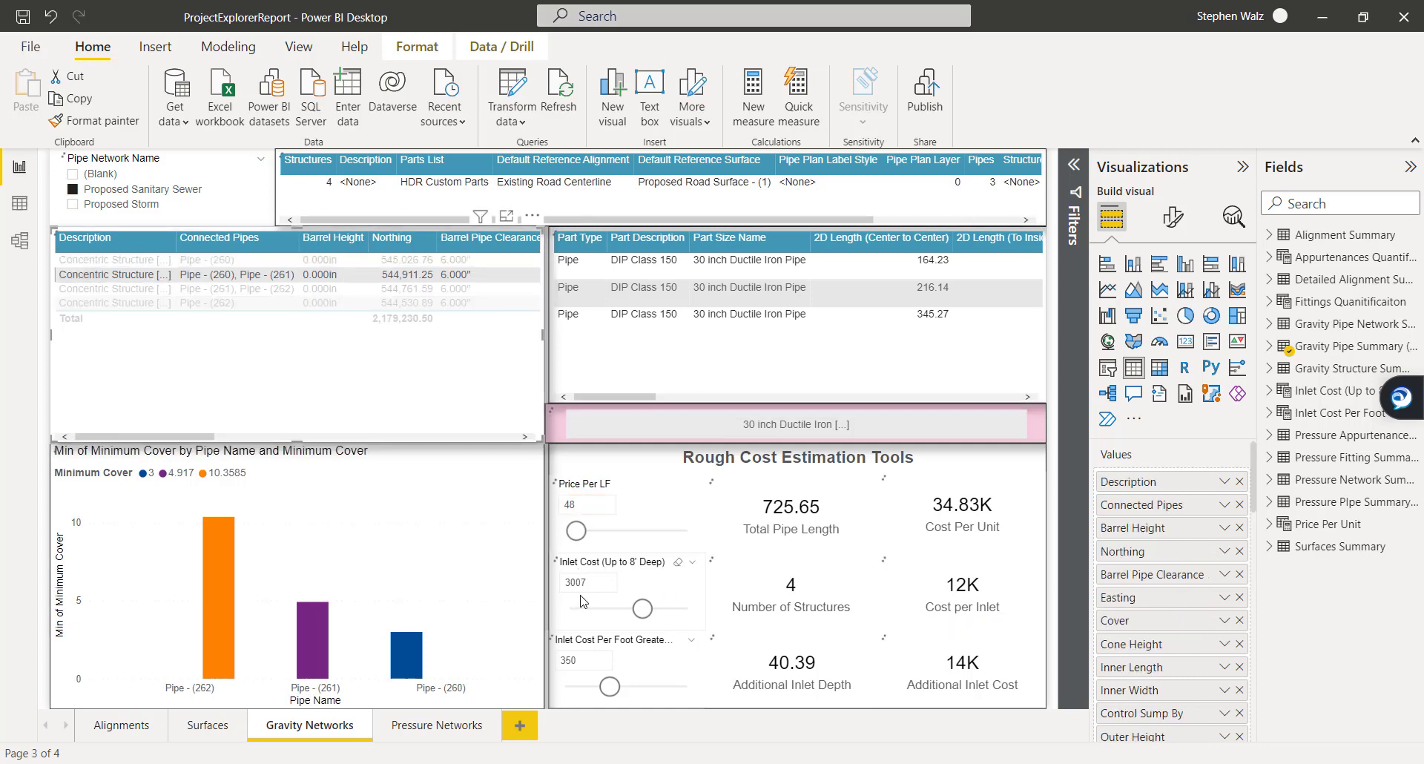
mouse_move(969, 603)
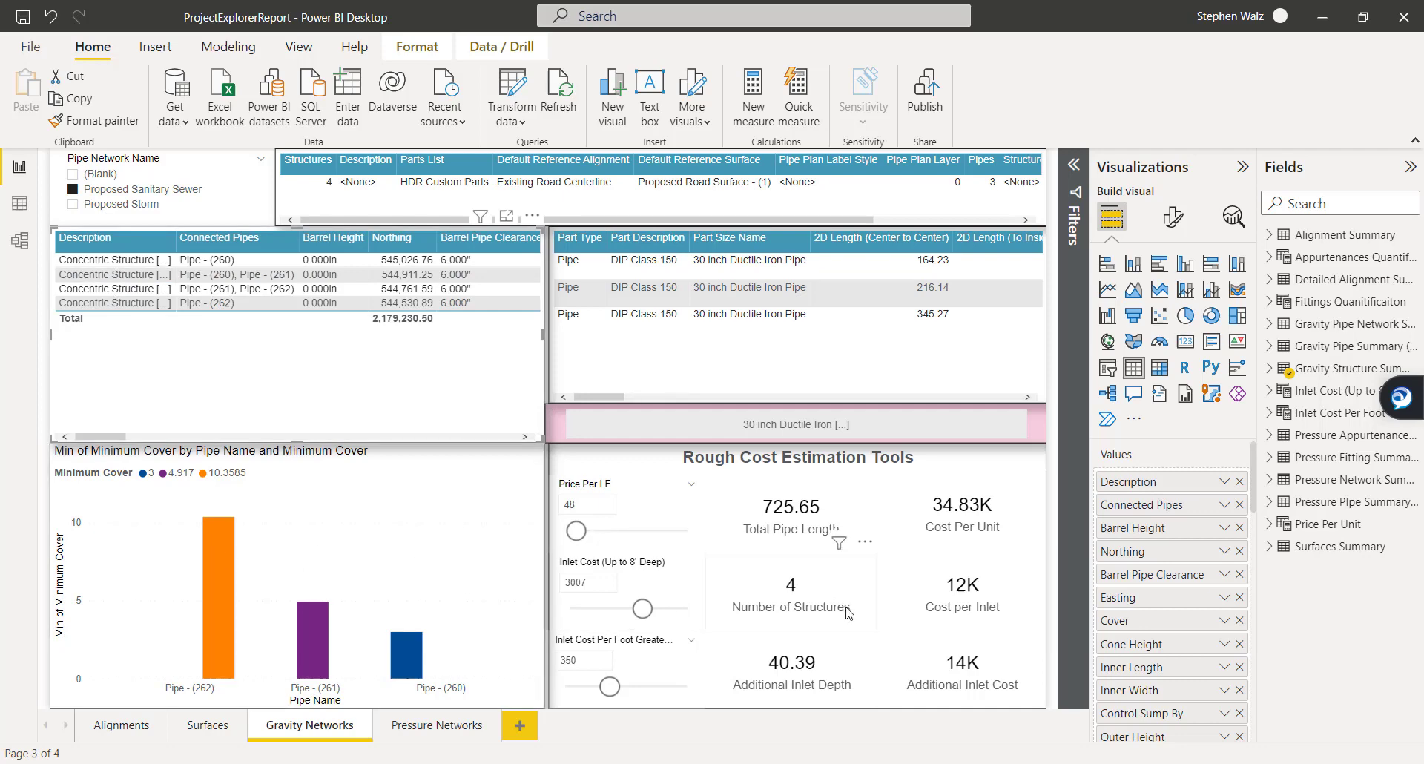
mouse_move(127, 289)
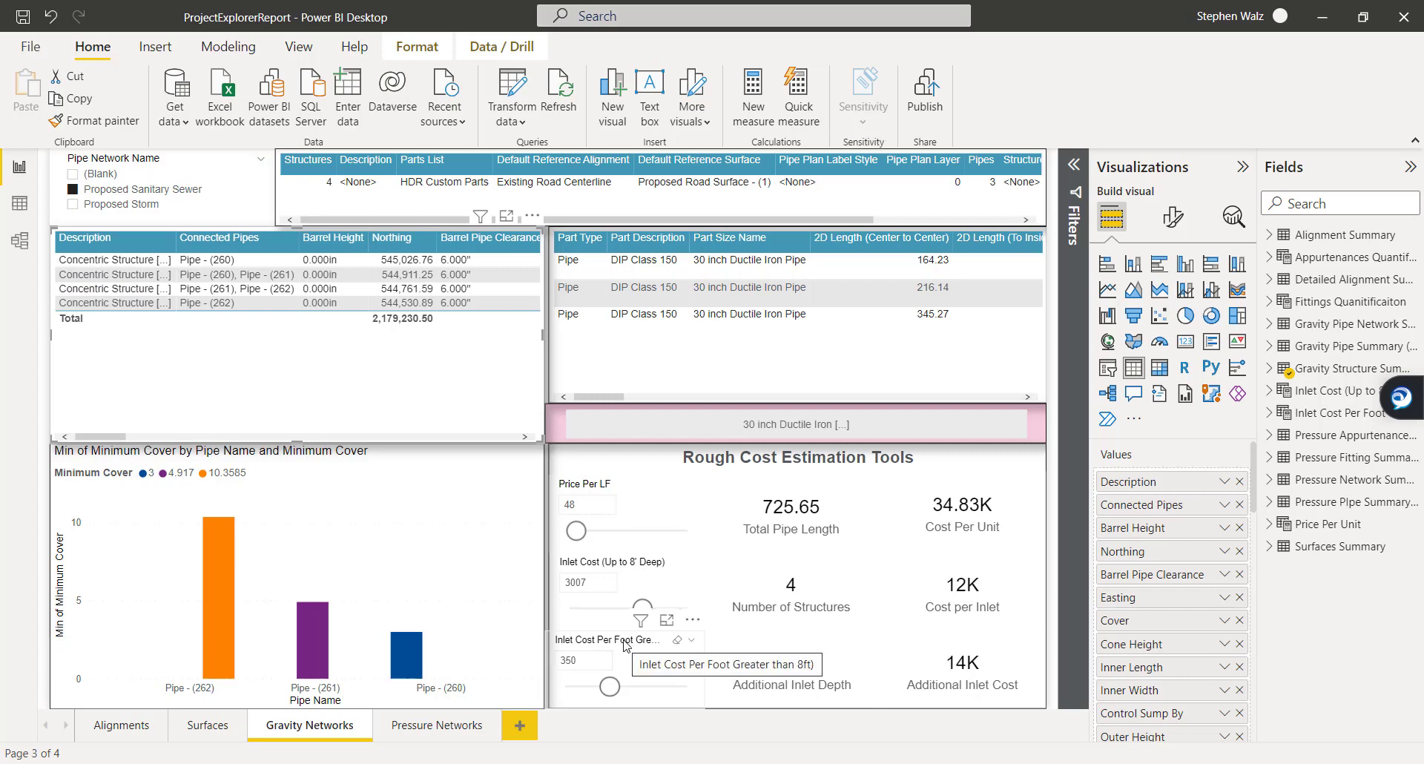
Step: Replace the inlet cost per foot value and review the single-structure inlet estimate
left_click(581, 660)
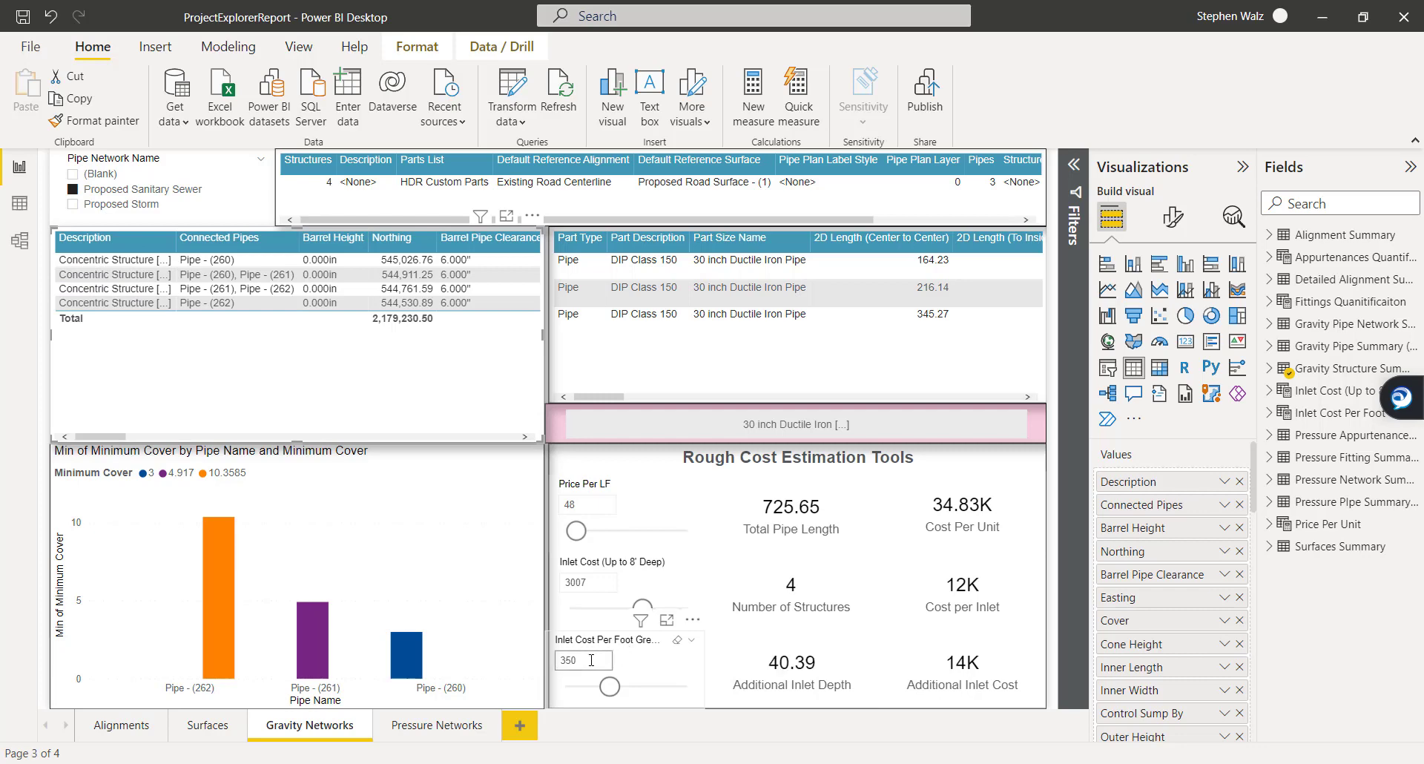
triple_click(583, 660)
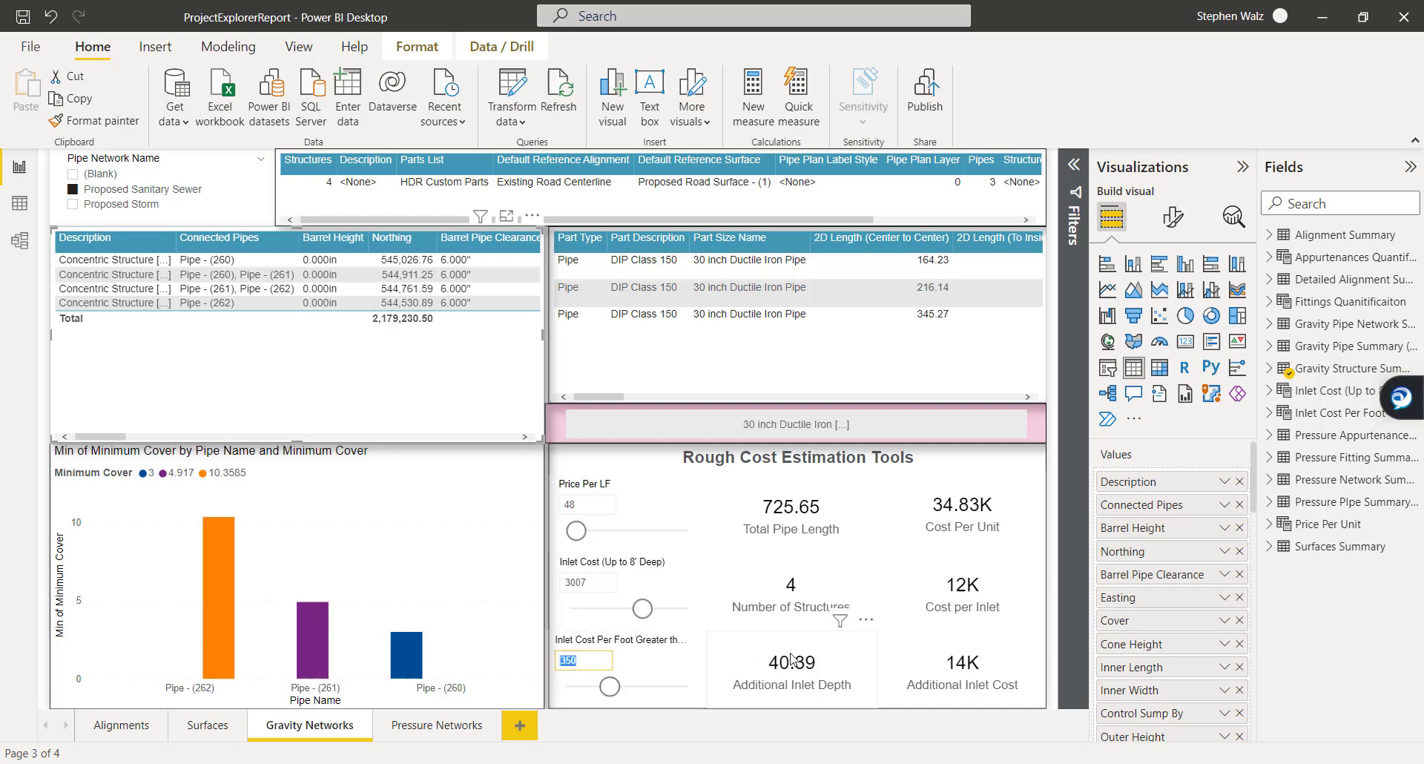
mouse_move(713, 560)
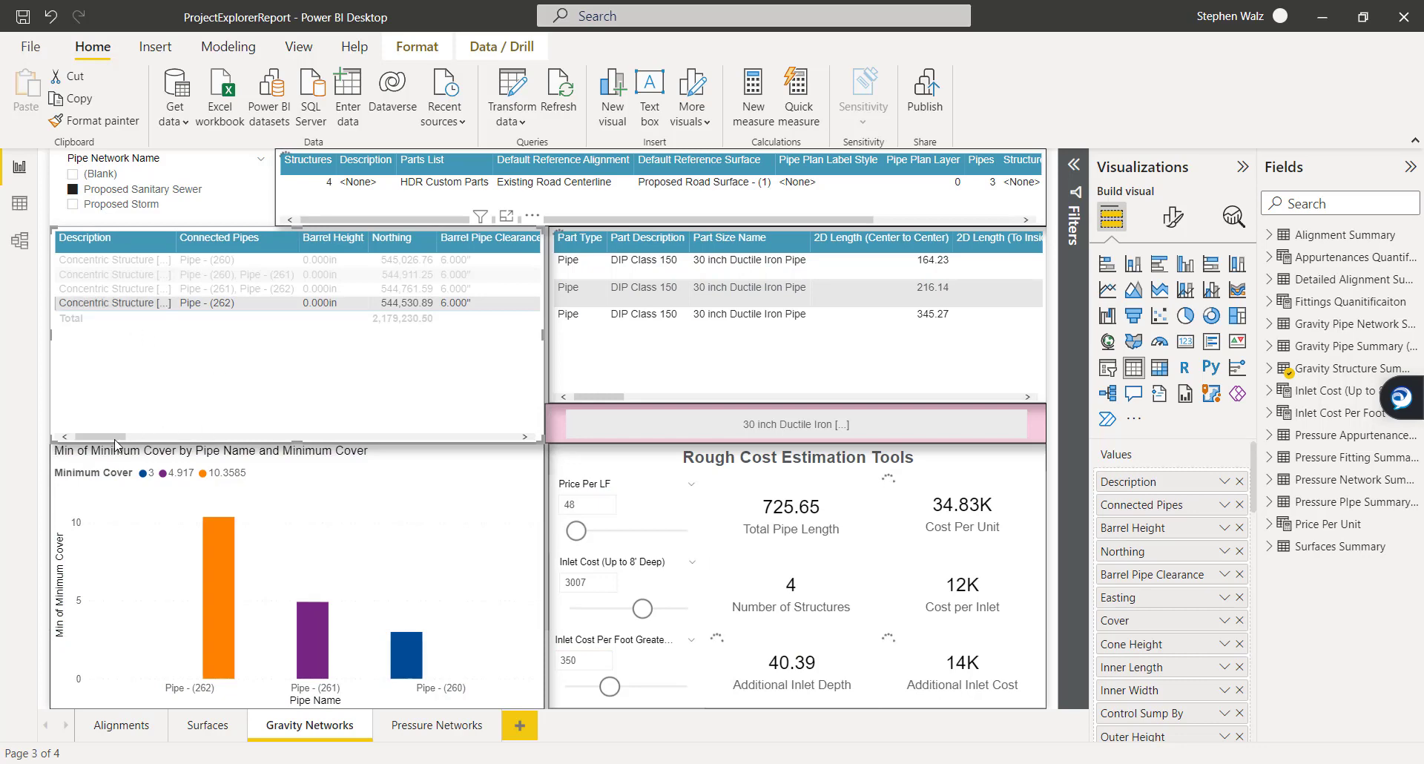
scroll("right", 3)
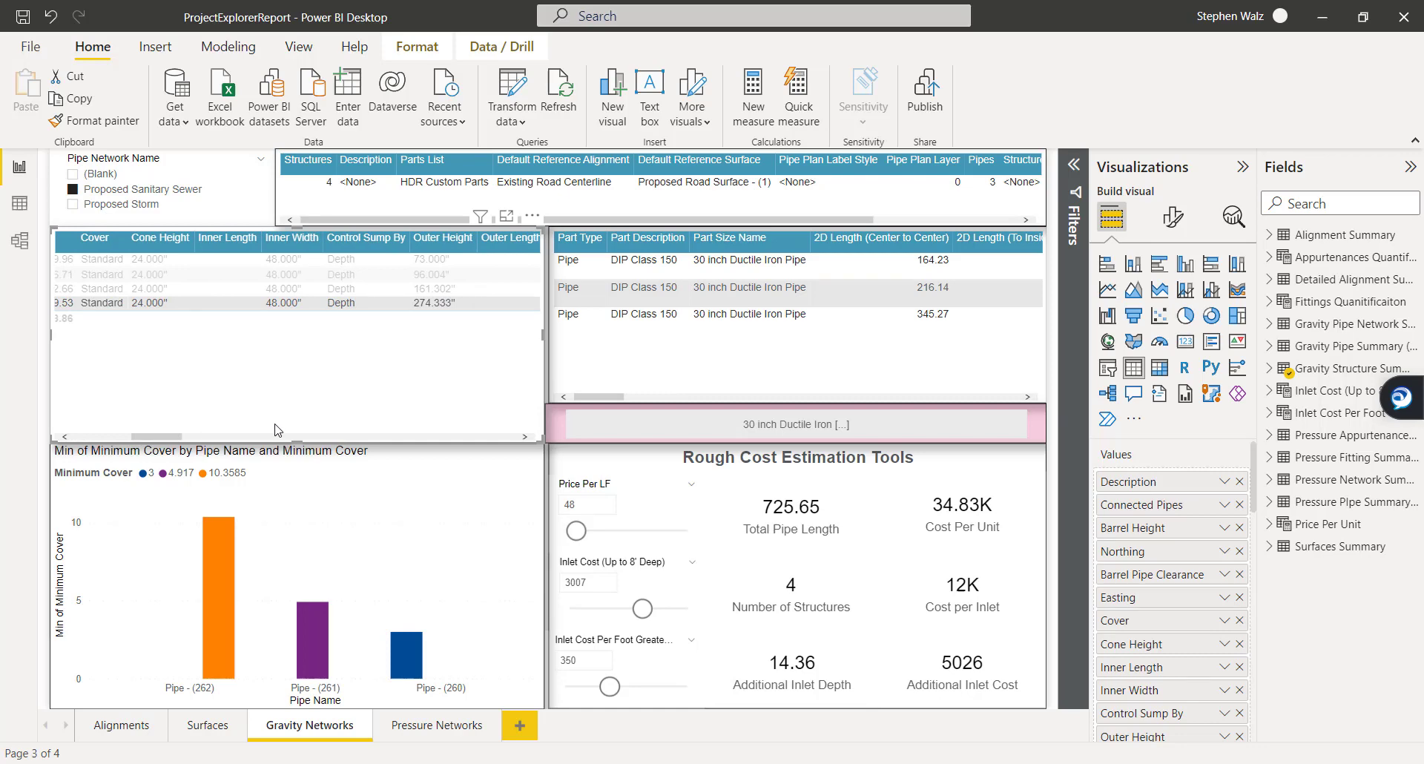
mouse_move(430, 304)
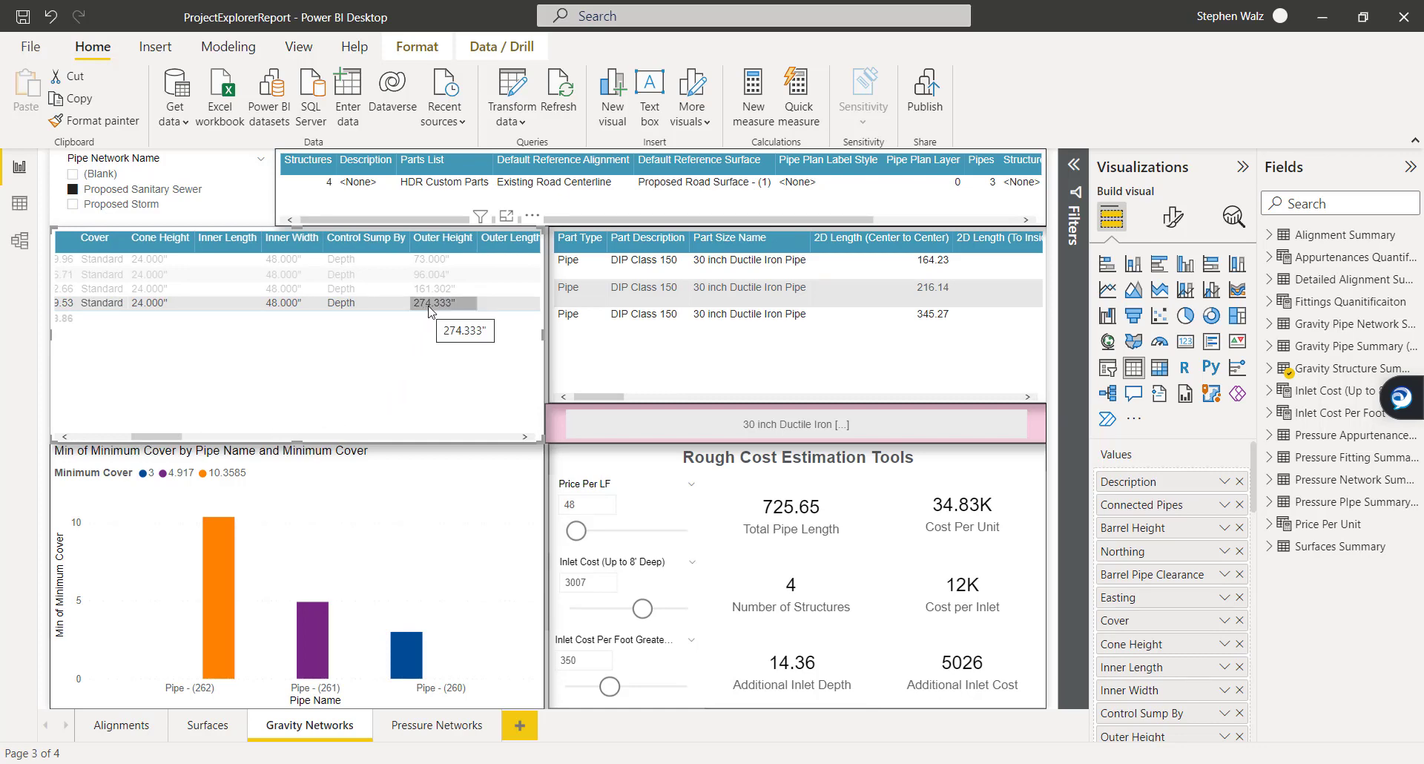
mouse_move(798, 672)
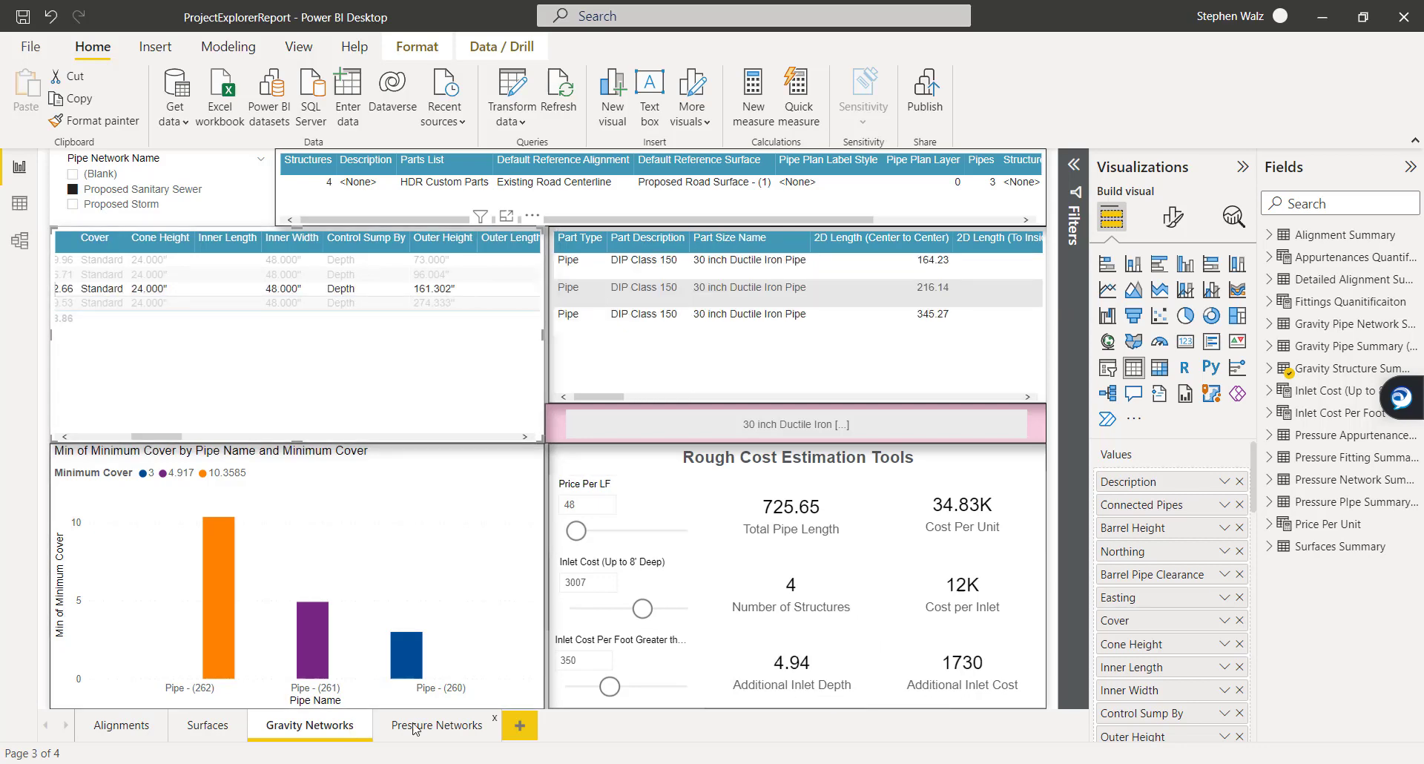
Step: On Pressure Networks for Proposed Water, enter 3000 as the appurtenance unit cost
left_click(436, 725)
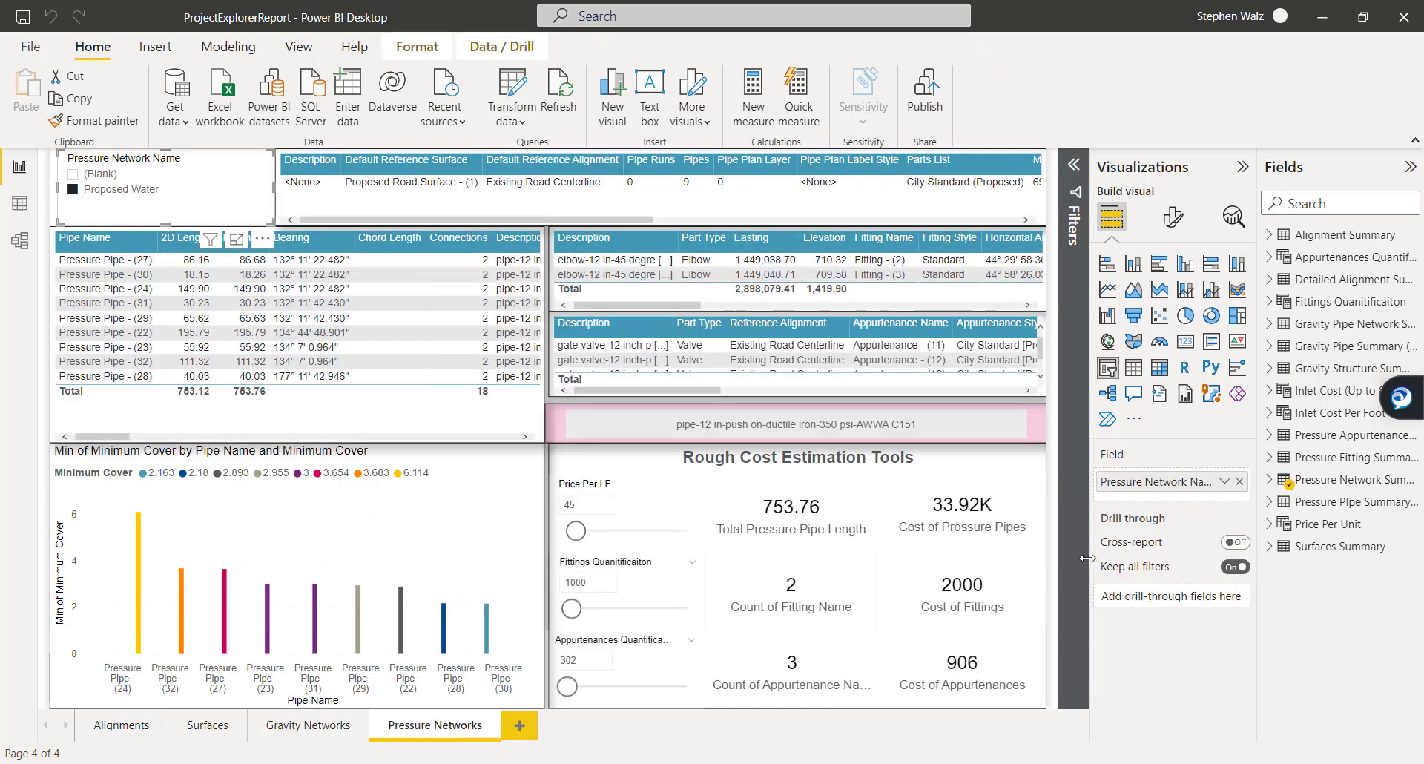
mouse_move(105, 260)
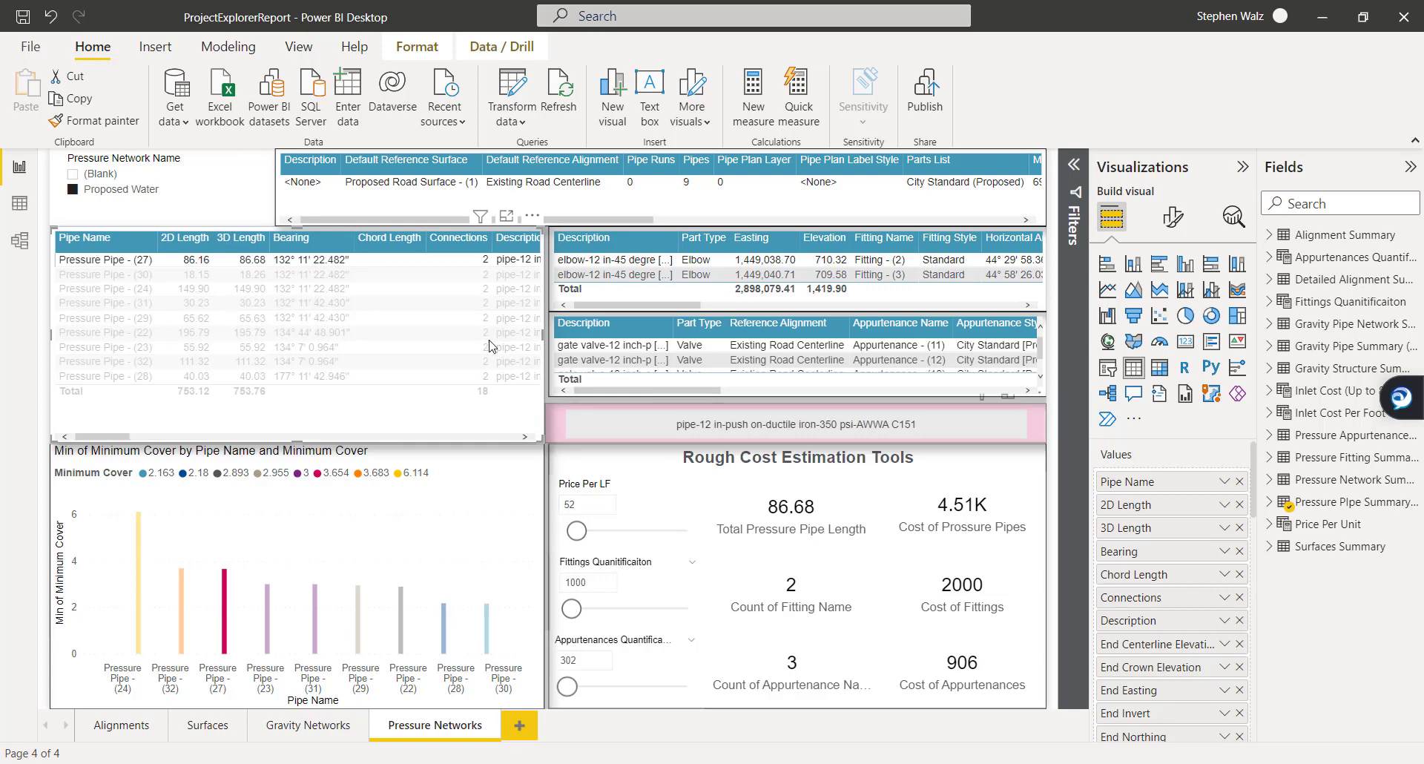
left_click(107, 260)
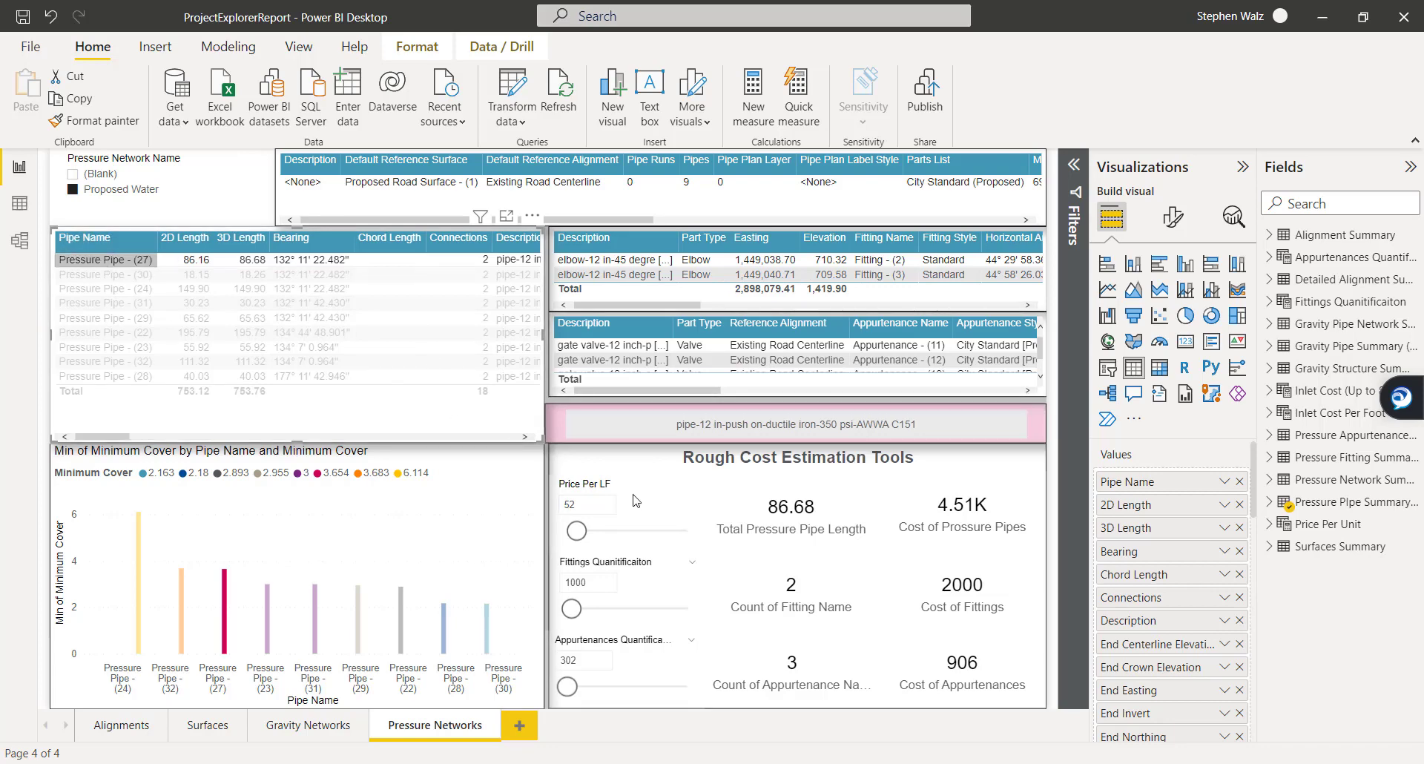
left_click(104, 260)
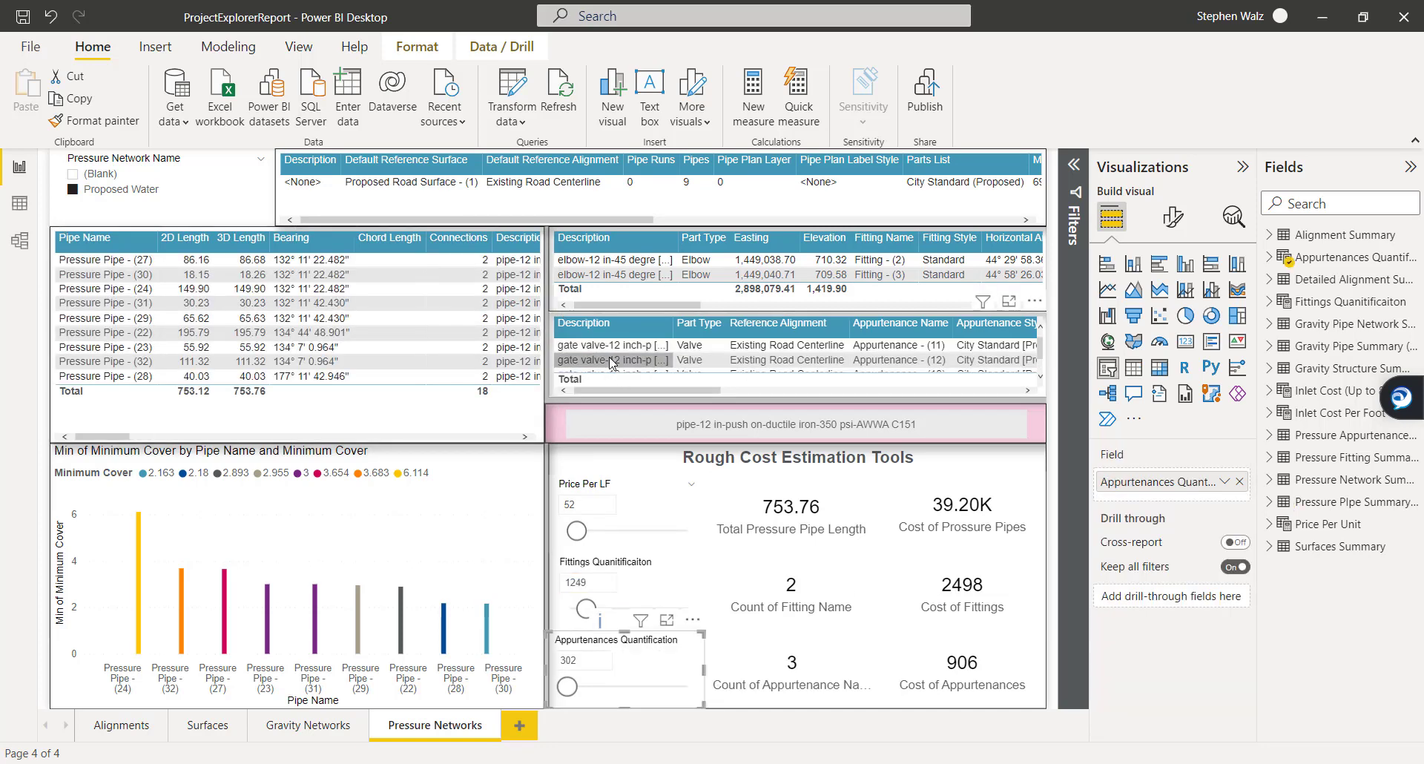
scroll("down", 3)
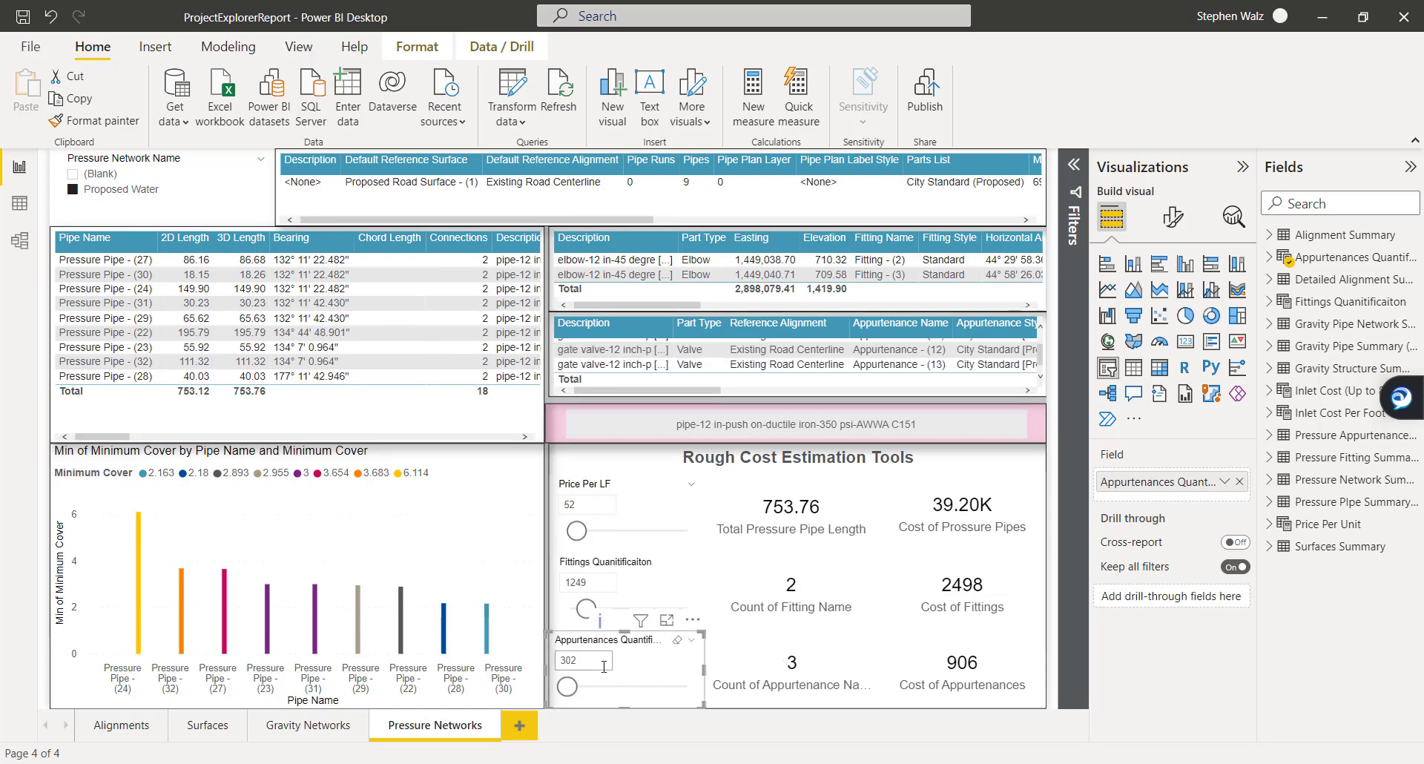
type("3000")
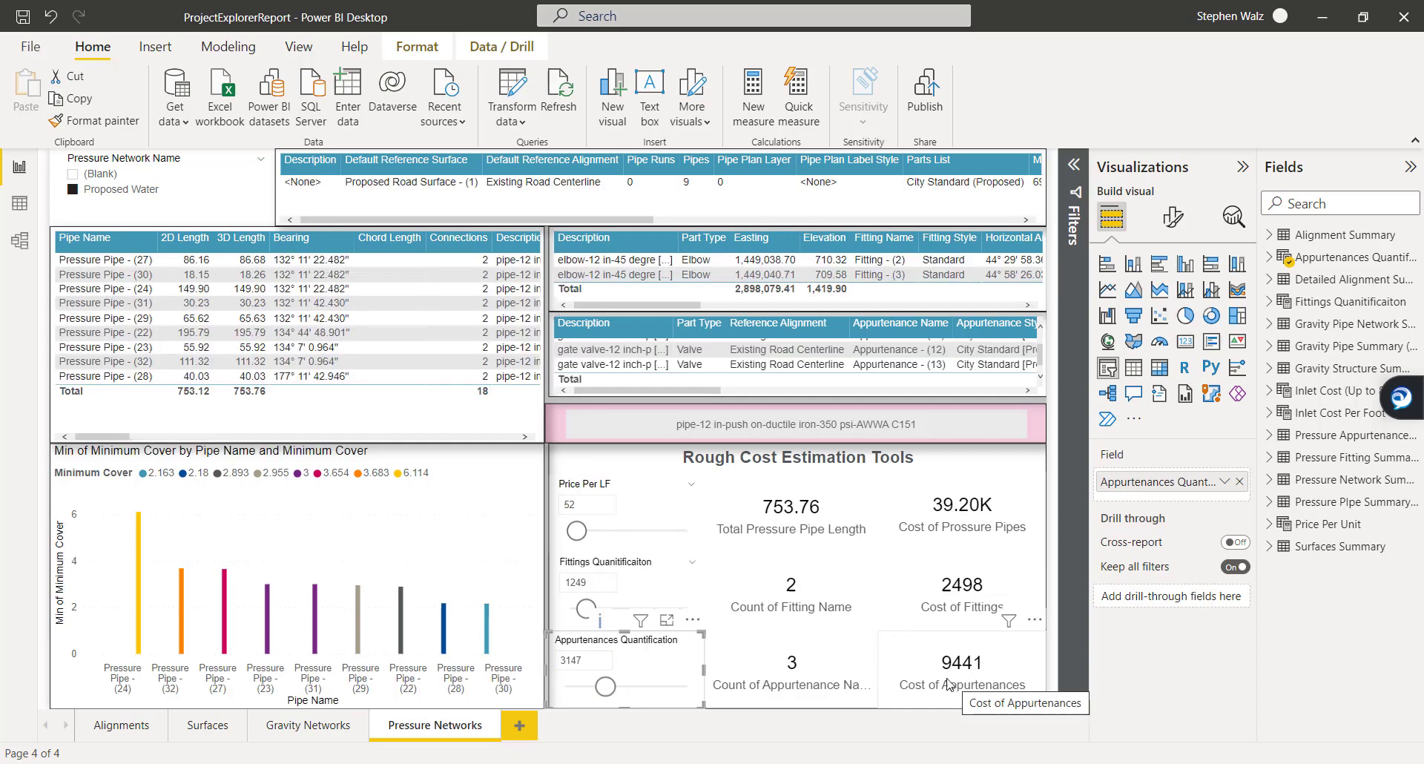
mouse_move(844, 684)
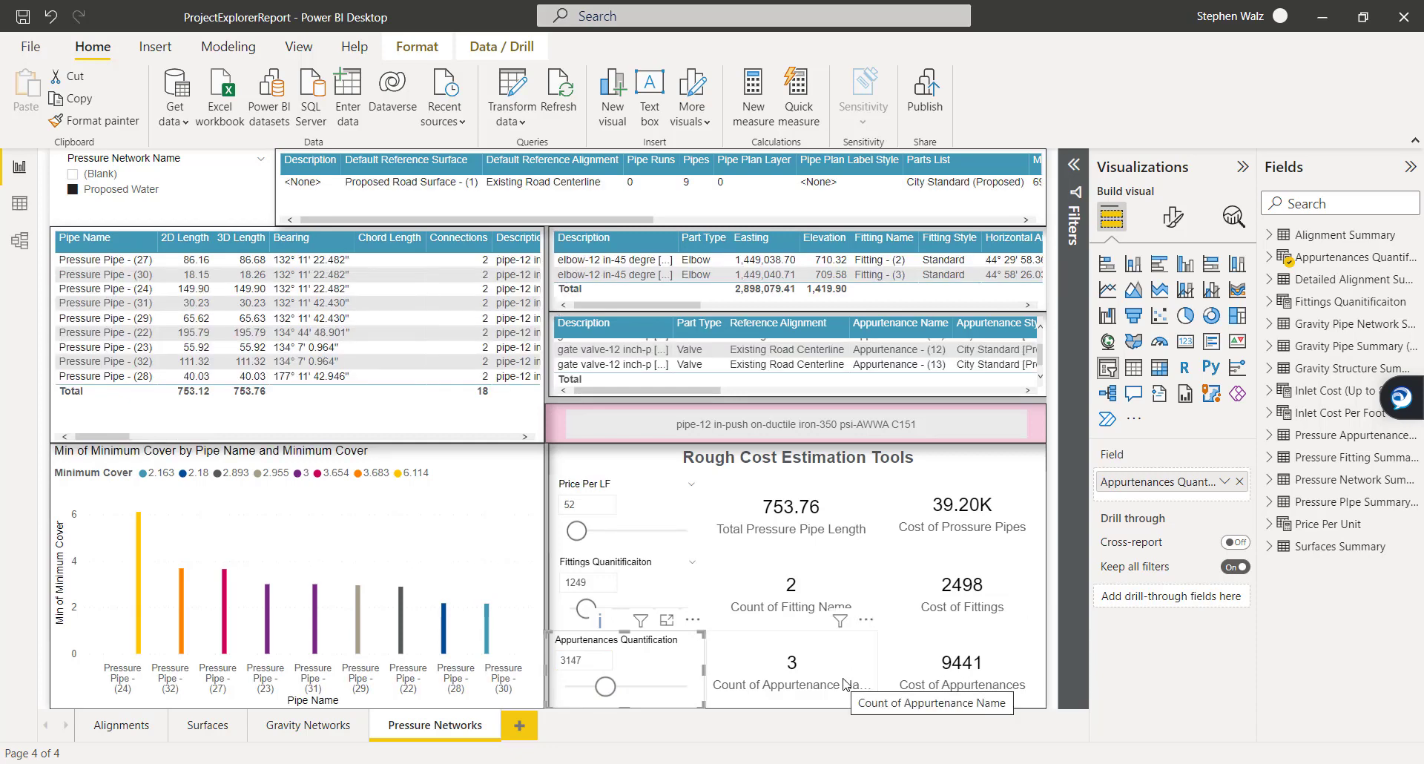
mouse_move(688, 669)
type("3526")
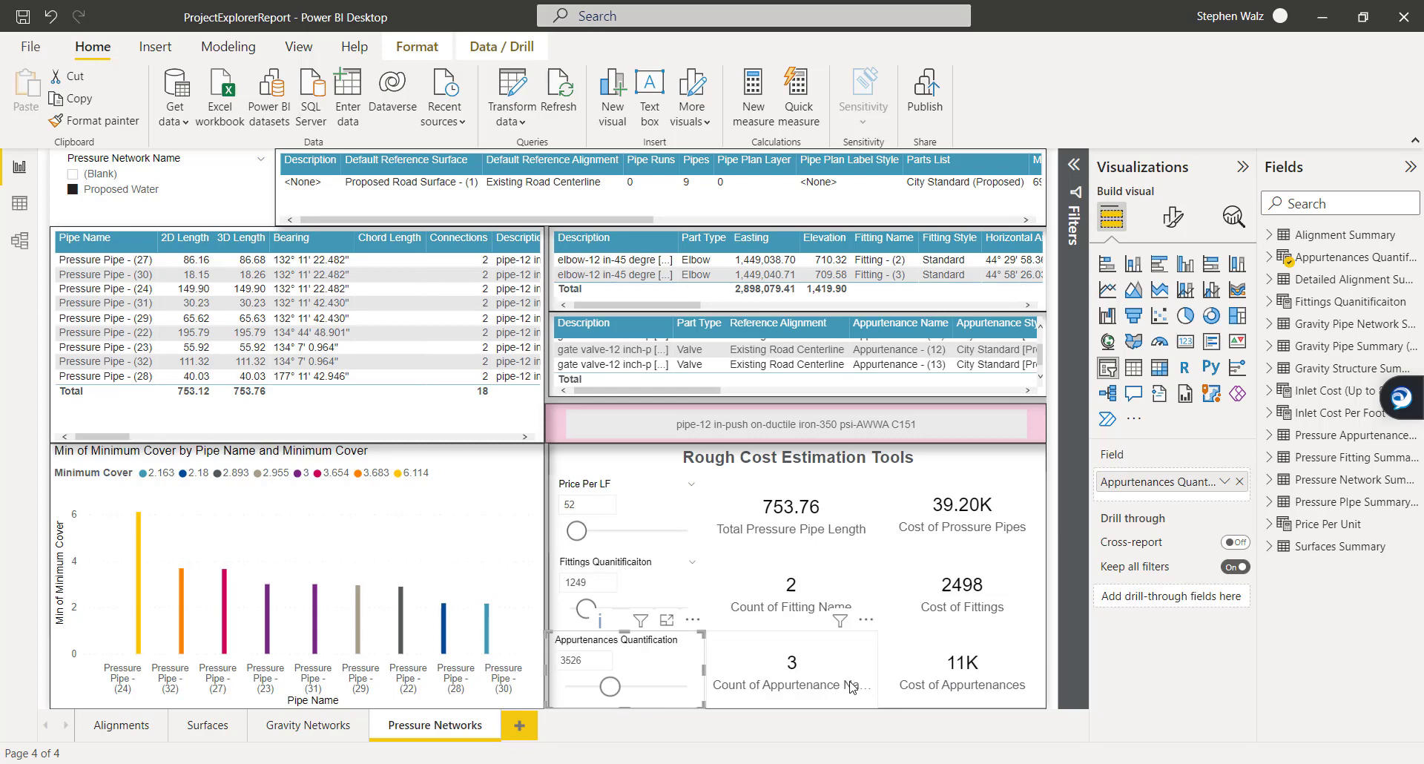
mouse_move(632, 652)
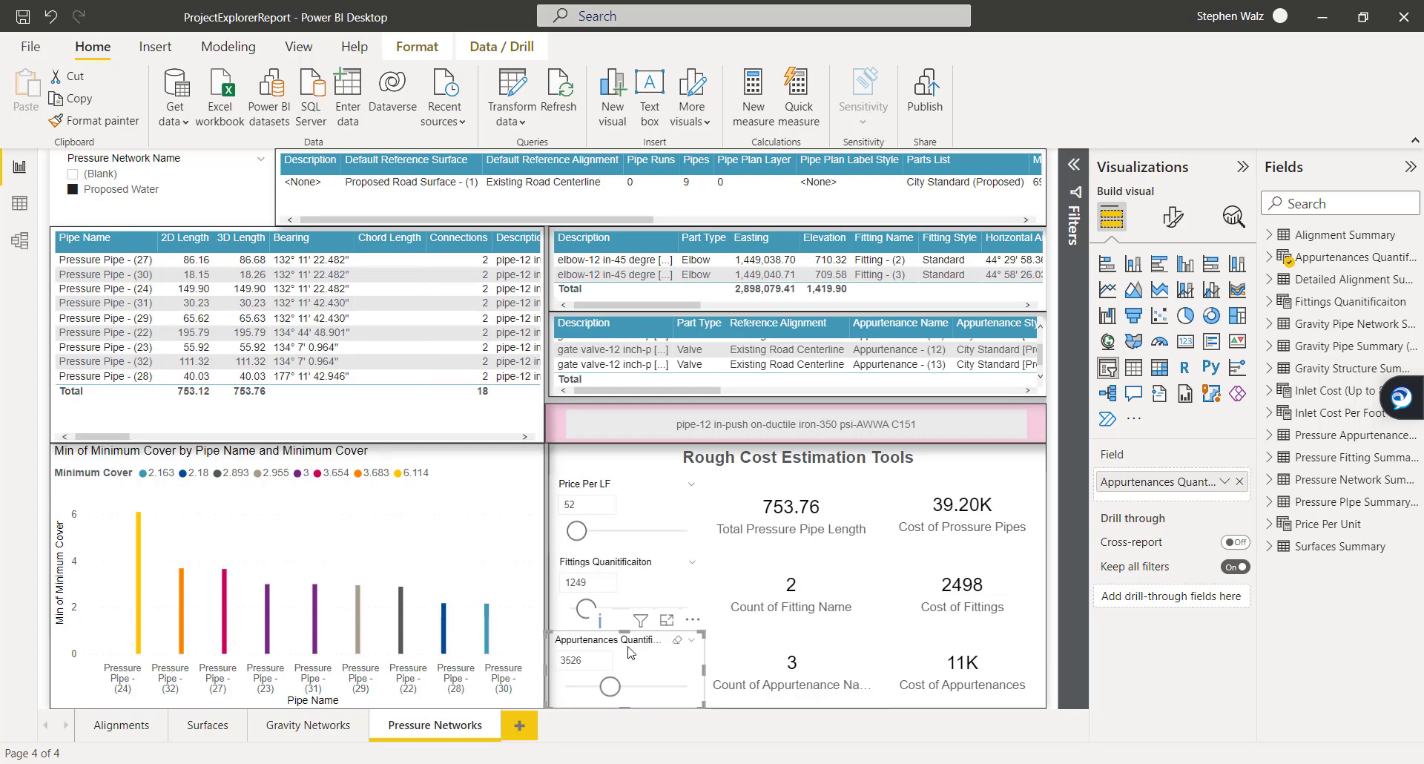